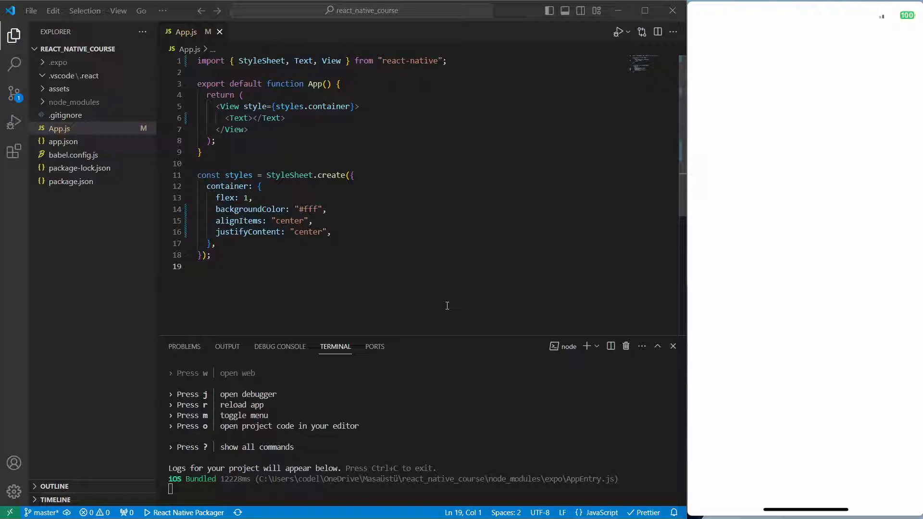
mouse_move(424, 338)
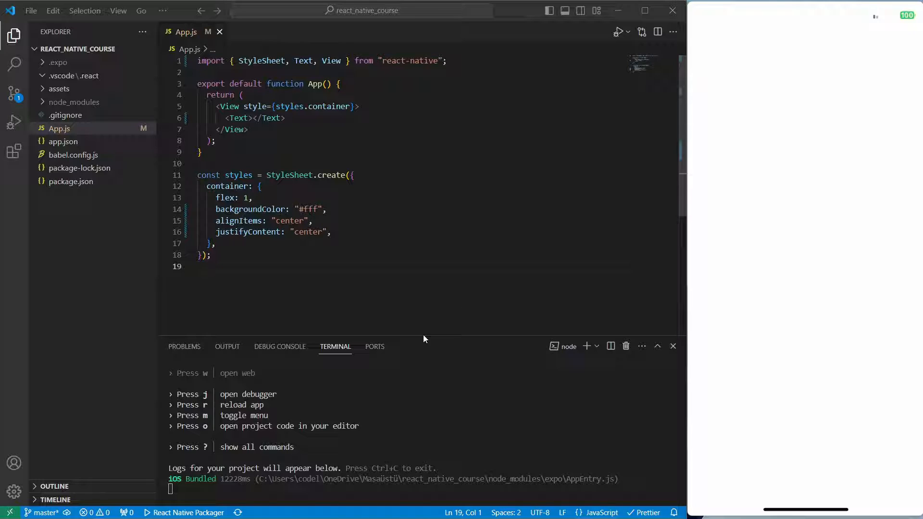
mouse_move(118, 49)
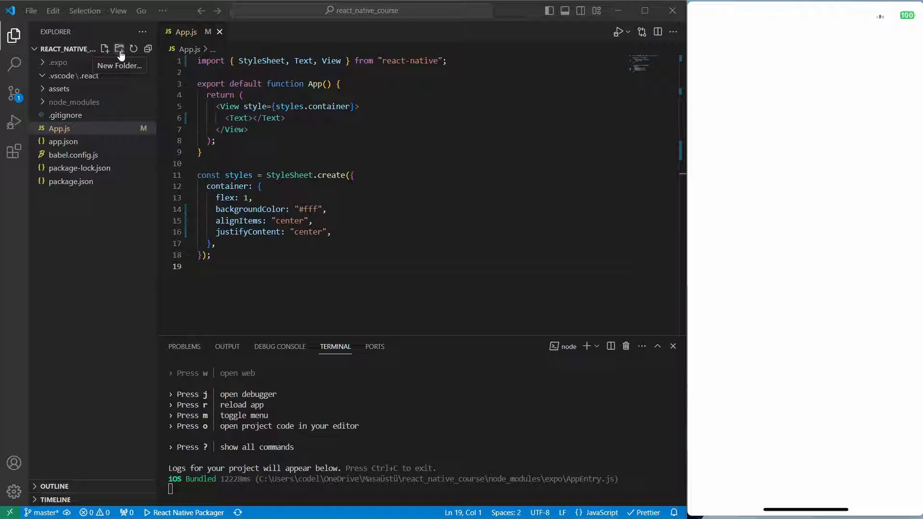
Step: Create three root folders named components, views and hooks with New Folder
click(119, 49)
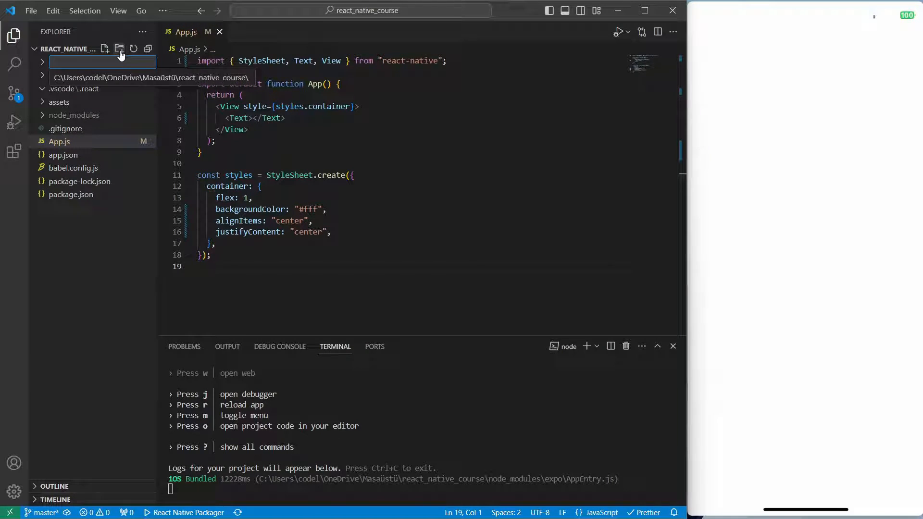
text(compon)
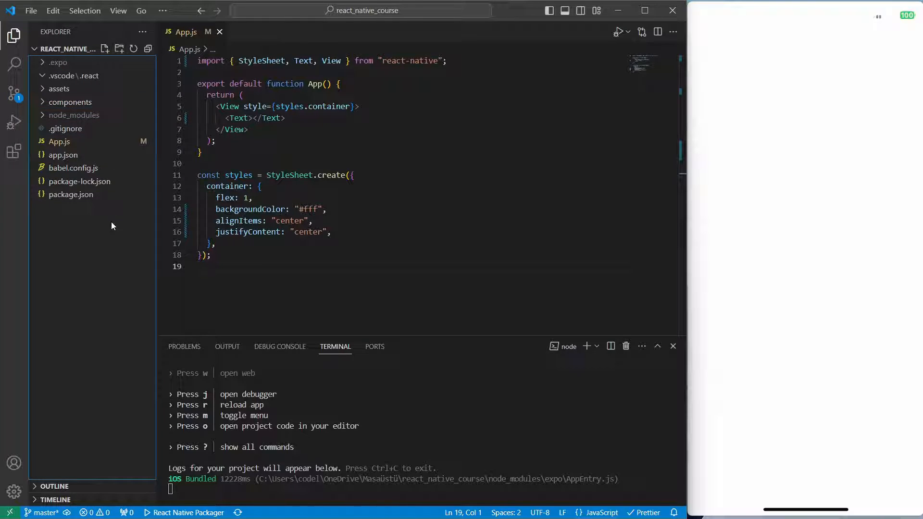
click(118, 50)
text(views)
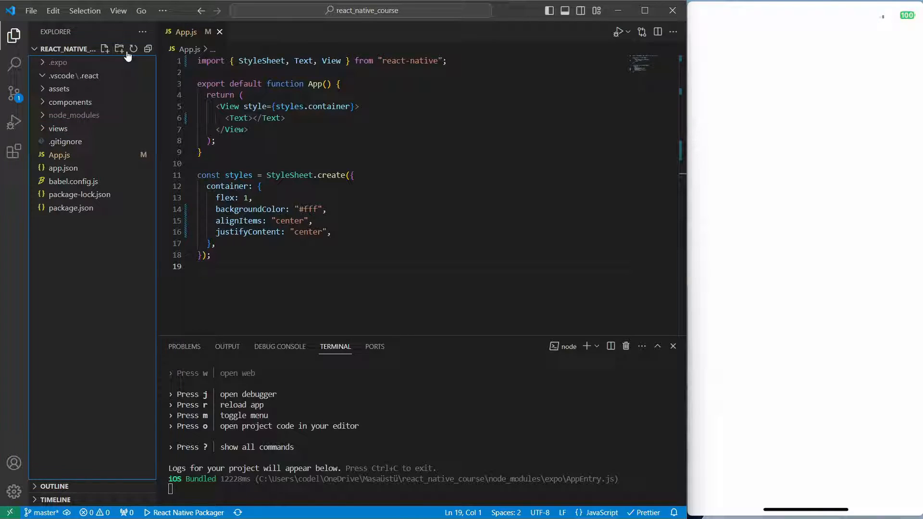
click(119, 49)
text(hooks)
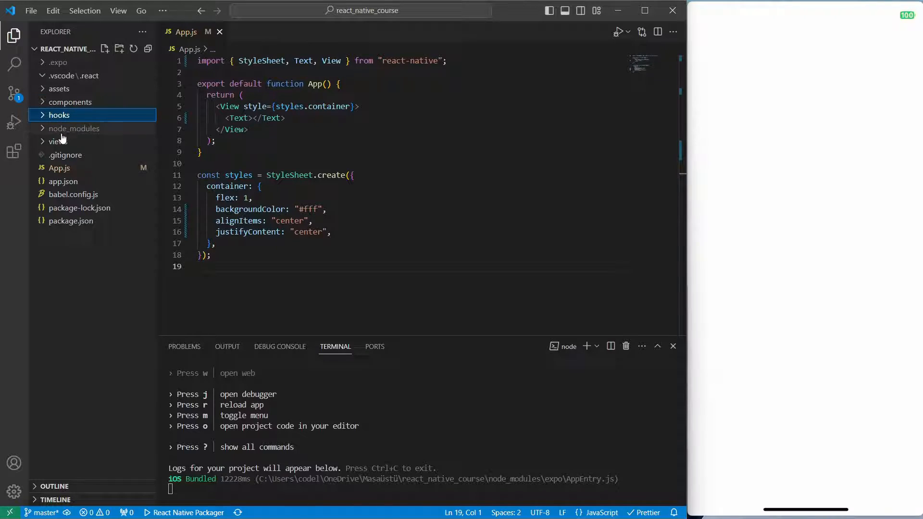
click(53, 284)
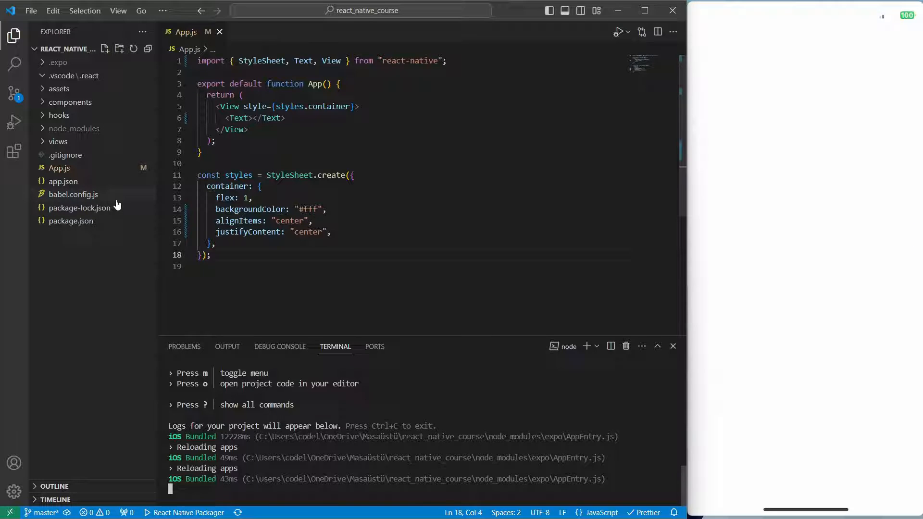
Step: Open app.json, inspect its splash settings, and expand assets to view the images
click(63, 181)
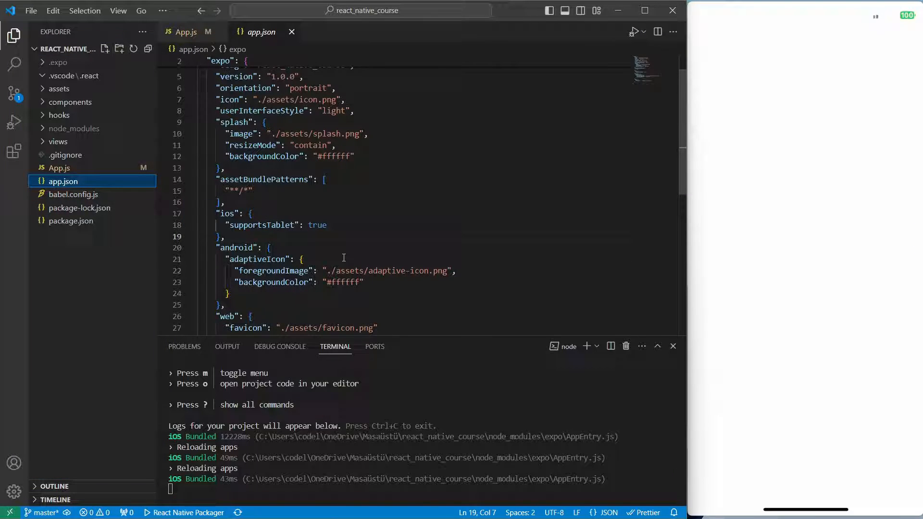
scroll(up, 3)
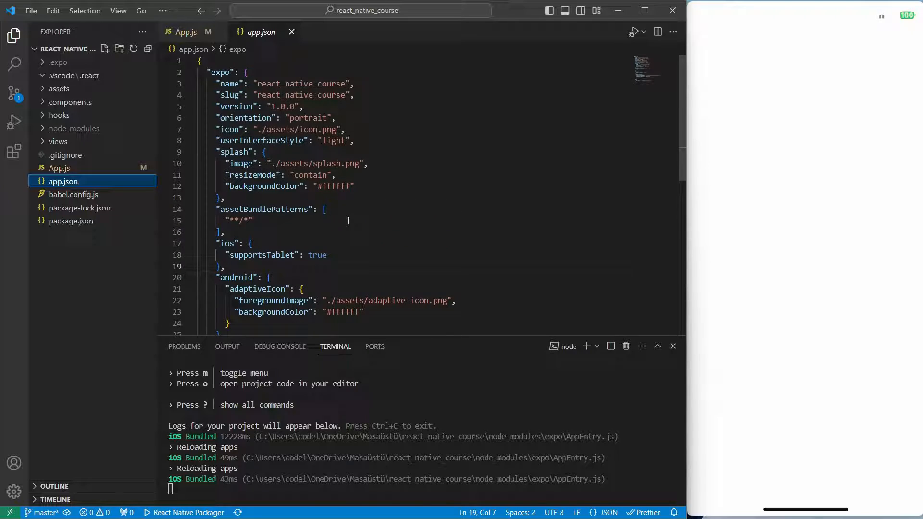
drag(214, 152, 284, 175)
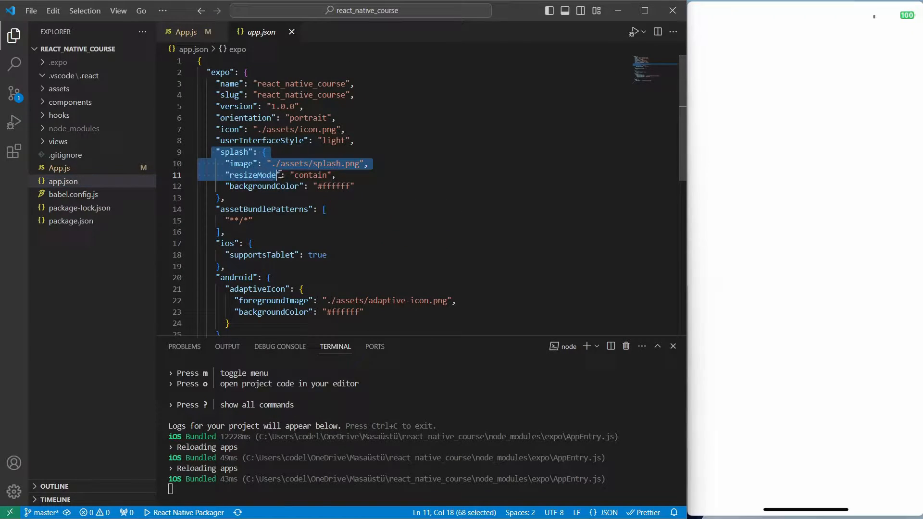
click(368, 164)
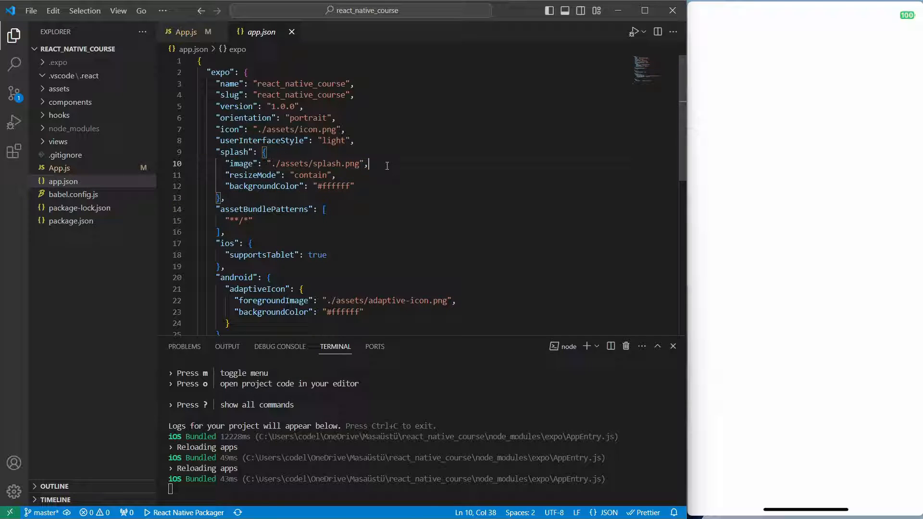
mouse_move(58, 94)
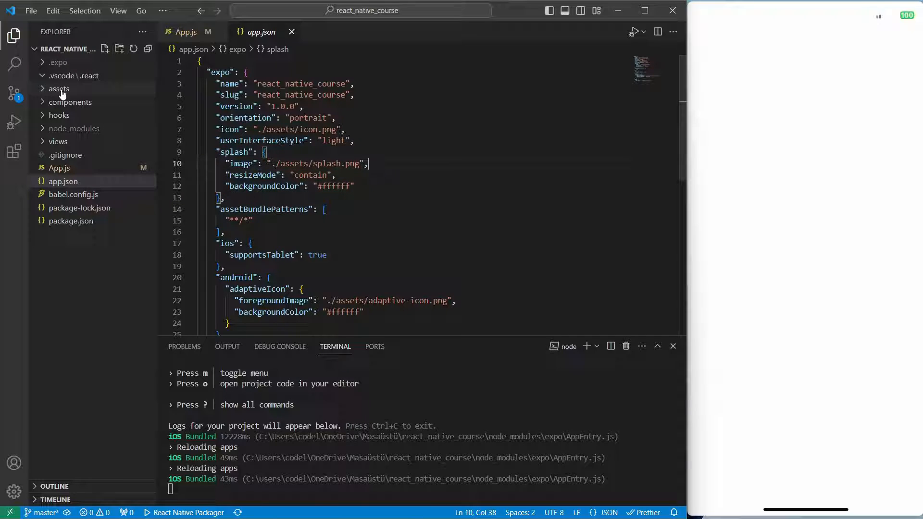
click(57, 89)
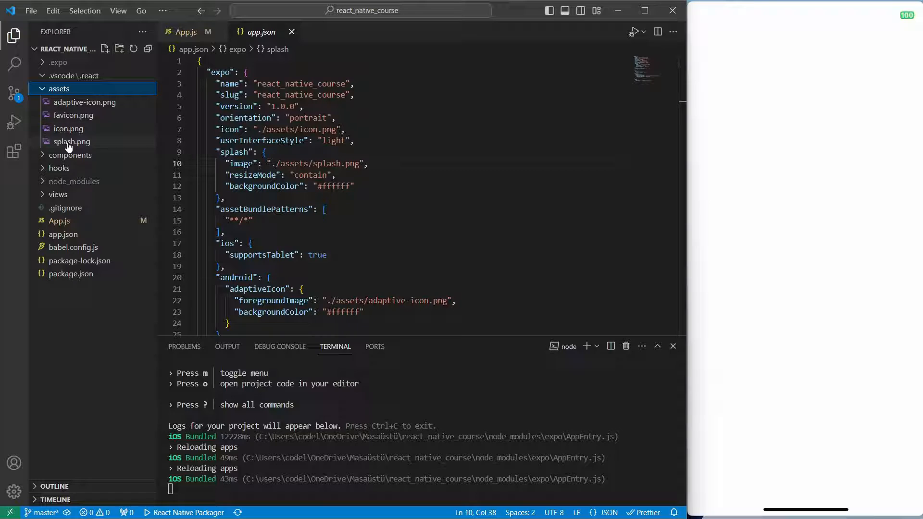
click(72, 142)
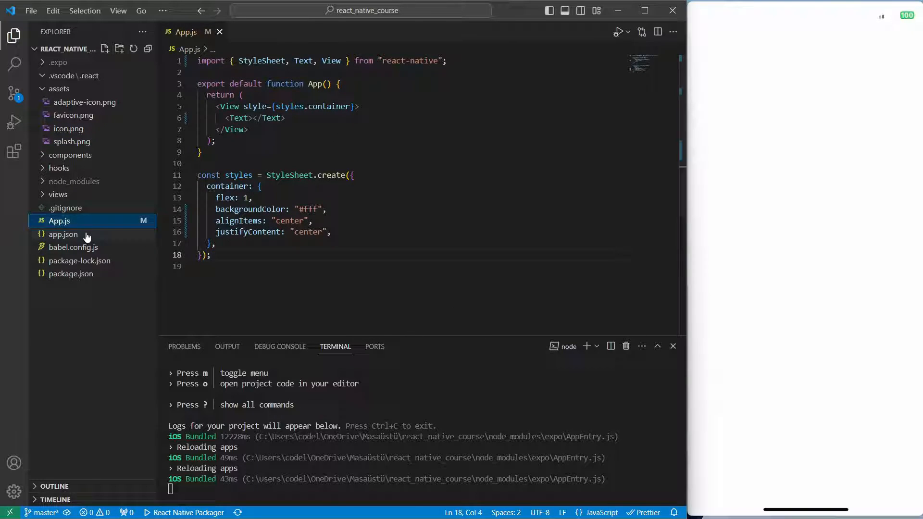
Step: Delete the selected splash block from app.json and preview icon.png
click(63, 234)
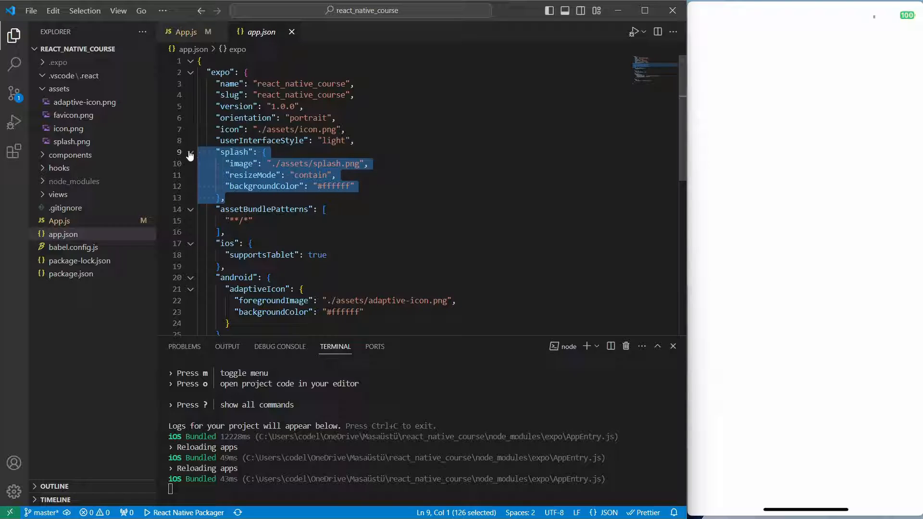
key(Delete)
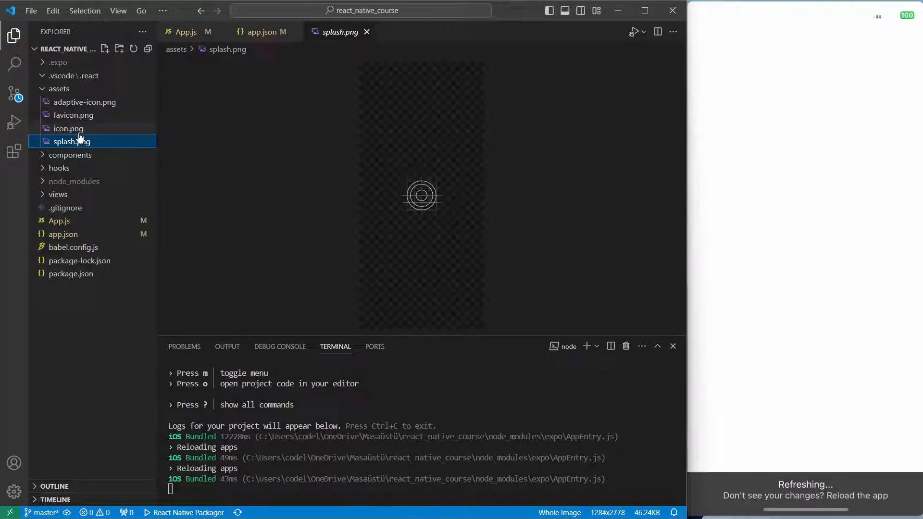
click(68, 128)
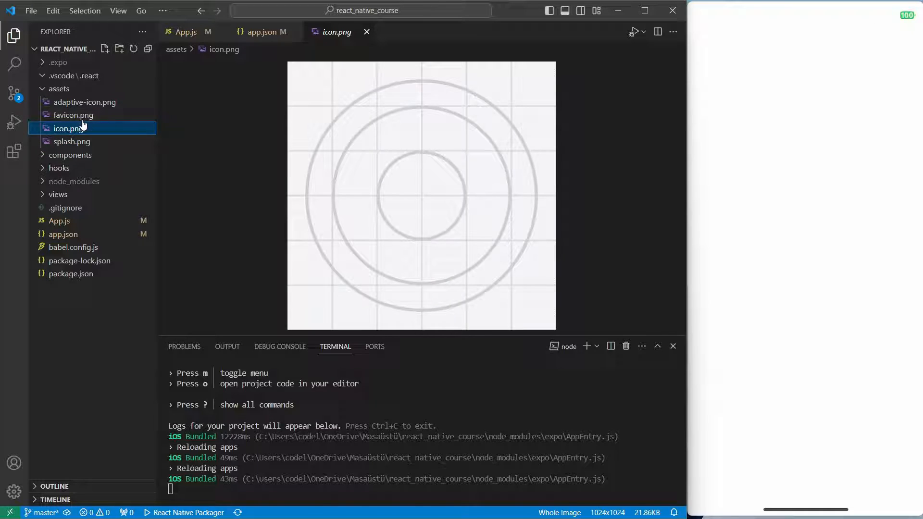
click(72, 141)
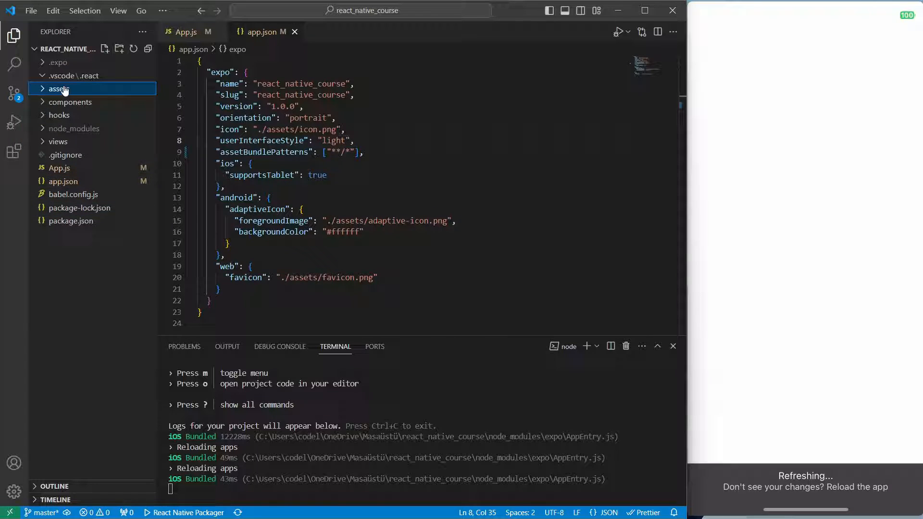
Step: Add images and icons folders in assets, close app.json, and start SplashScreen.js in views
click(118, 49)
text(images)
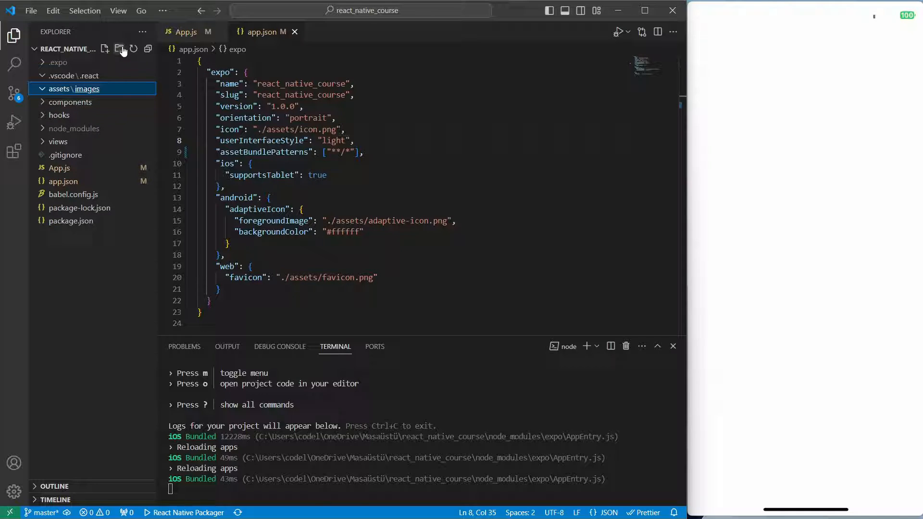
click(118, 49)
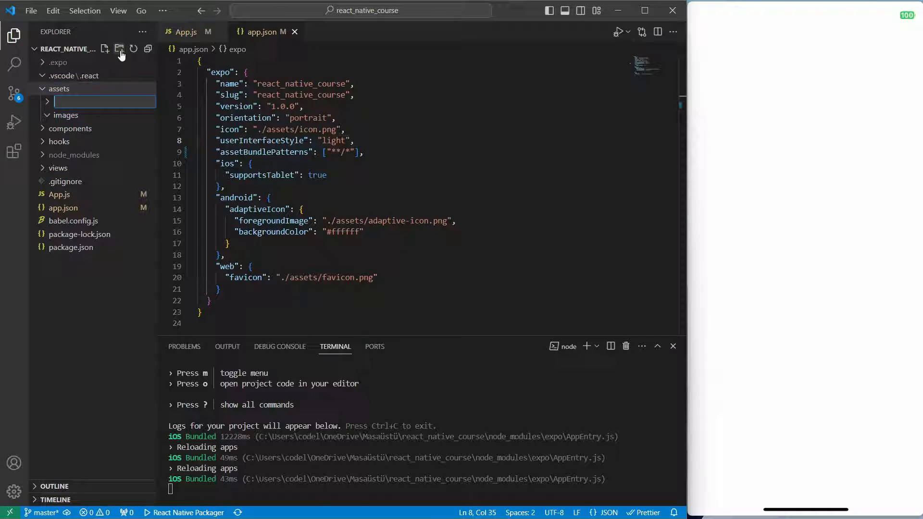
text(icons)
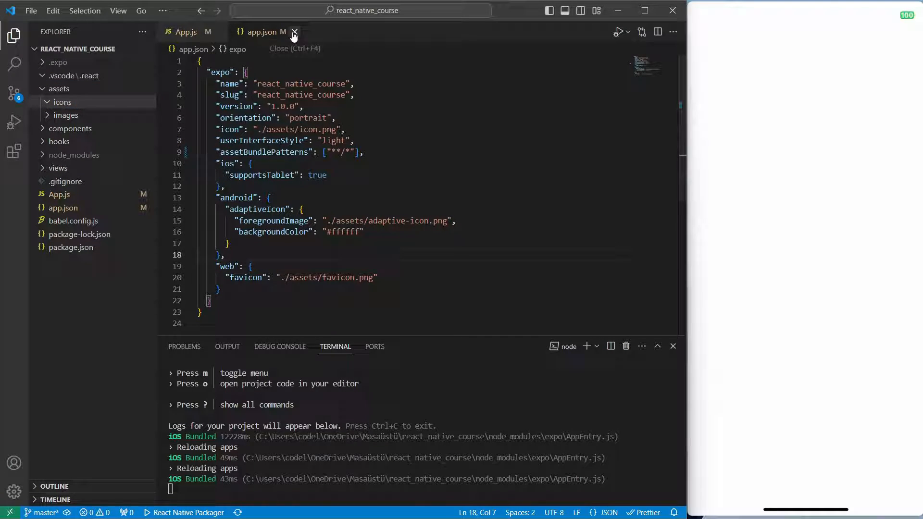
click(294, 32)
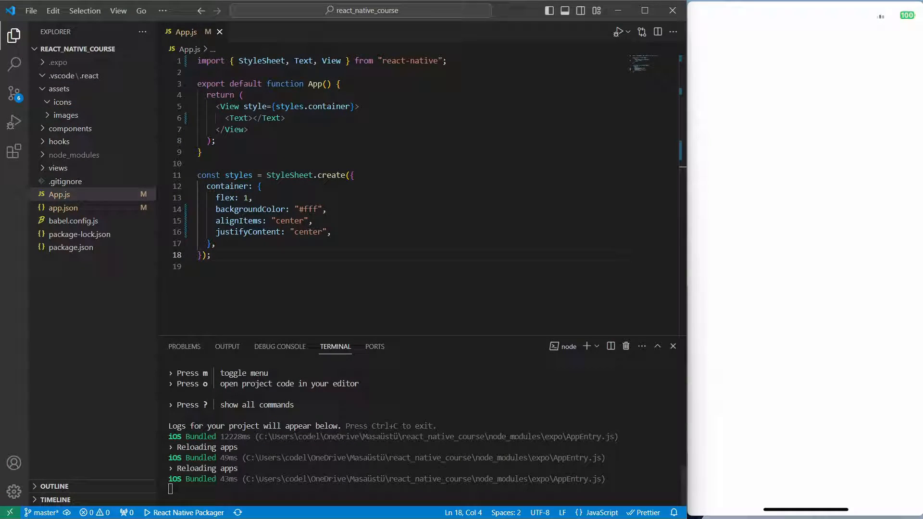
click(105, 49)
text(SplashScreen.hj)
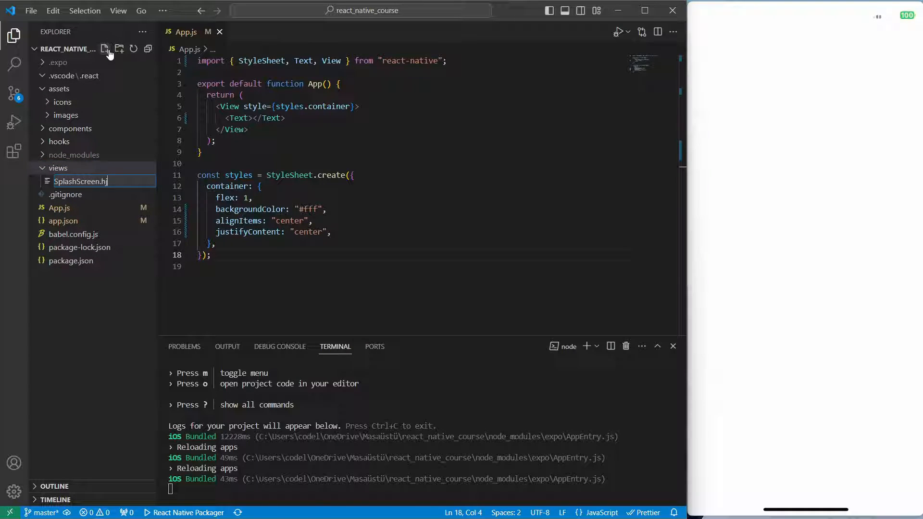
Step: Scaffold SplashScreen with rfc, replacing the div with nested Views holding an Image
text(rfc)
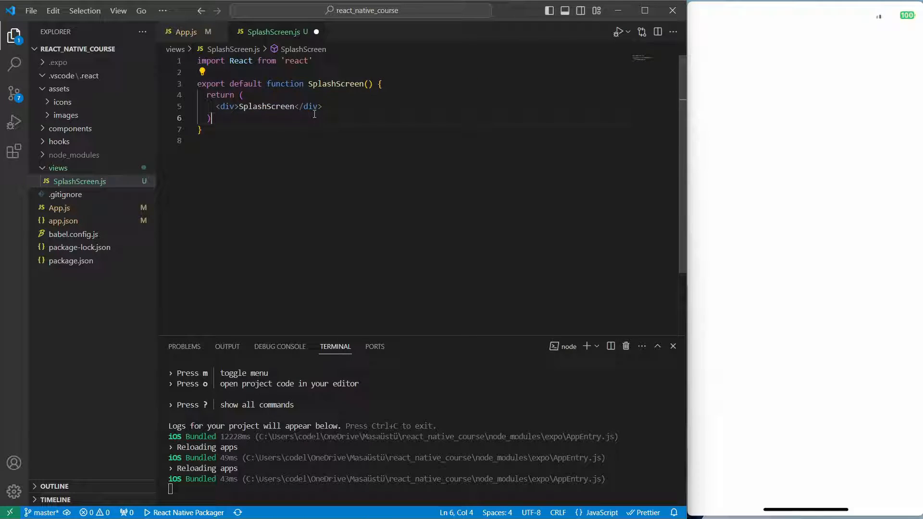
double_click(225, 107)
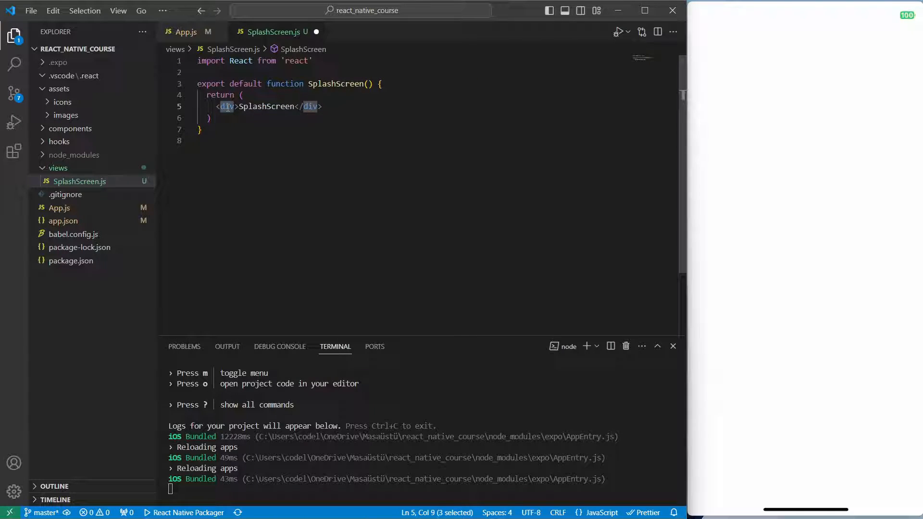
mouse_move(267, 199)
text(View)
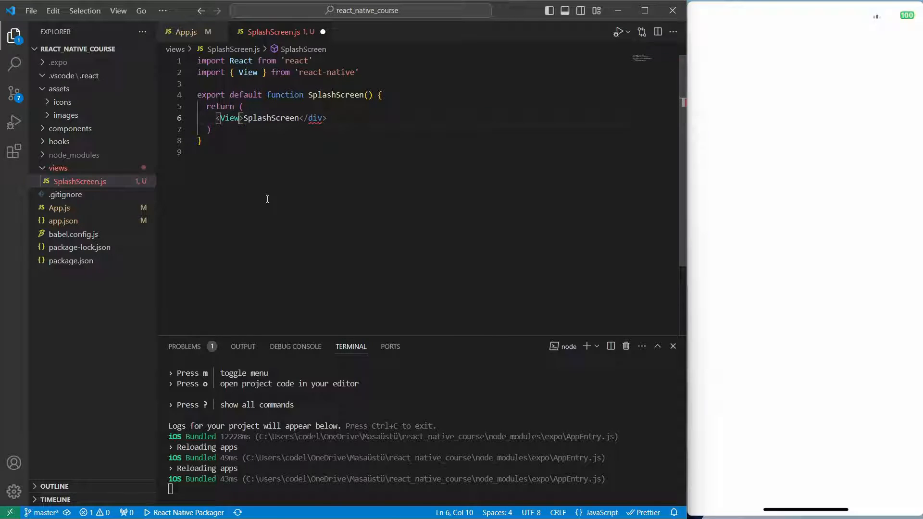
double_click(315, 118)
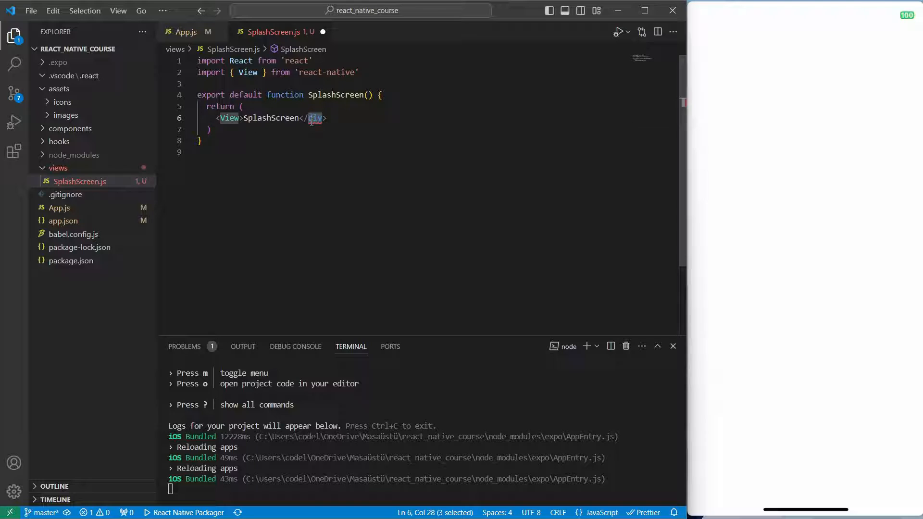
key(ctrl+s)
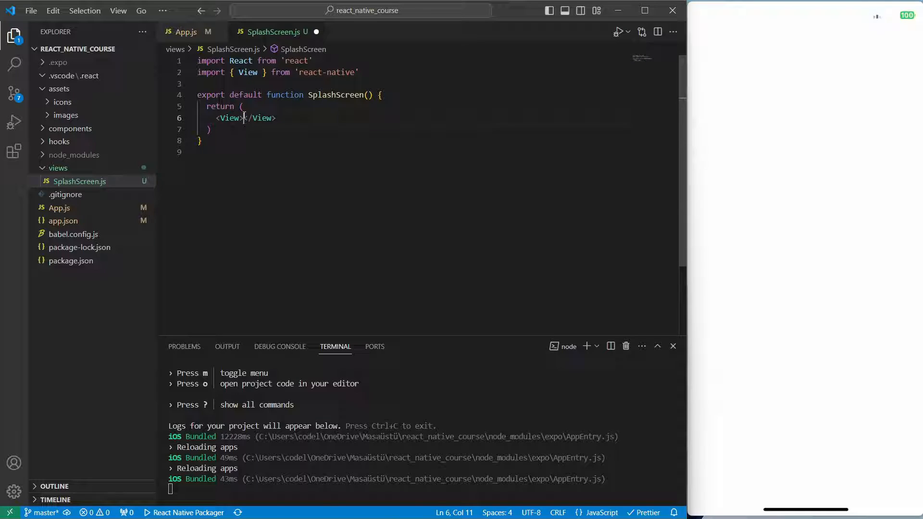
key(Enter)
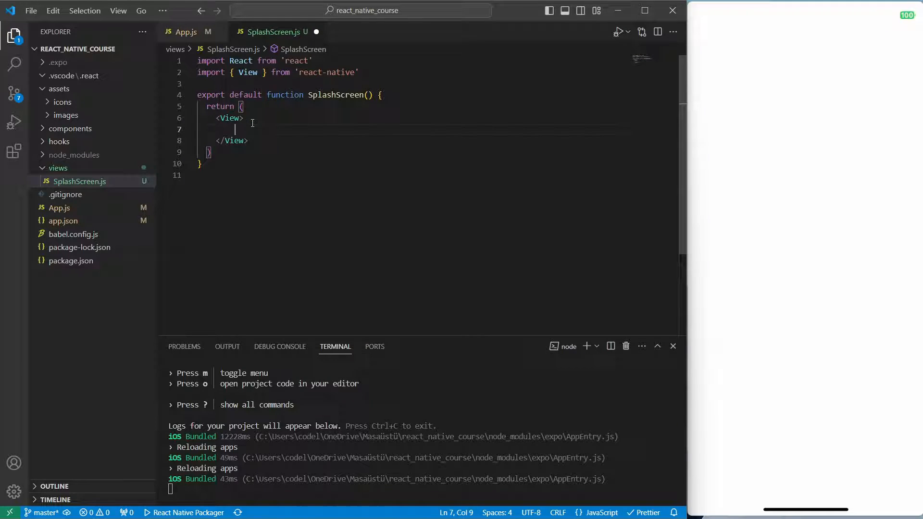
text(View>)
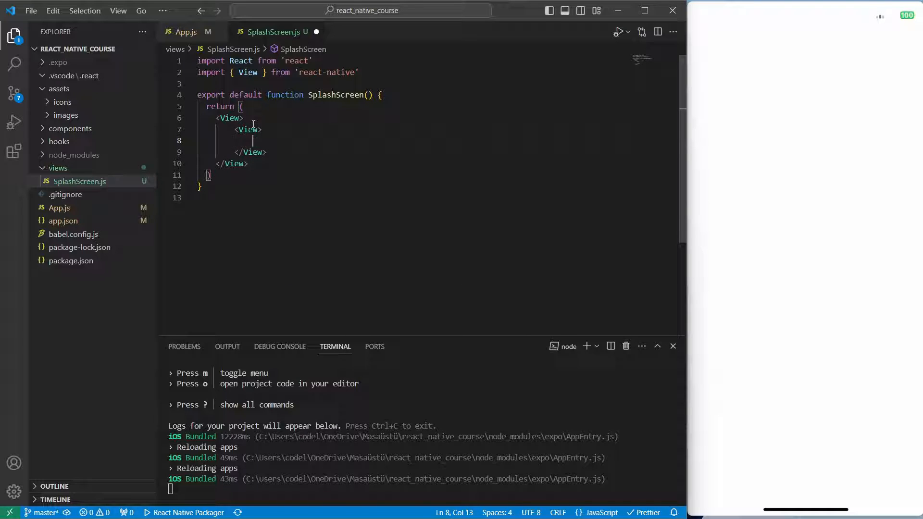
text(<Image />)
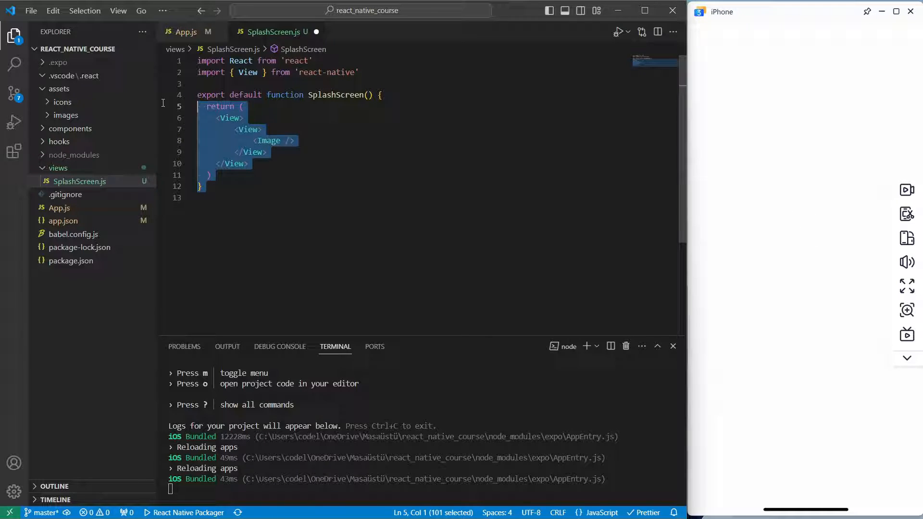
Step: Create a StyleSheet styles object and apply styles.container to the outer View
click(221, 202)
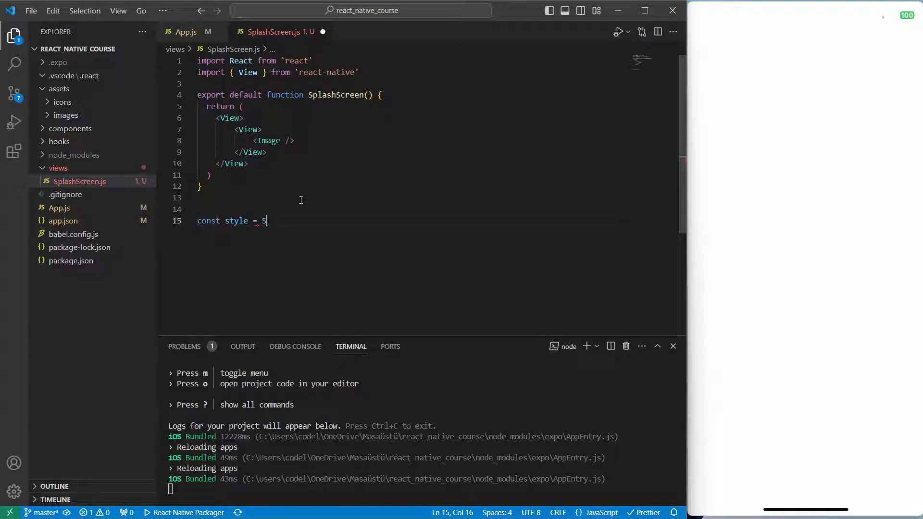
text(ty)
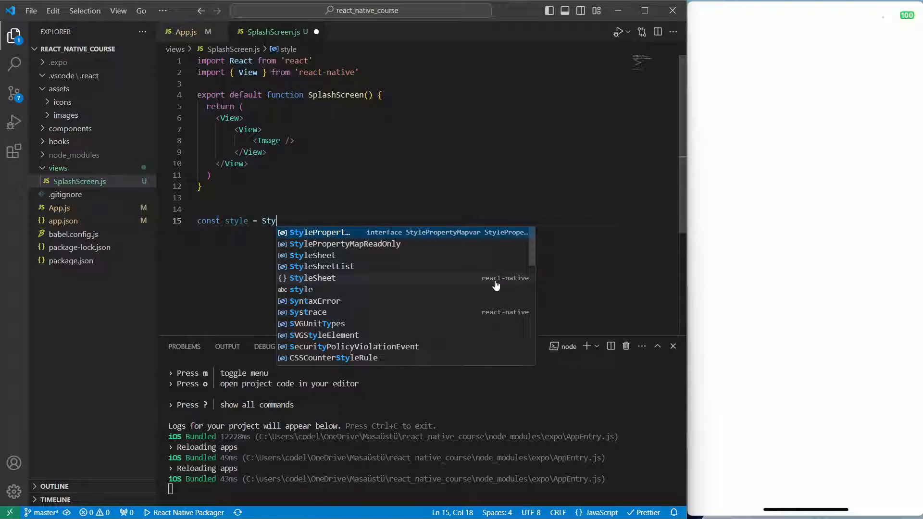
click(312, 277)
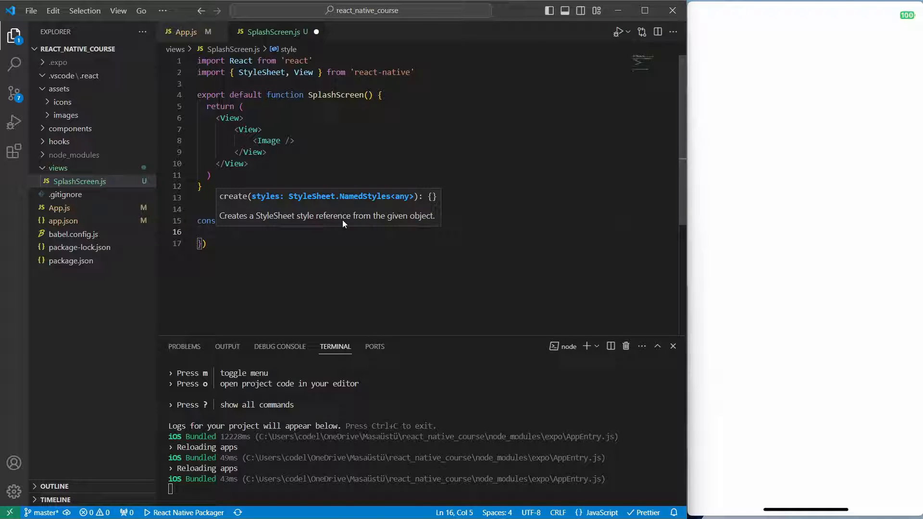
text(container: {)
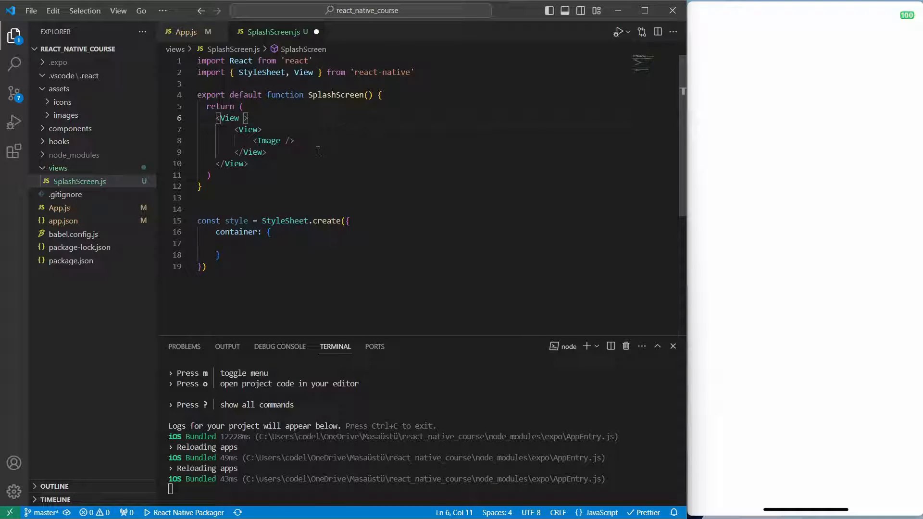
text(style={style)
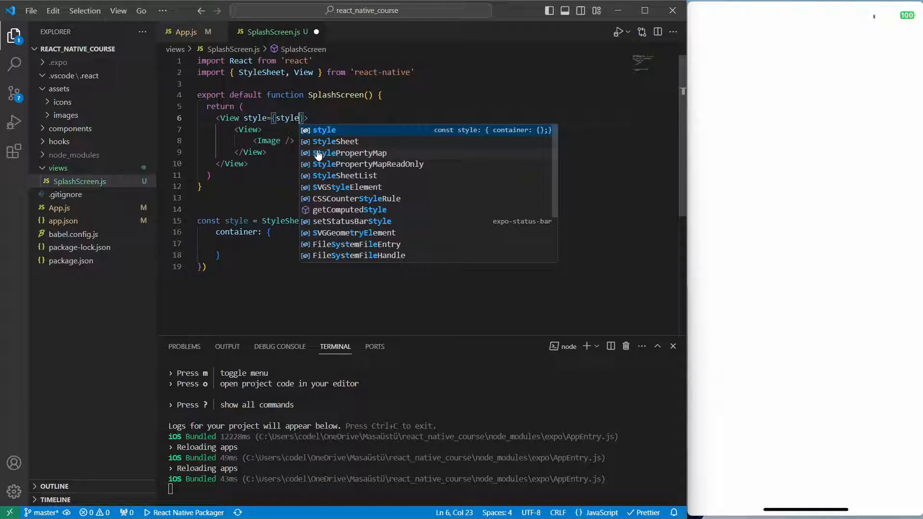
text(s)
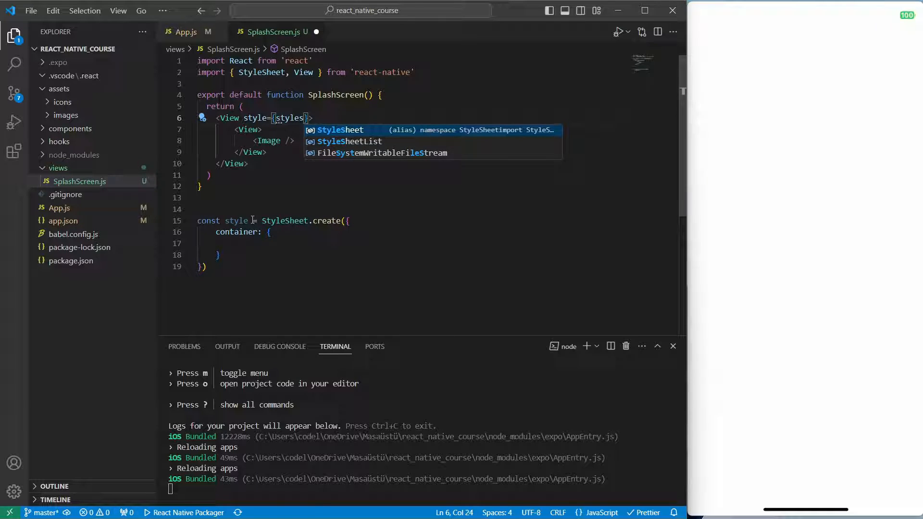
text(.container)
click(274, 221)
text(s)
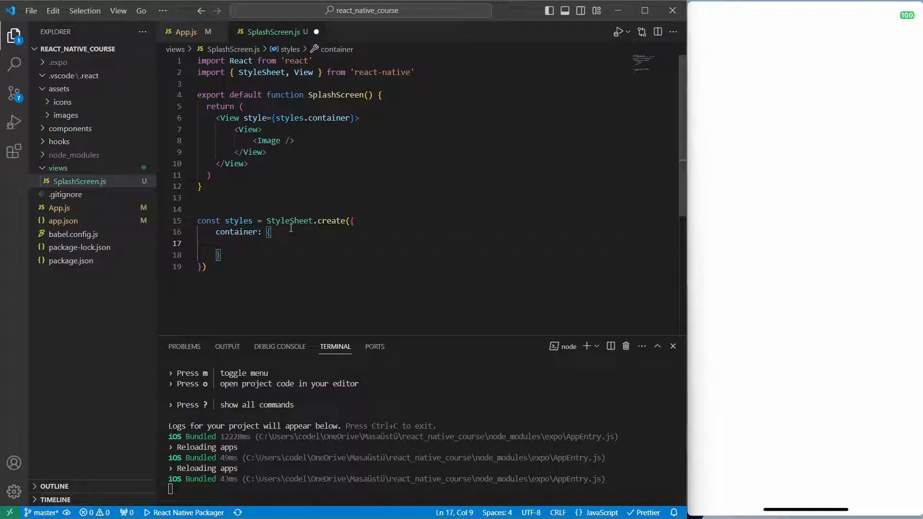
Step: Give container flex 1, centered justifyContent and alignItems, background #1e1e1e, then save
text(flex: 1)
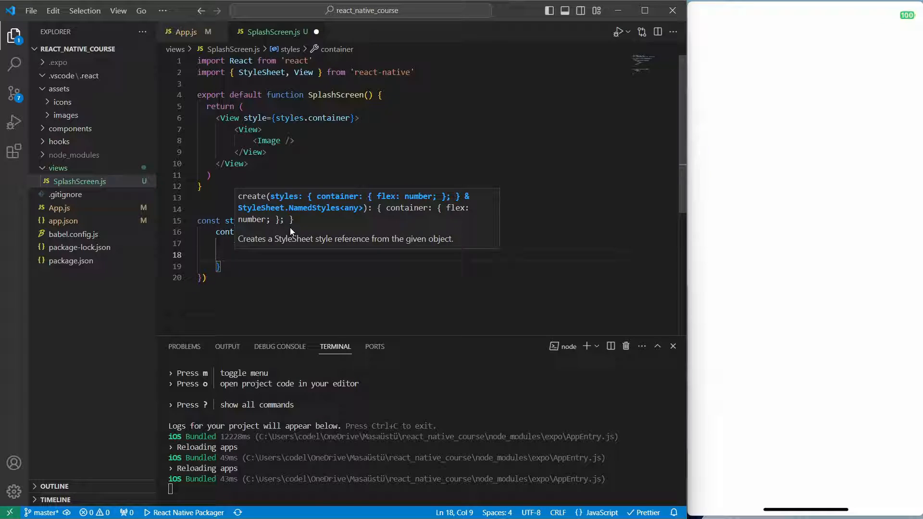
text(justifyContent)
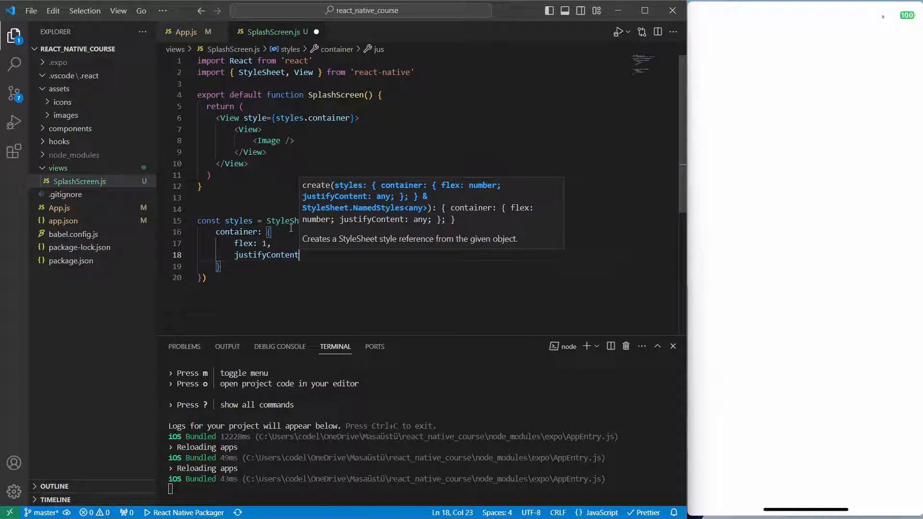
text(: "center")
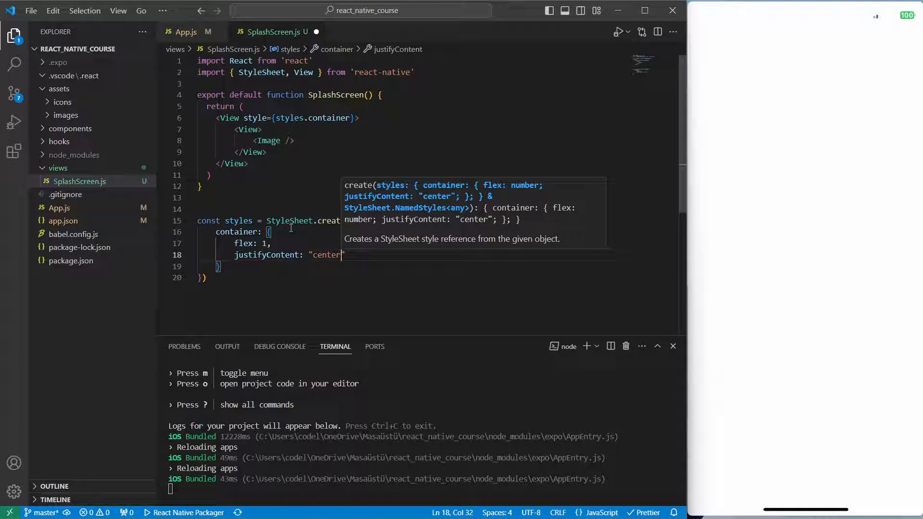
text(,)
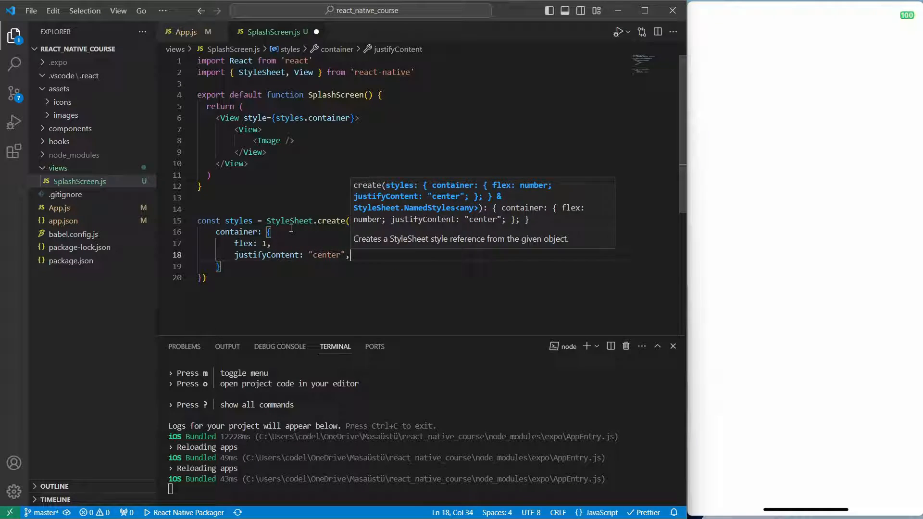
text(alignItems:)
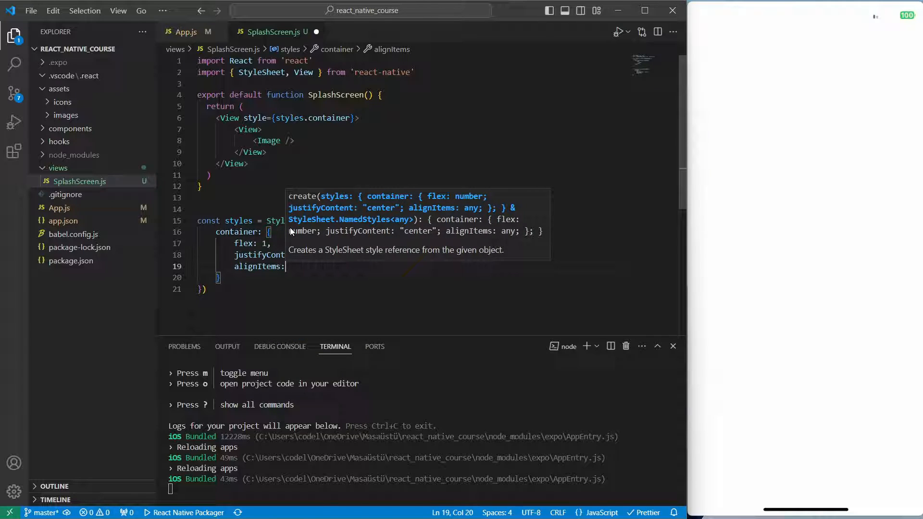
text("center")
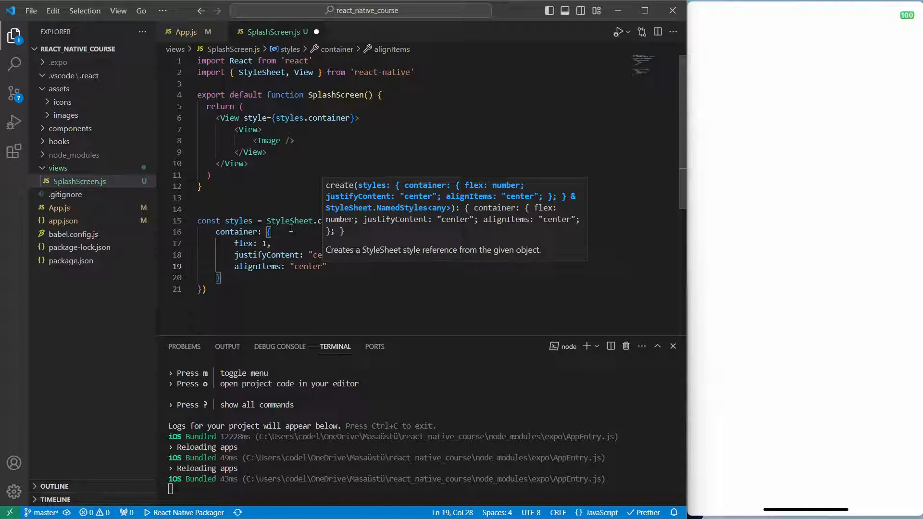
text(backgroundColor)
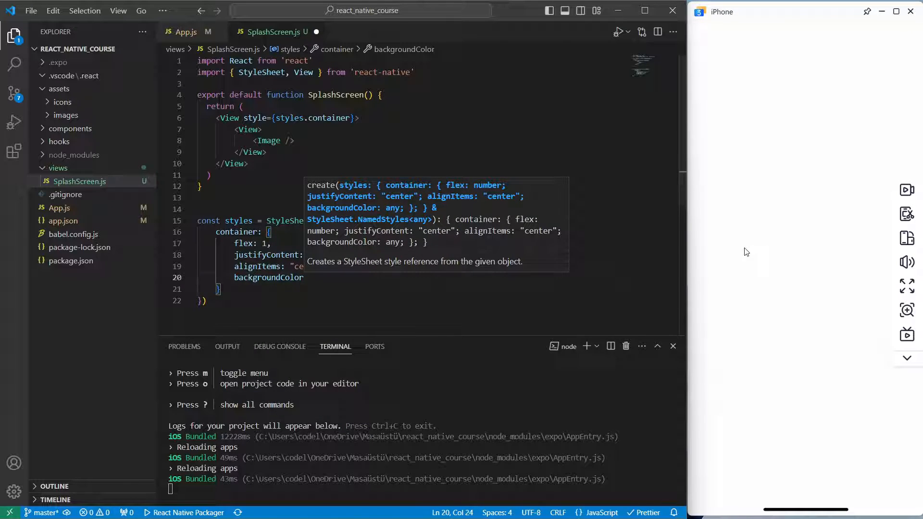
text("")
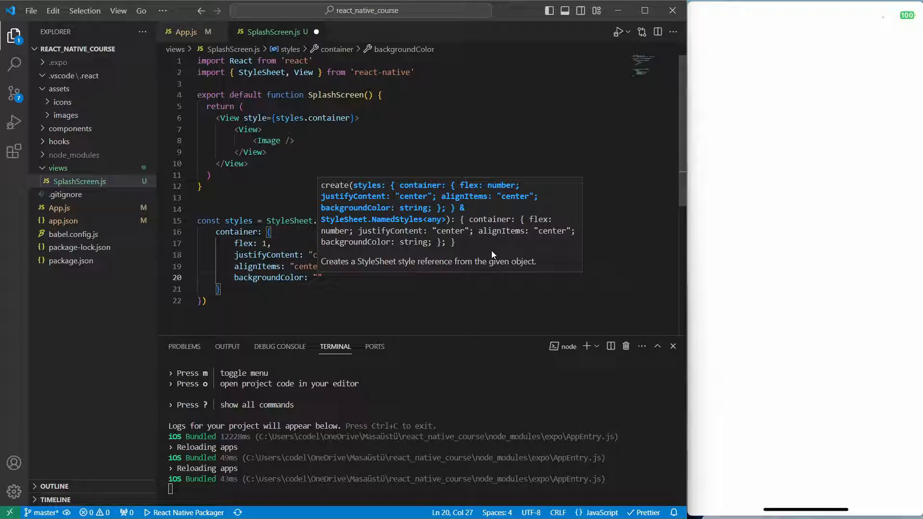
text(#1e1)
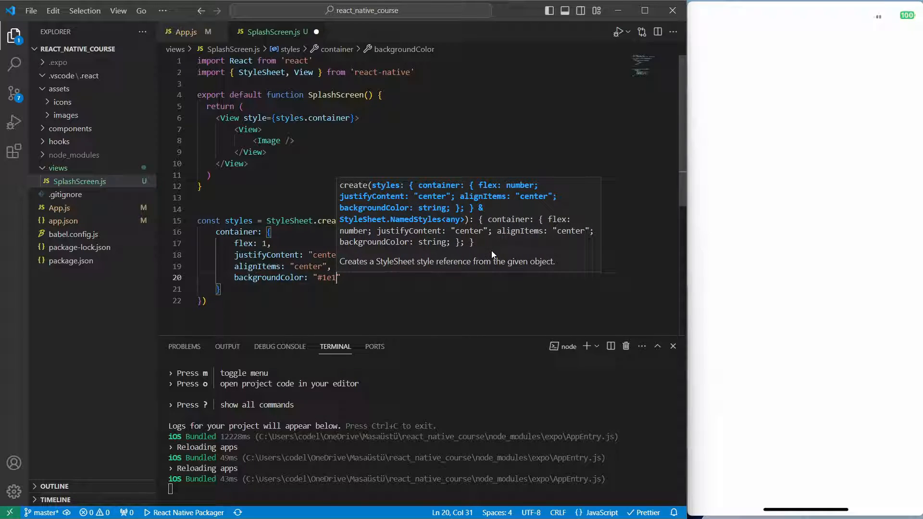
key(ctrl+s)
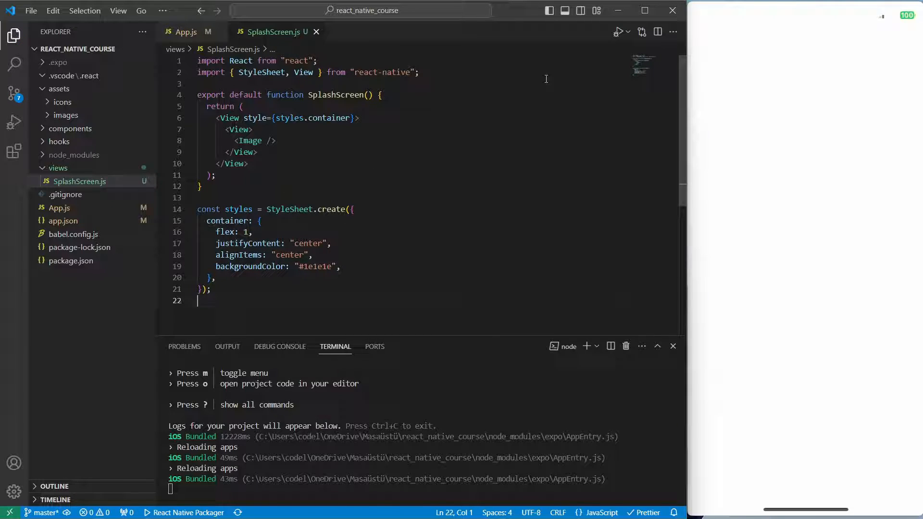
Step: Check App.js renders SplashScreen, then add Image to SplashScreen's react-native import
double_click(336, 95)
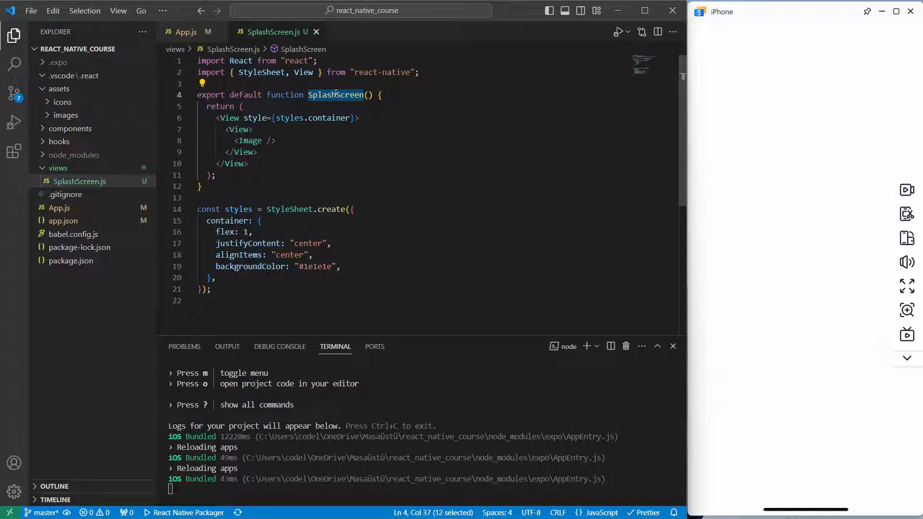
click(186, 32)
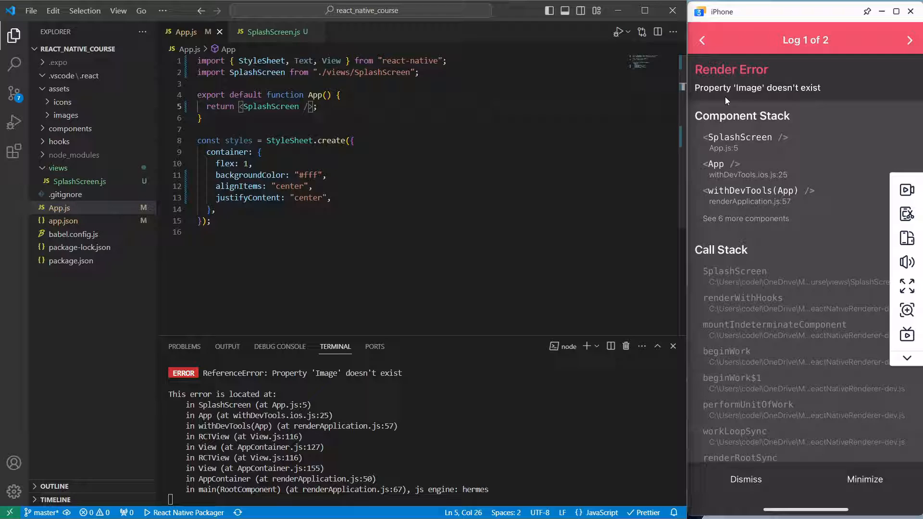
mouse_move(782, 94)
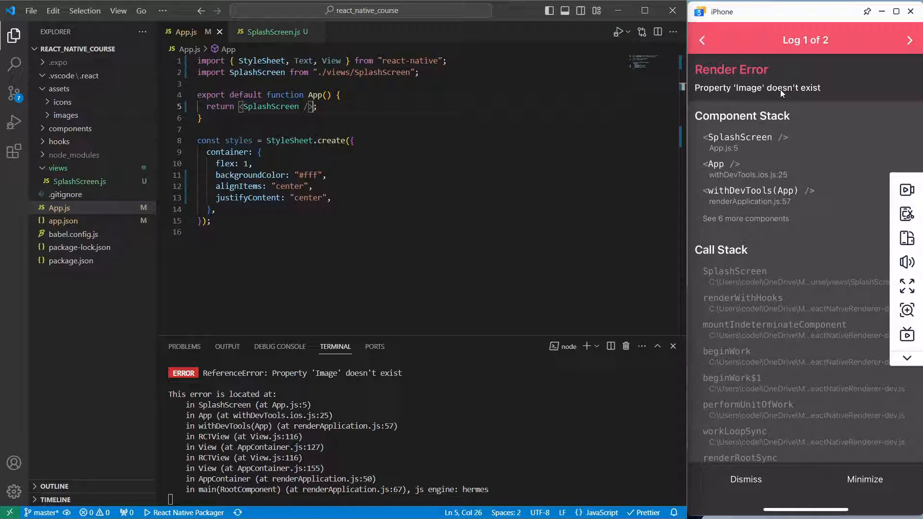
click(274, 32)
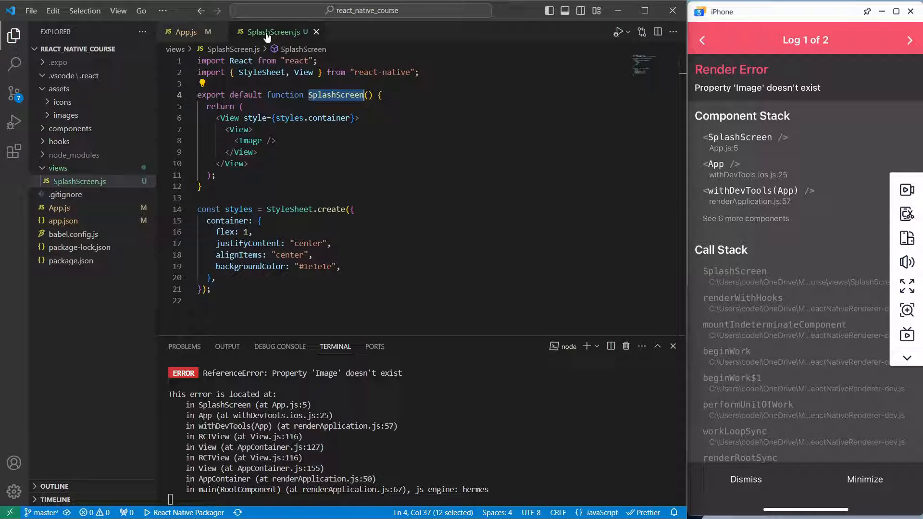
click(313, 72)
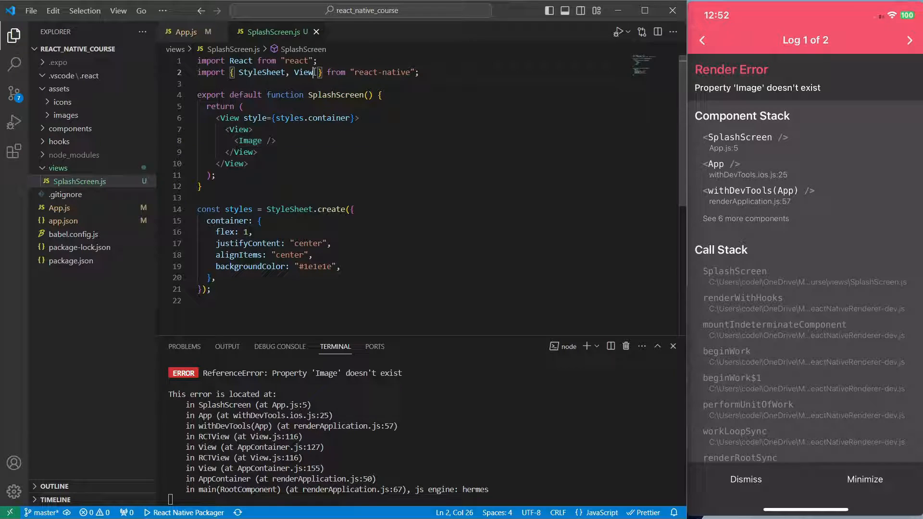
text(,)
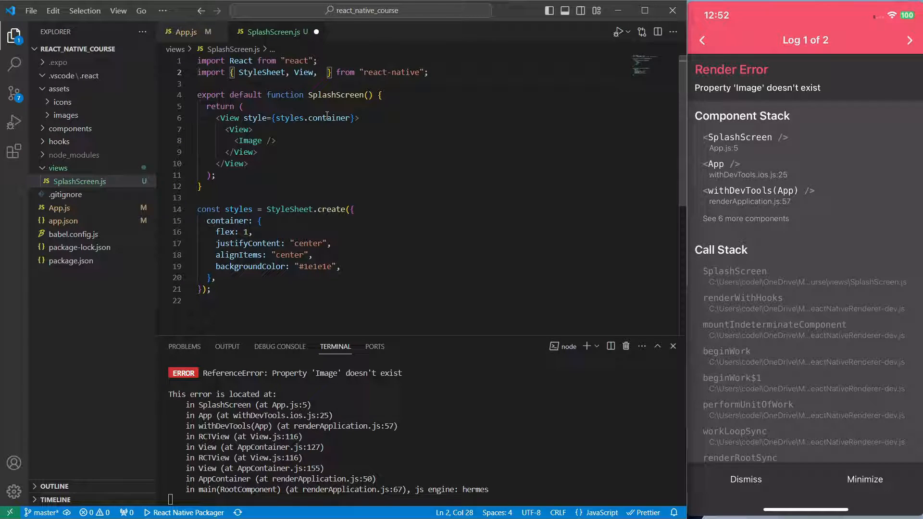
text(Image)
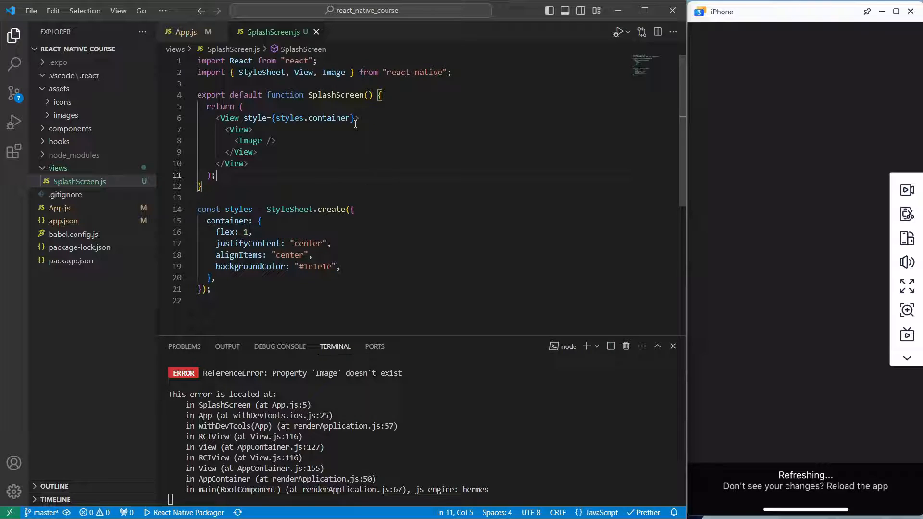
Step: Set the inner View style to styles.imageContainer with borderRadius 20 and overflow hidden
click(271, 140)
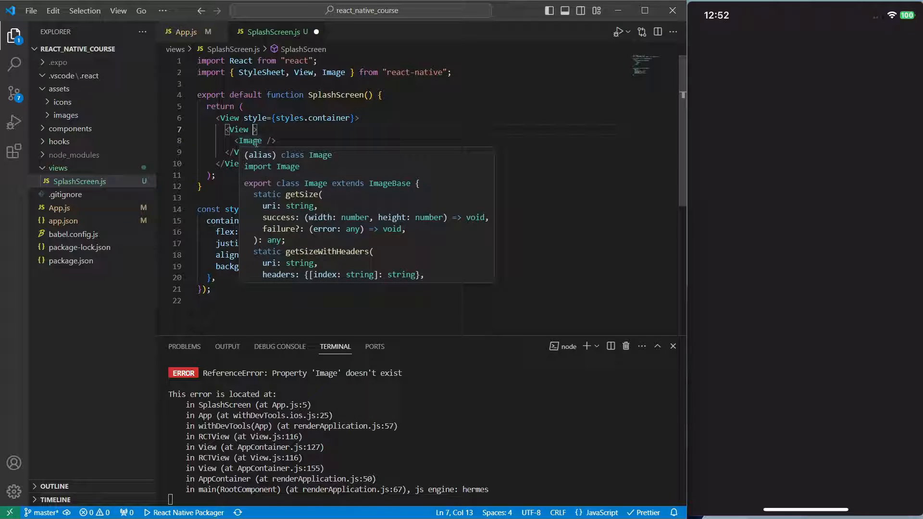
text(style={)
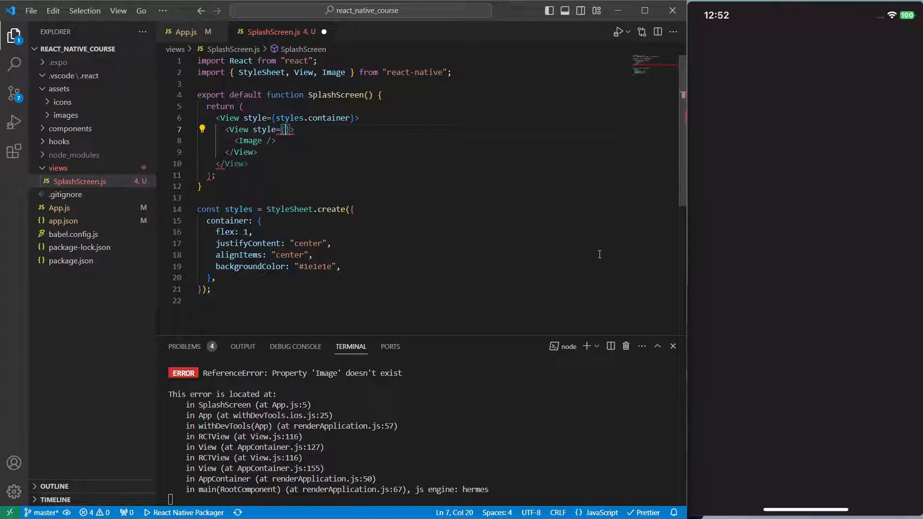
text(styles.)
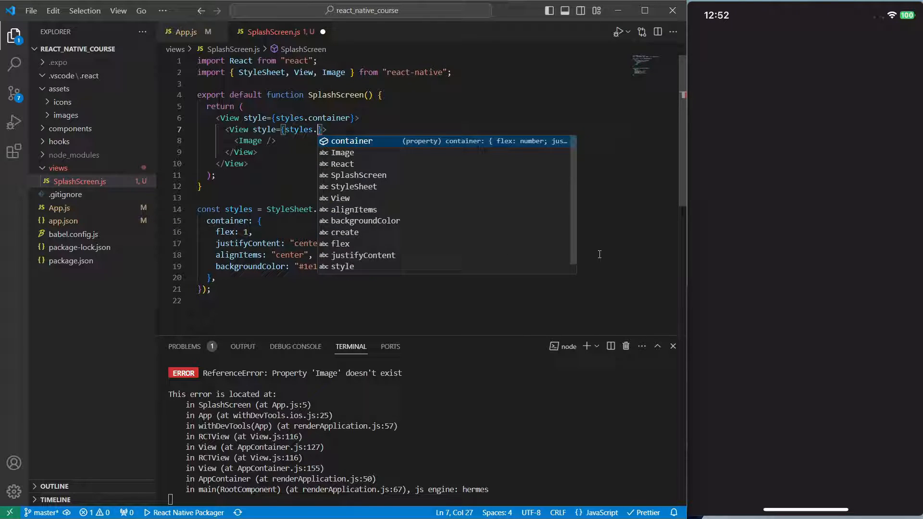
text(imageContainer)
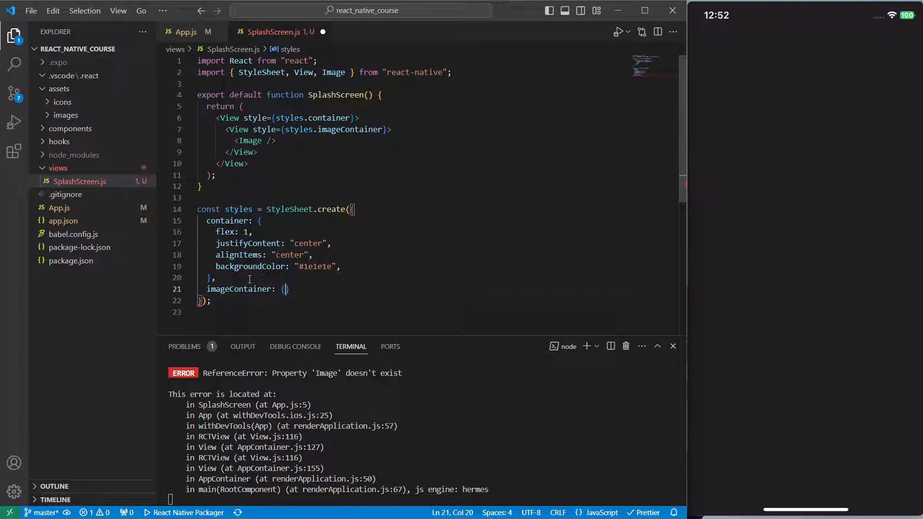
text(borderRadius: 20)
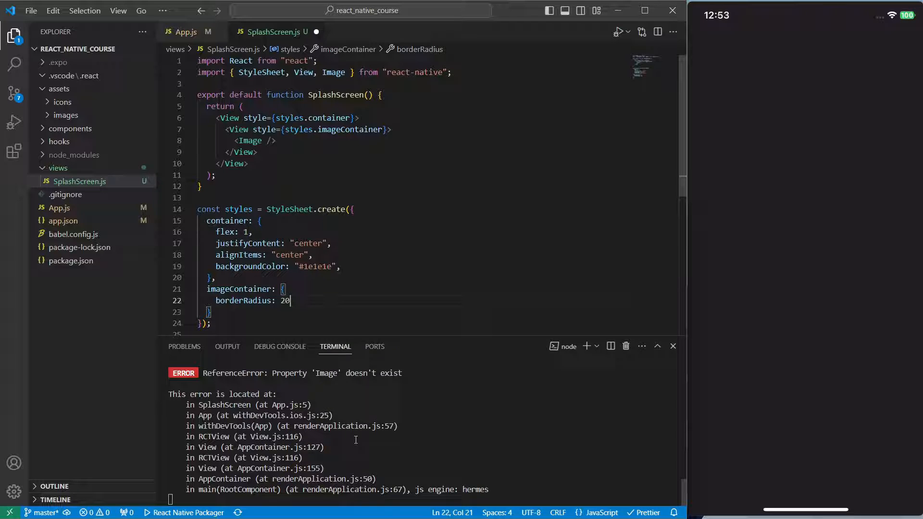
text(ov)
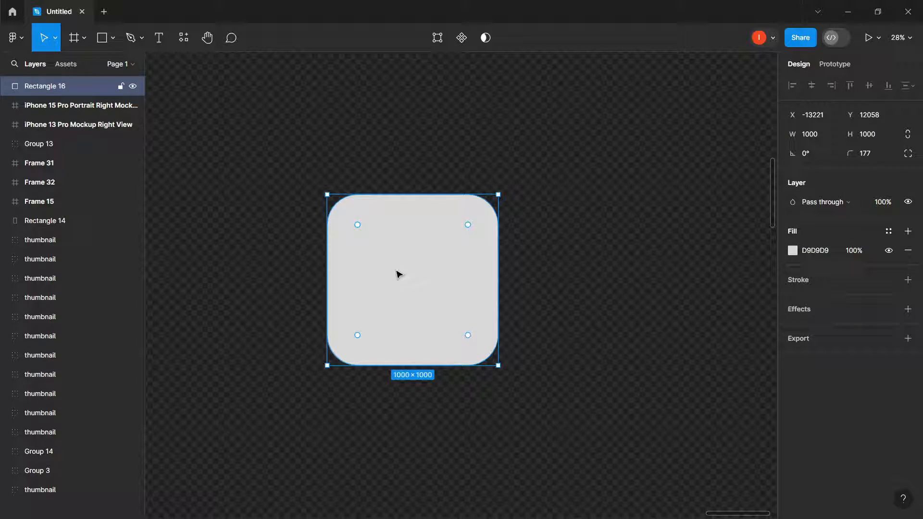
Step: Insert a 'tasks' checklist icon from the SVG Repo plugin onto the square
right_click(398, 275)
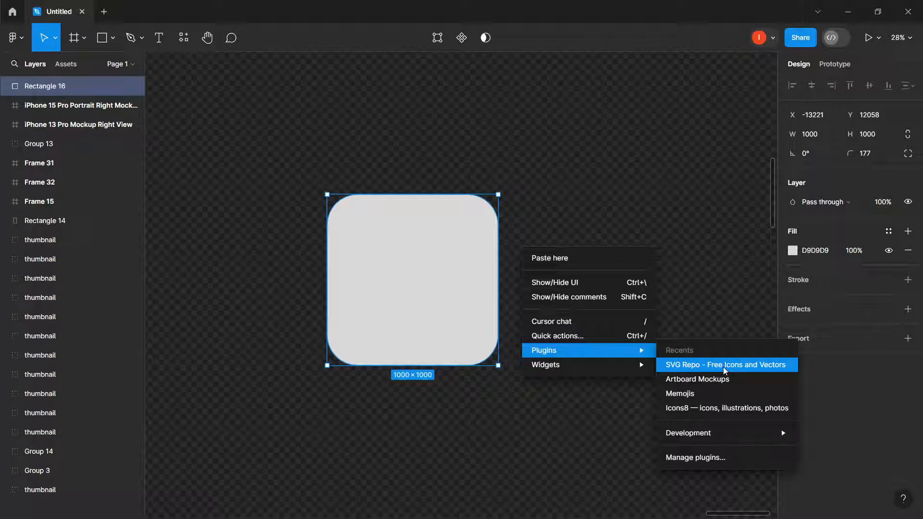
click(711, 364)
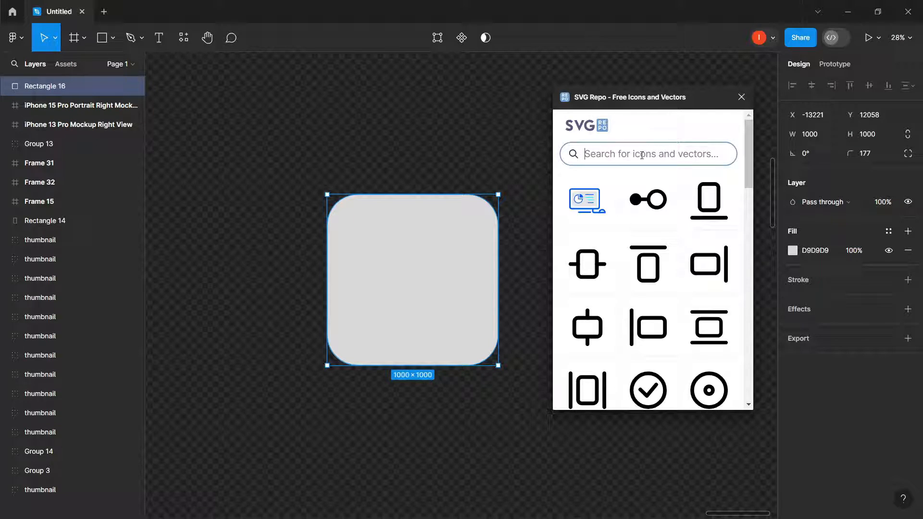
text(tas)
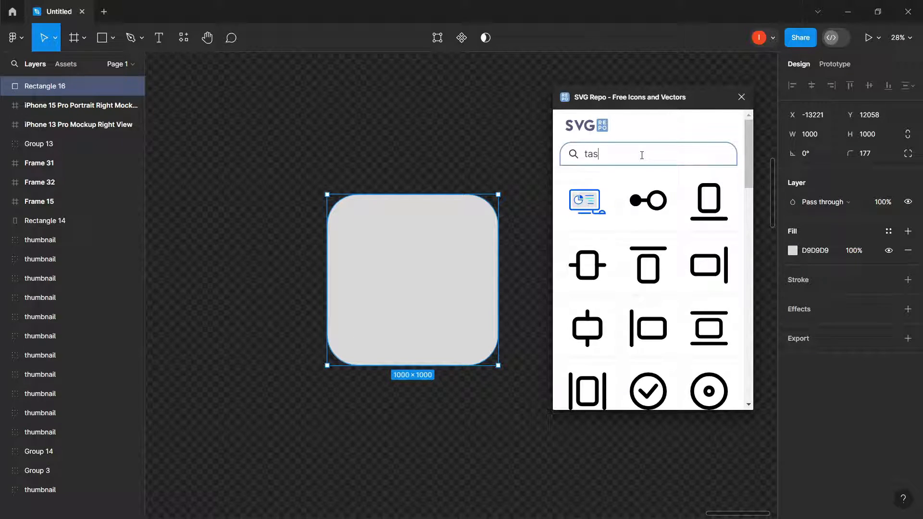
text(ks)
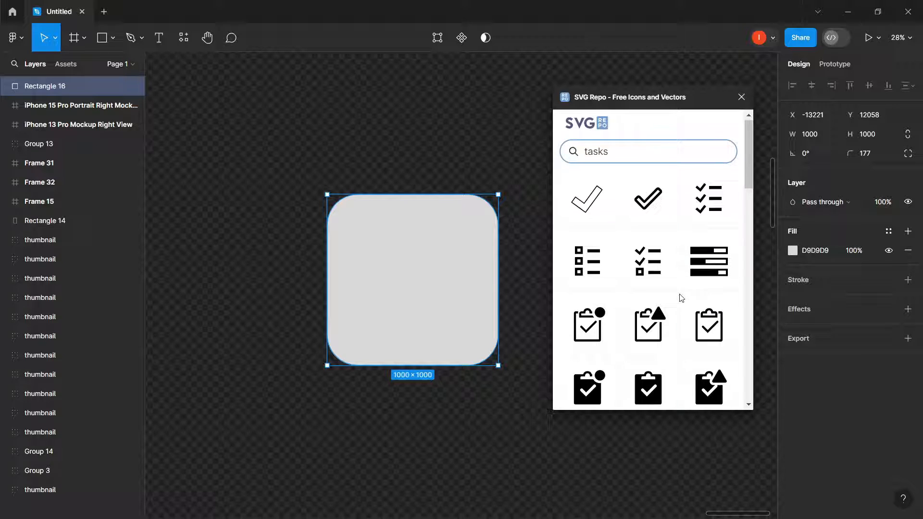
scroll(down, 3)
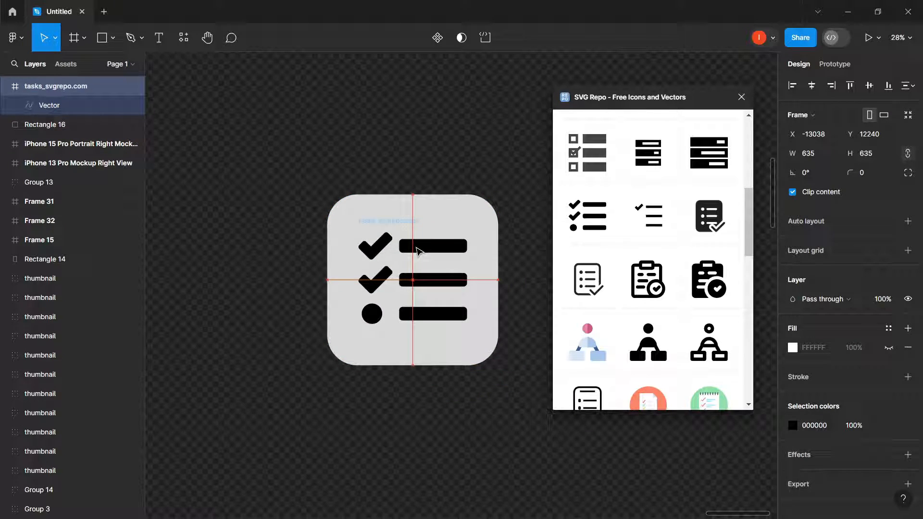
Step: Make the rounded square white and set the checklist vector width to 635
click(44, 124)
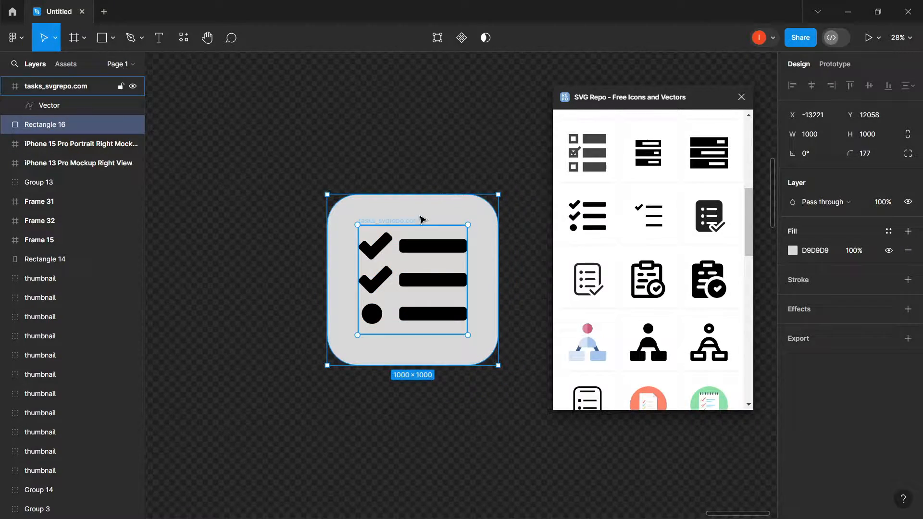
click(793, 250)
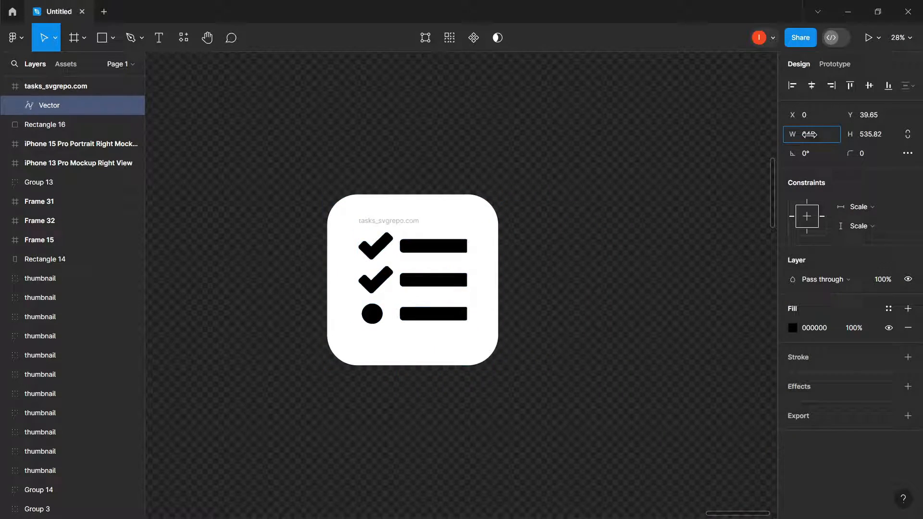
text(635)
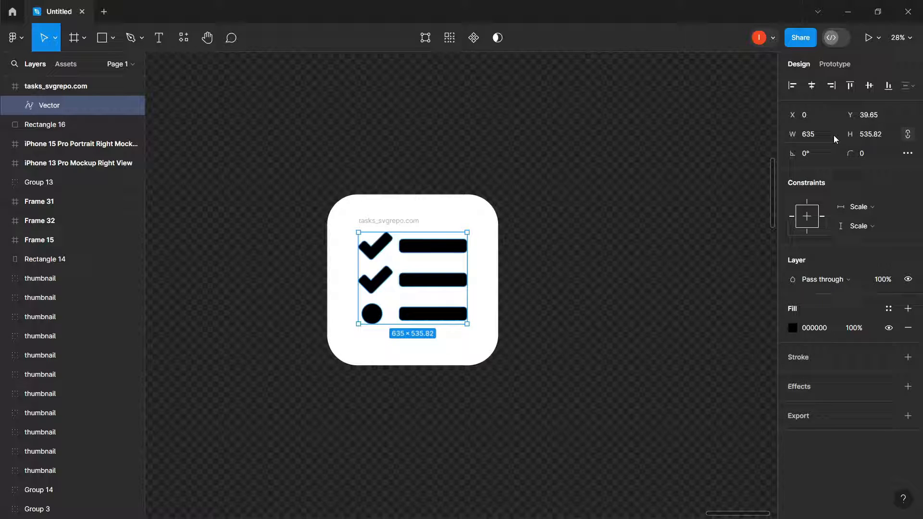
click(849, 448)
text(icon_app)
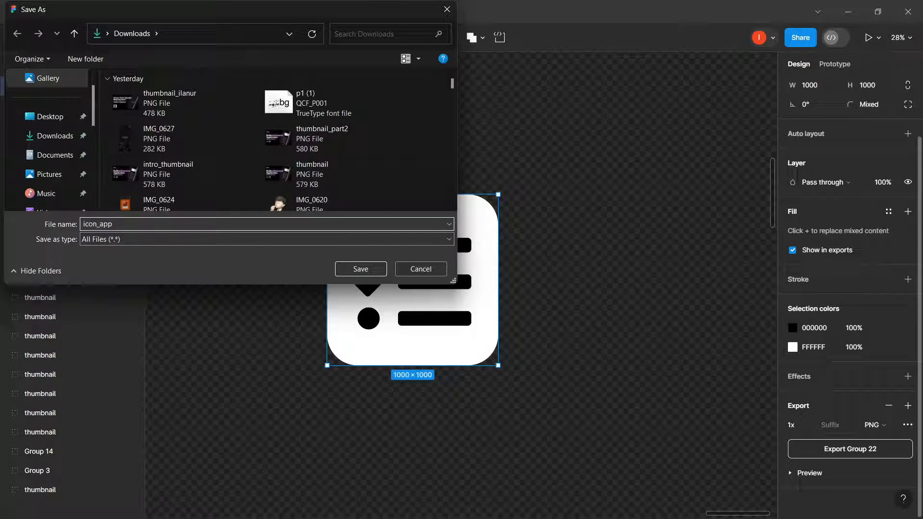
Step: Save the exported tile as icon_app and return to SplashScreen.js
click(360, 268)
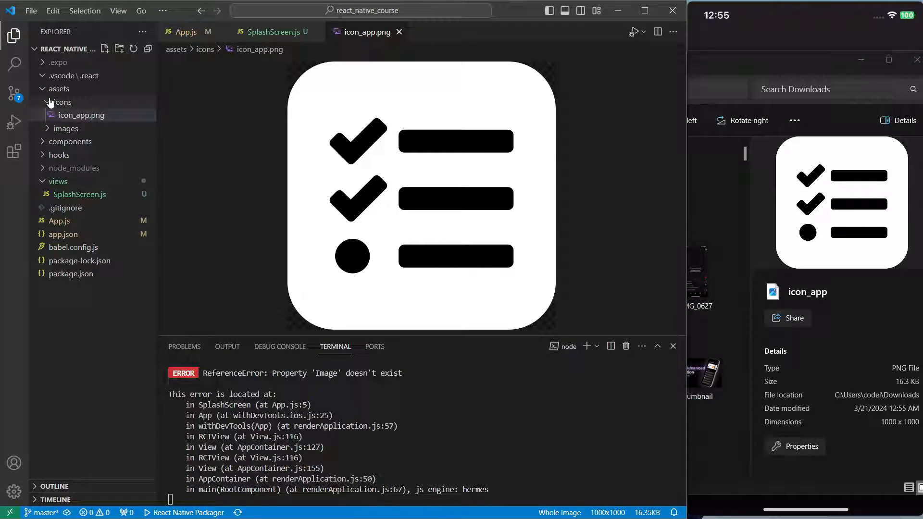
click(272, 31)
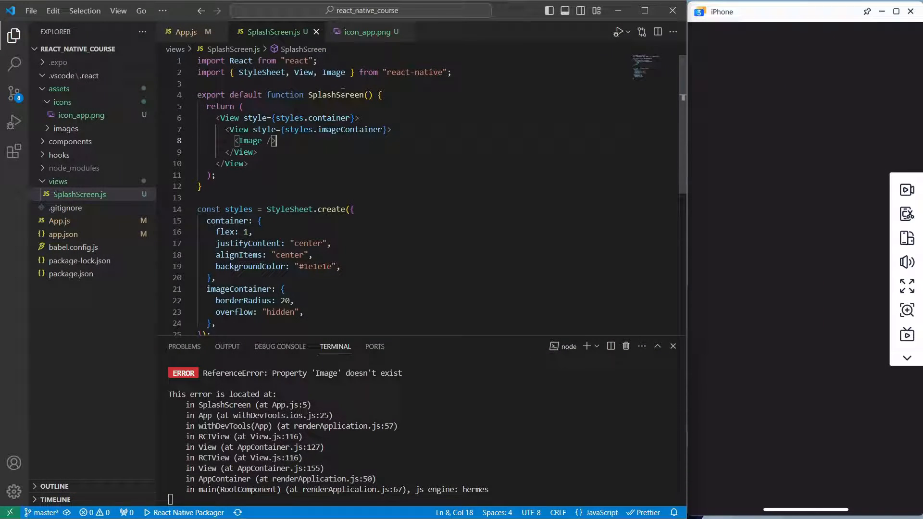
Step: Import icon from ../assets/icons/icon_app.png and set it as the Image source
text(import icon from "../assets/)
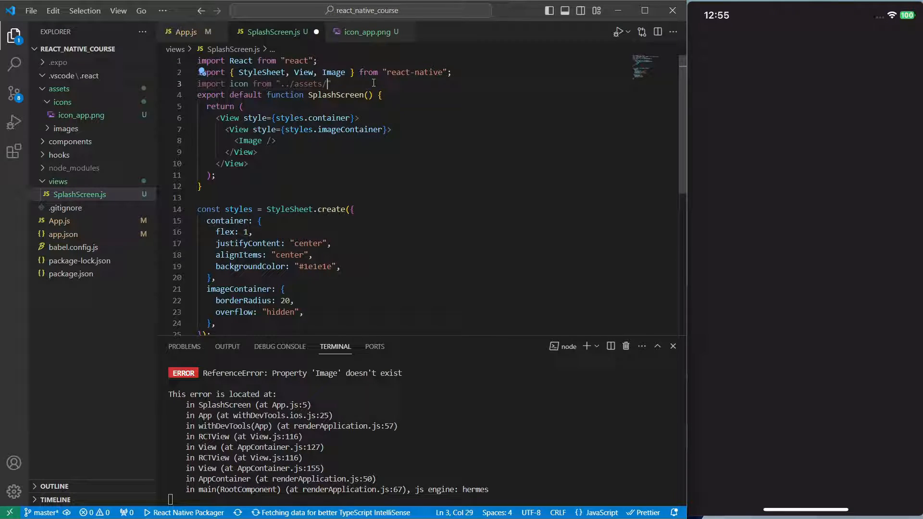
text(icons/icon_ap.png)
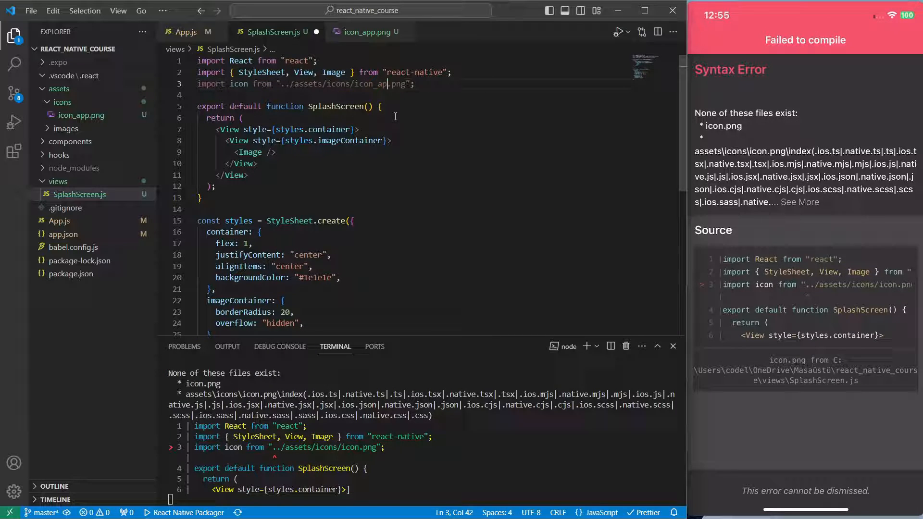
double_click(239, 83)
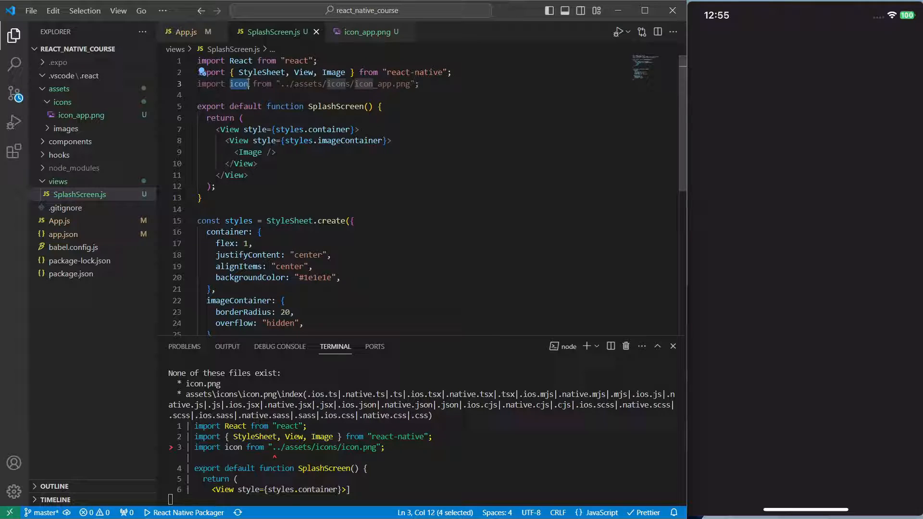
click(264, 152)
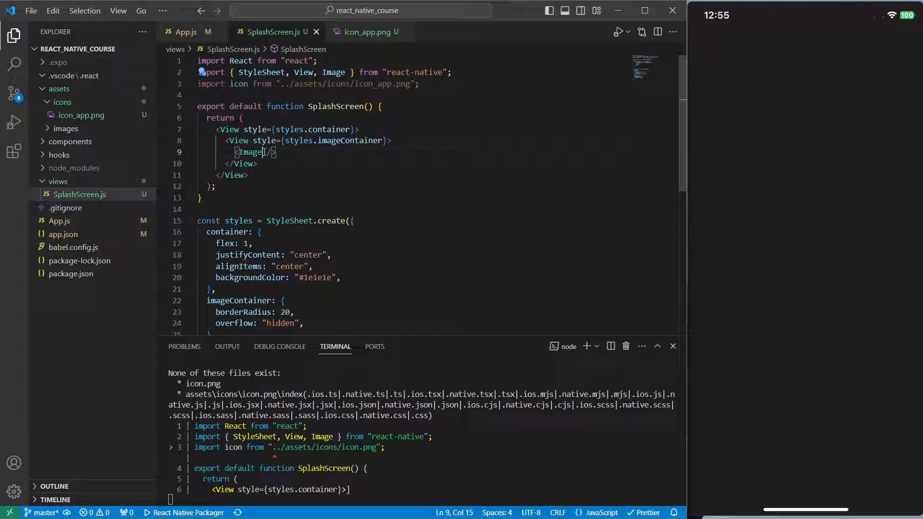
text(source={icon)
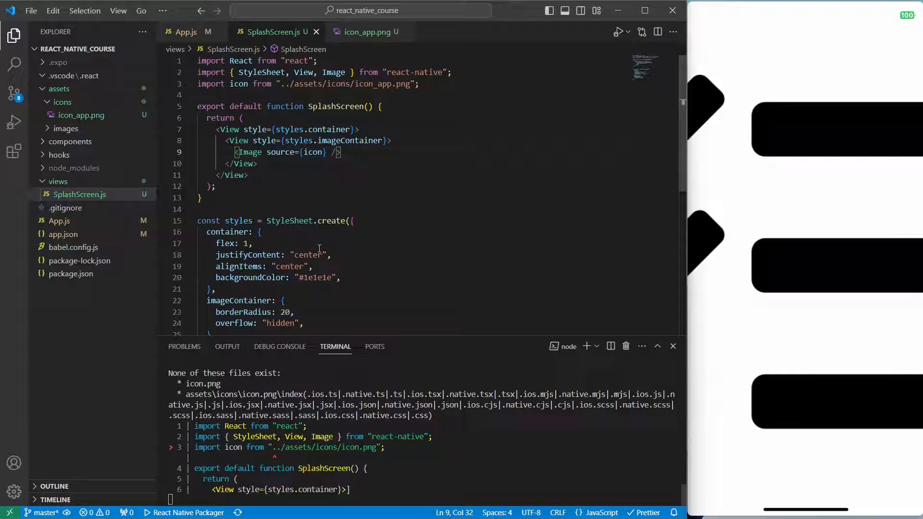
mouse_move(250, 152)
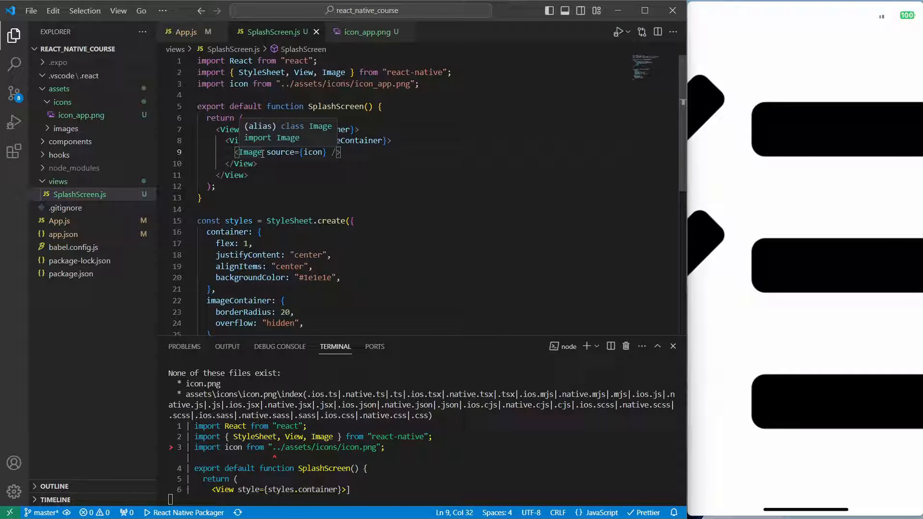
text(st)
text(image:)
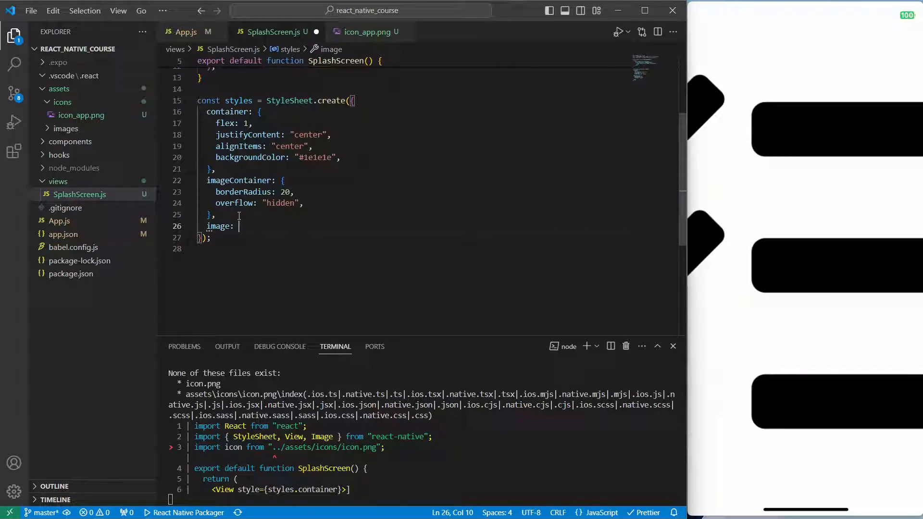
Step: Give the splash image style width and height 100 with resizeMode 'cover', then return to App.js
text({)
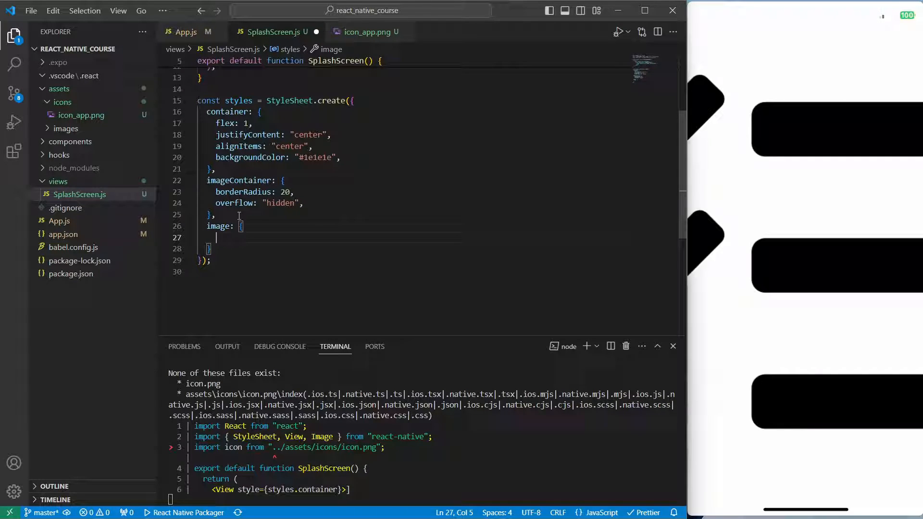
text(width: 100)
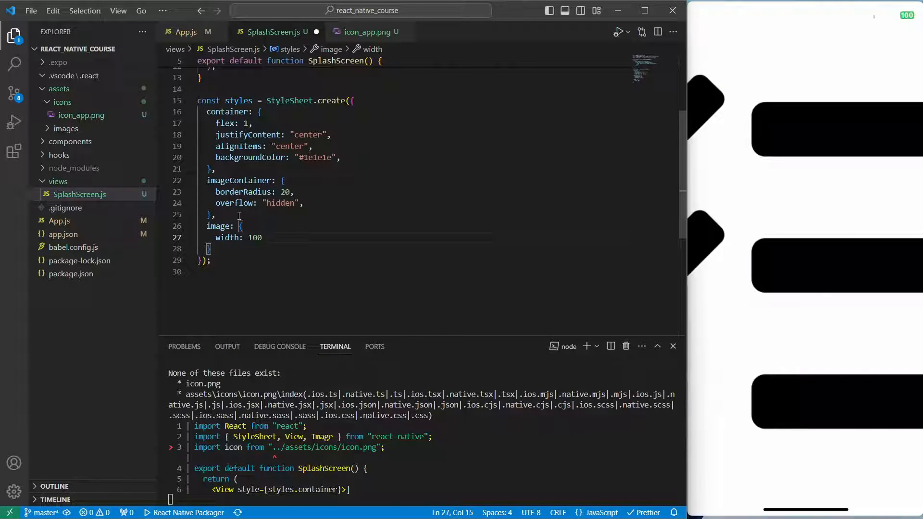
text(je)
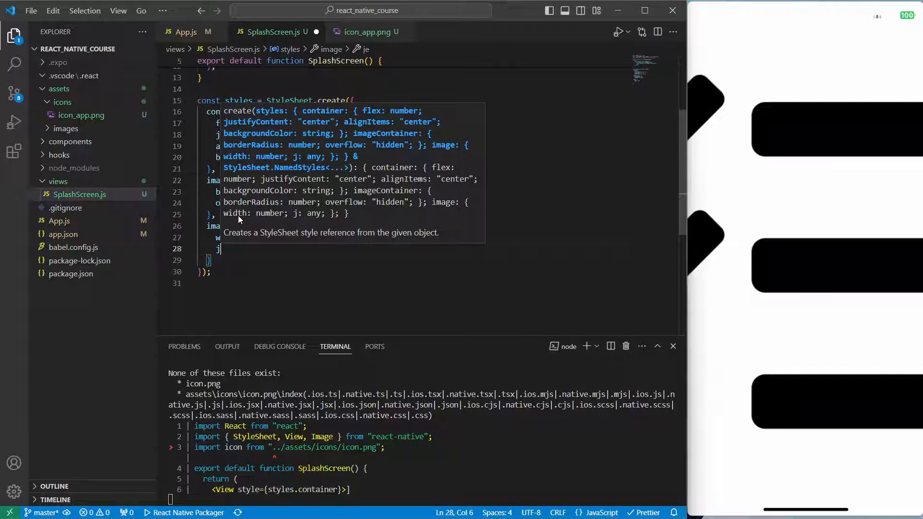
text(height: 100,)
text(r)
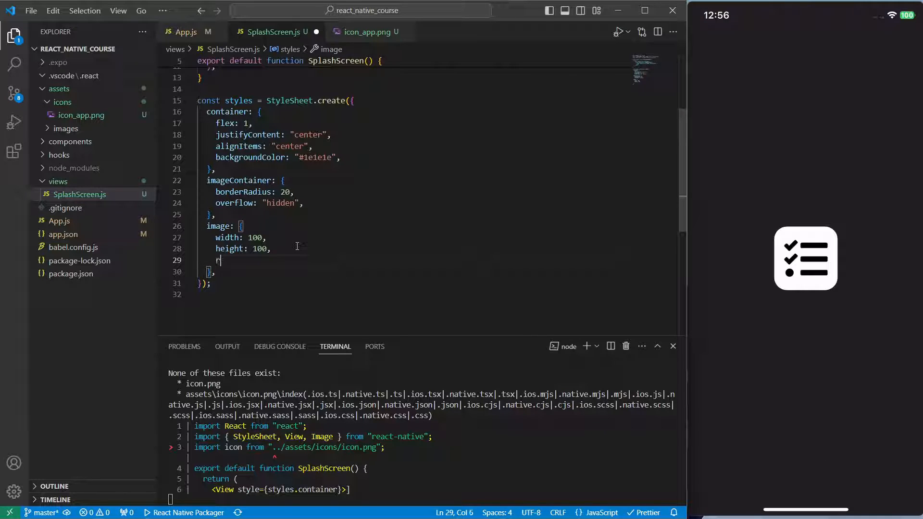
text(esizeMode:)
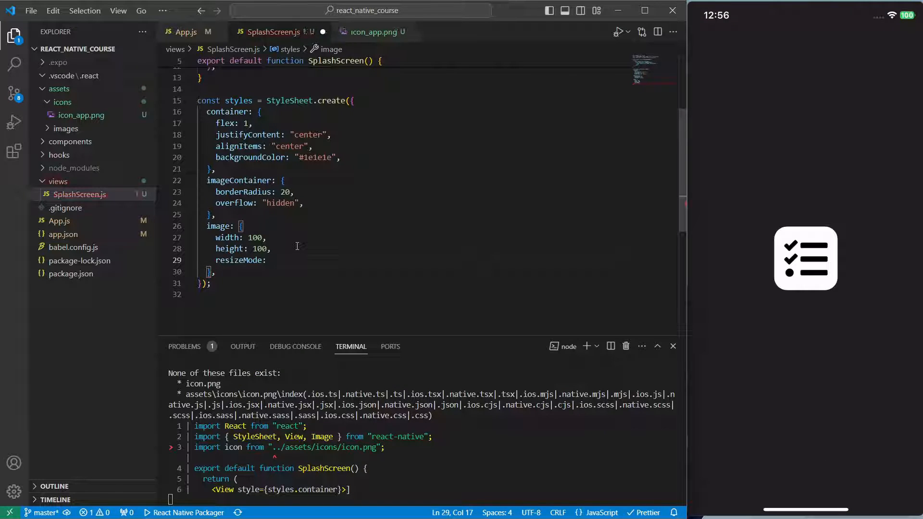
text("cover",)
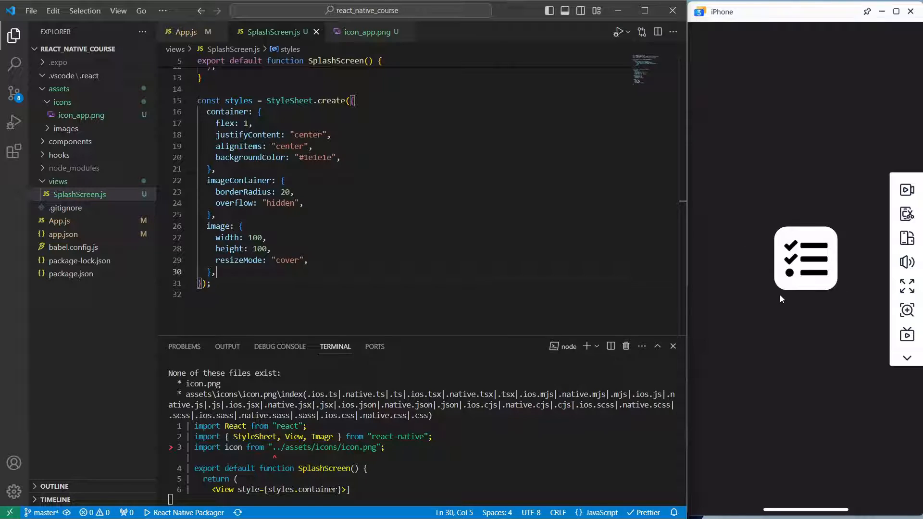
scroll(up, 3)
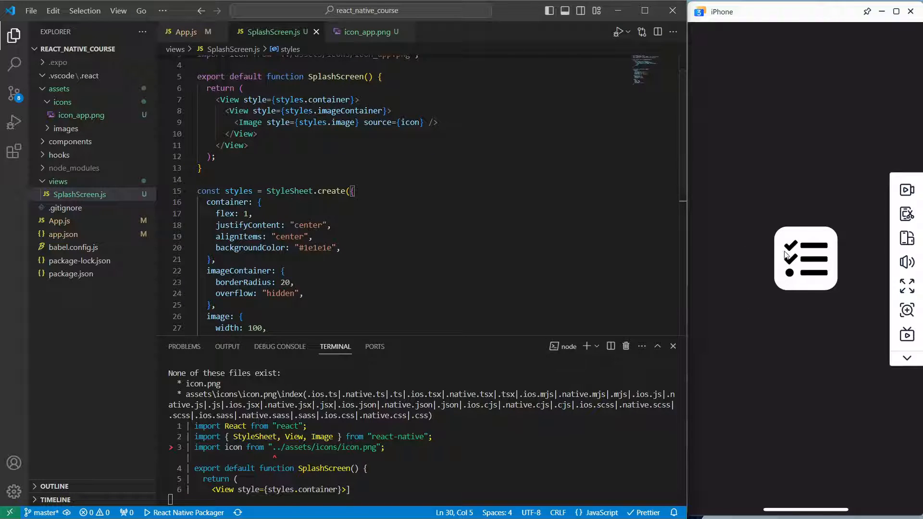
click(340, 247)
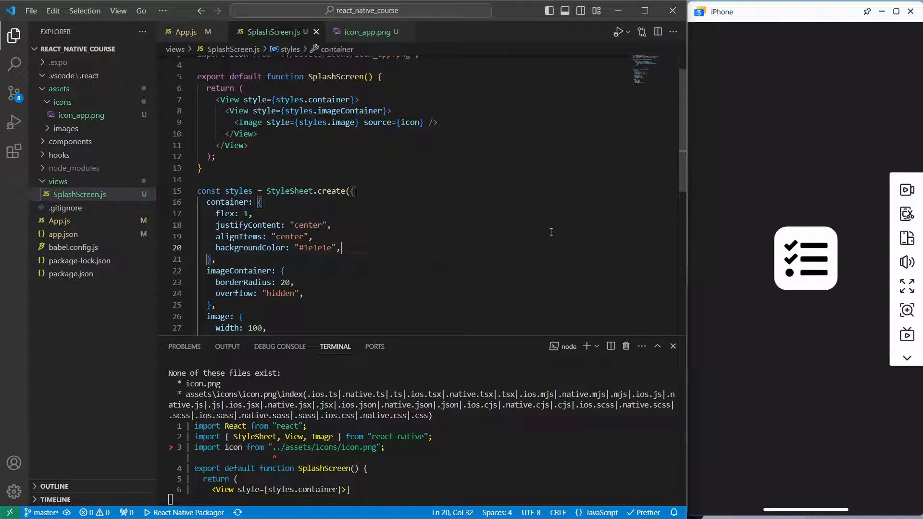
mouse_move(763, 264)
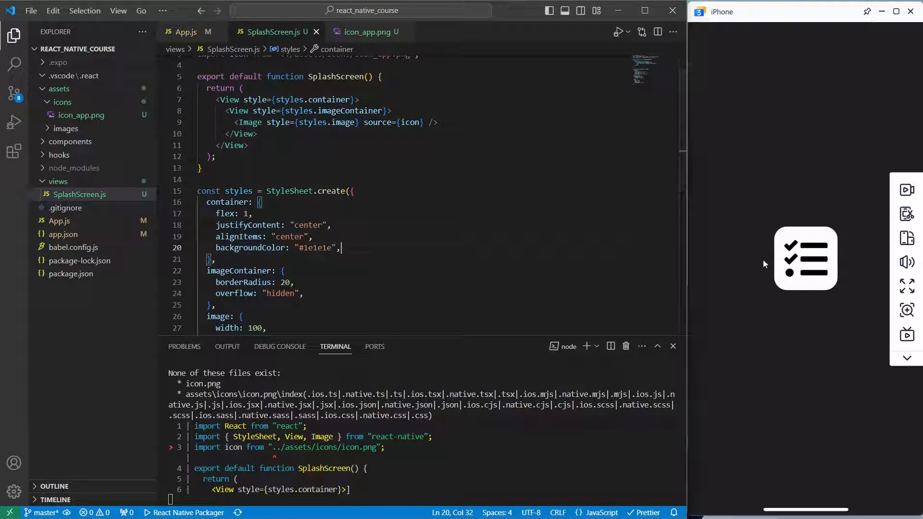
click(283, 271)
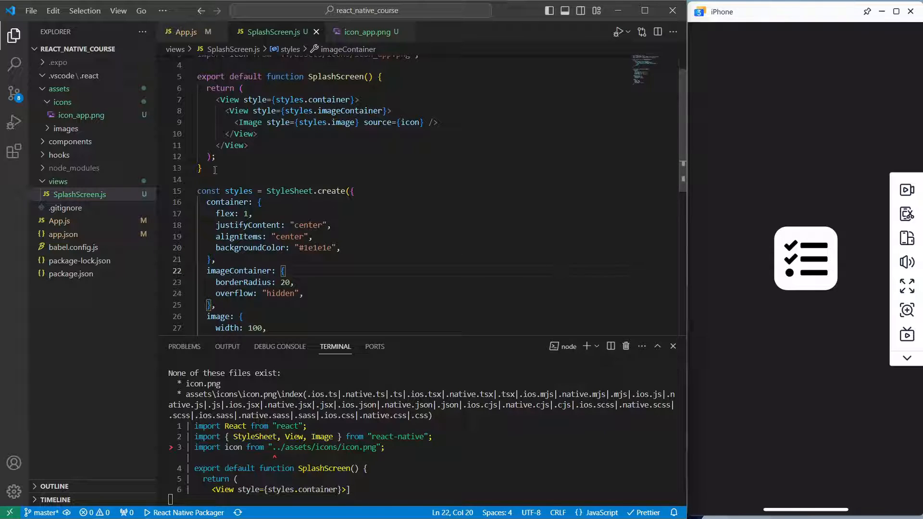
click(186, 32)
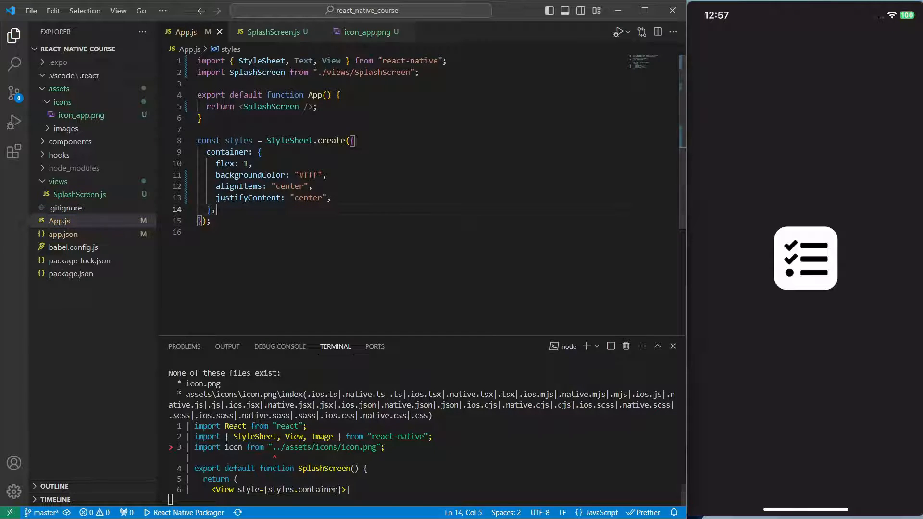
Step: Declare the isShowSplashScreen state and its setIsShowSplashScreen setter with useState
text(const)
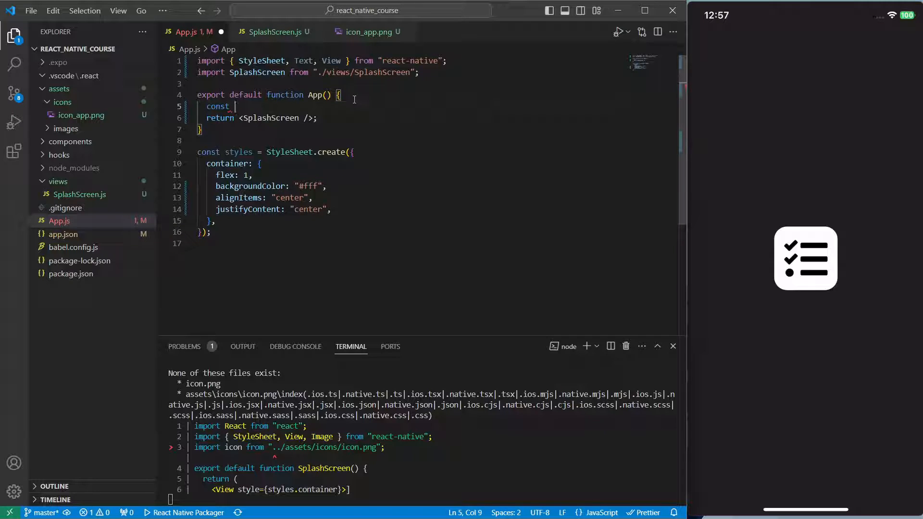
text([iss])
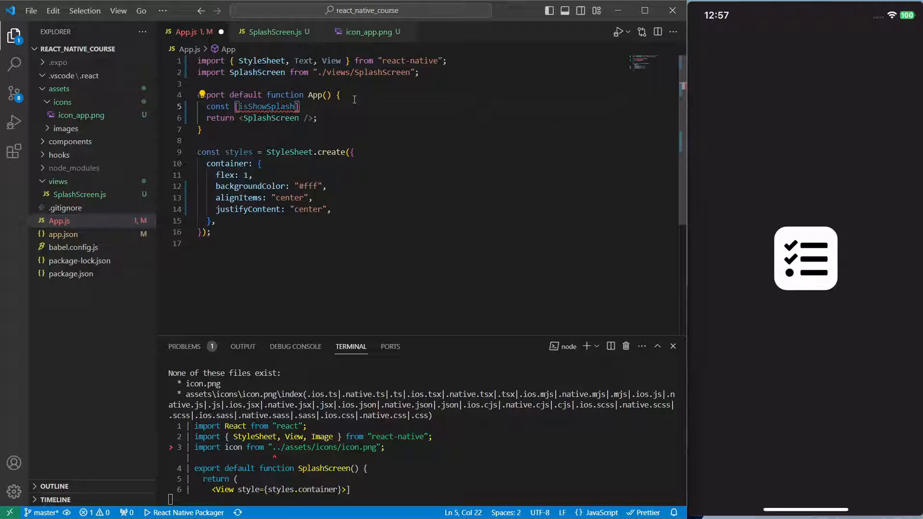
text(, setIsShowSplash)
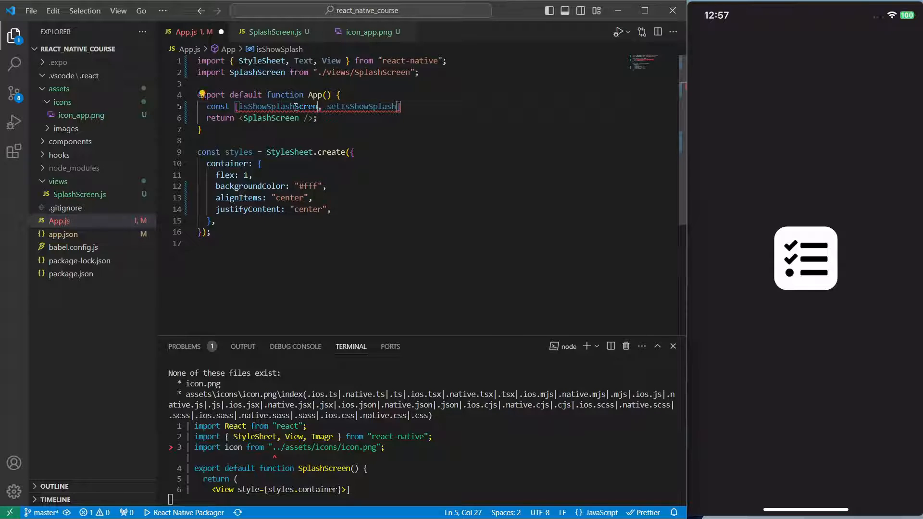
text(Screen)
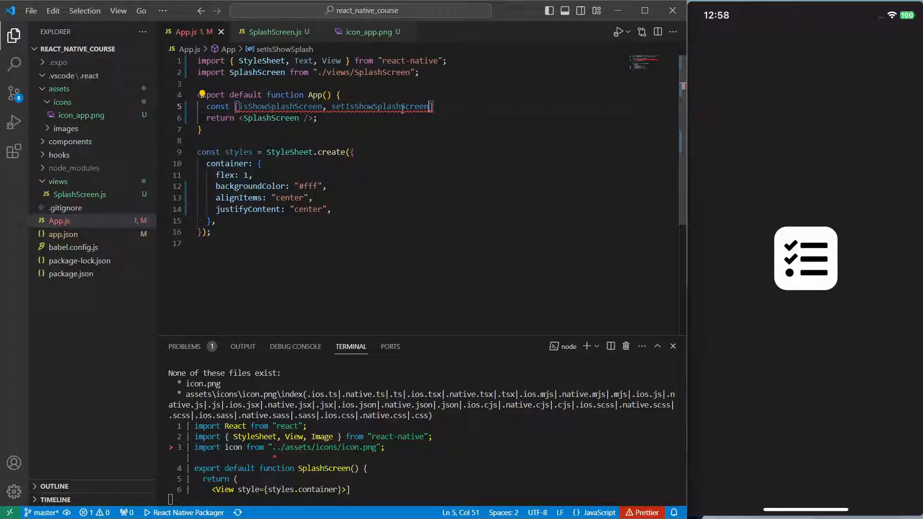
text(= useState()
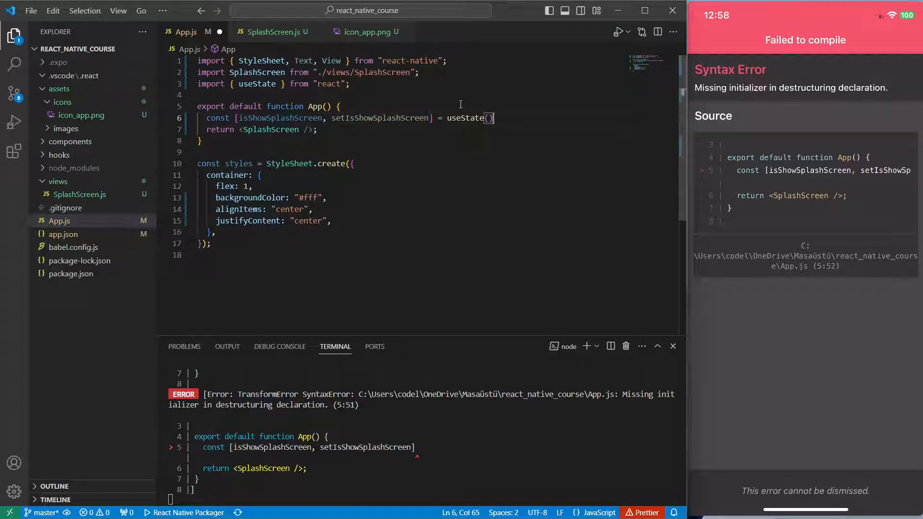
text(false)
click(259, 129)
text(return ()
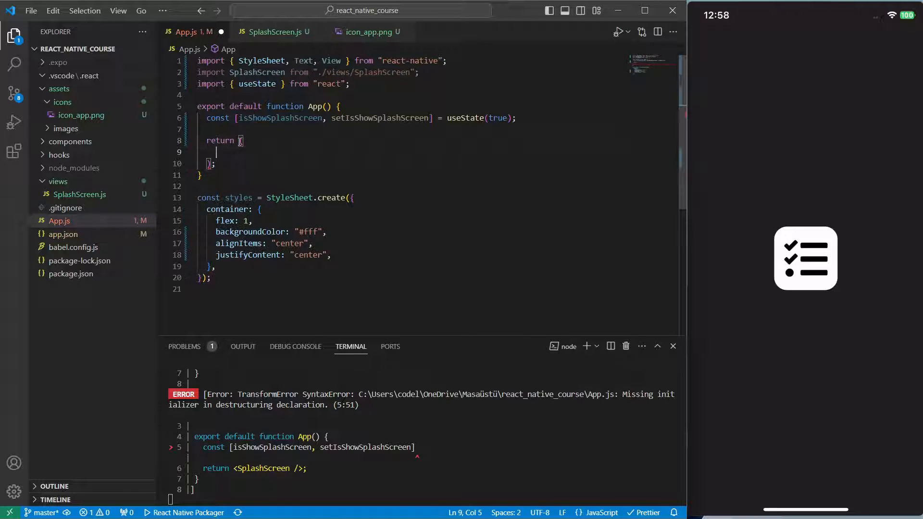
Step: Return a ternary rendering <SplashScreen /> or a 'Home Screen' Text element
text({})
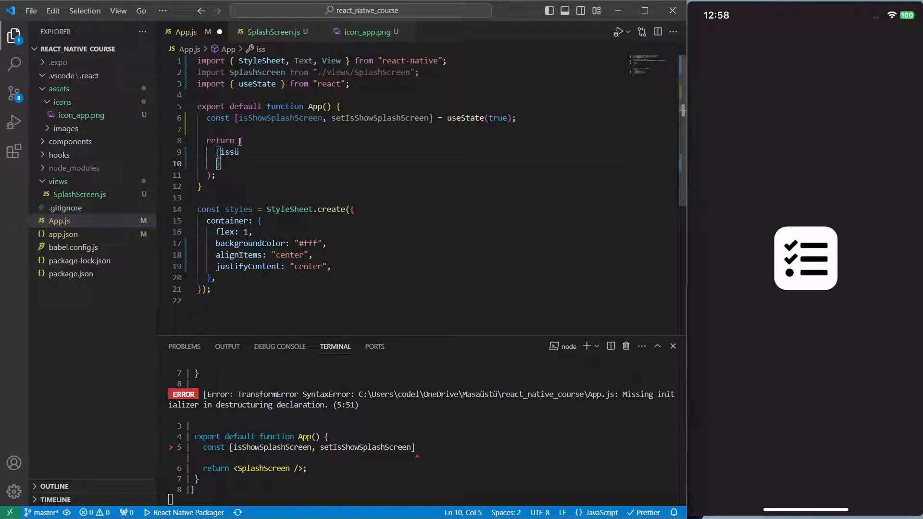
text(isShowSplashScreen ? ()})
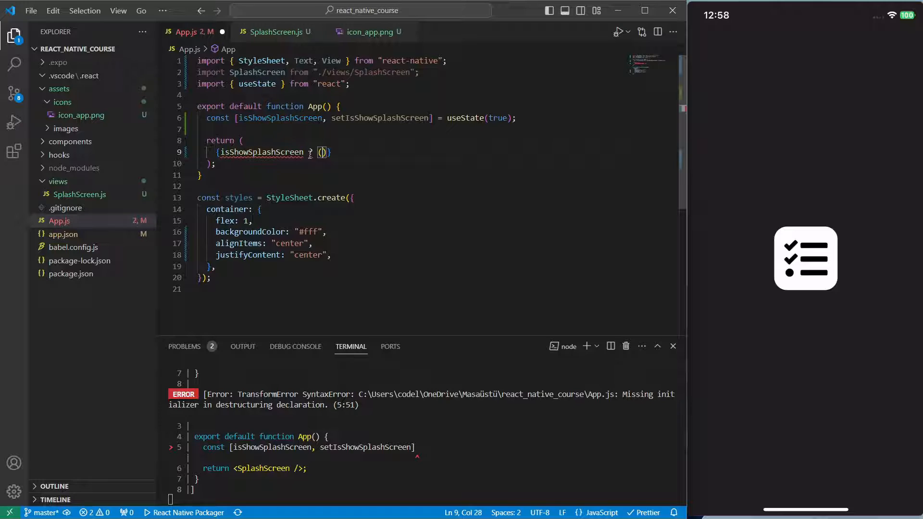
key(Enter)
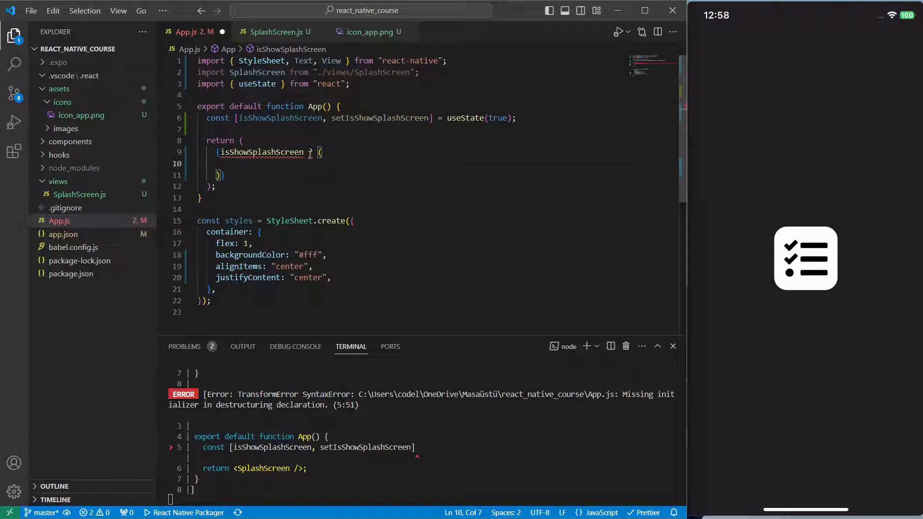
text(<SplashScreen />)
text() : ()
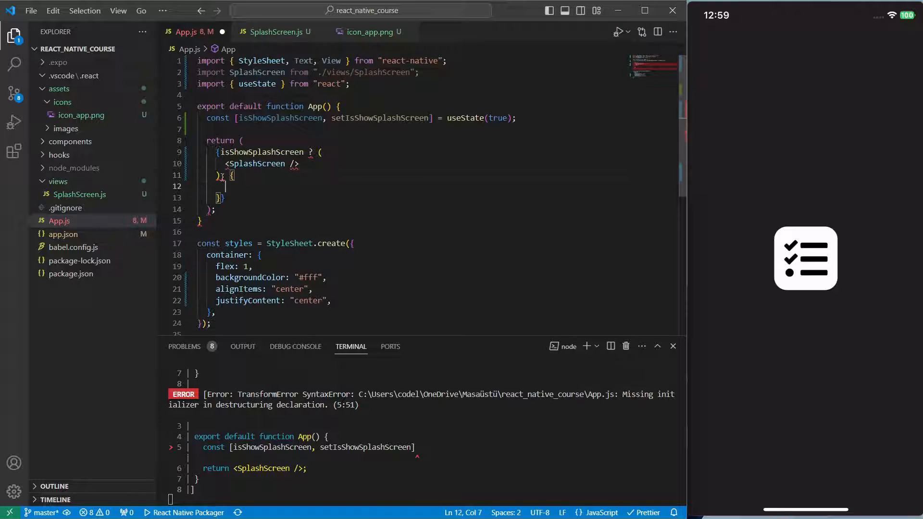
text(<View)
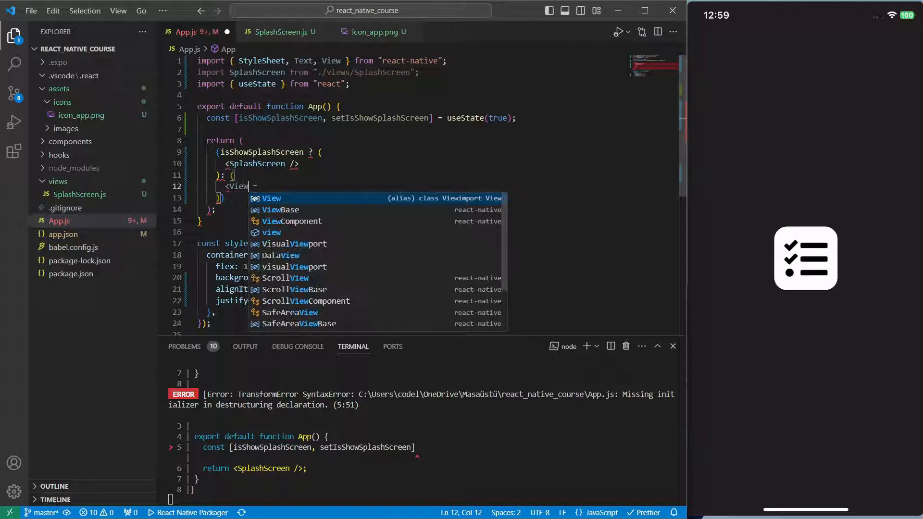
text(Text></Text>)
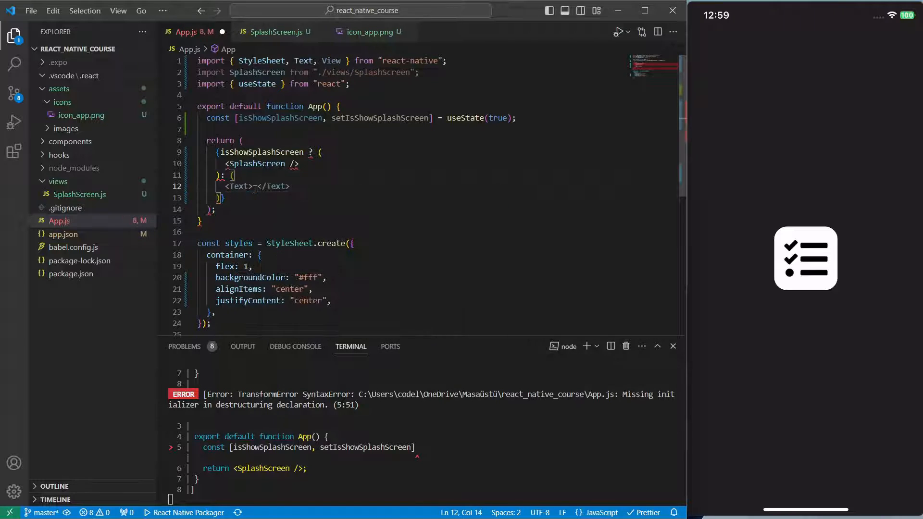
text(Home Screen)
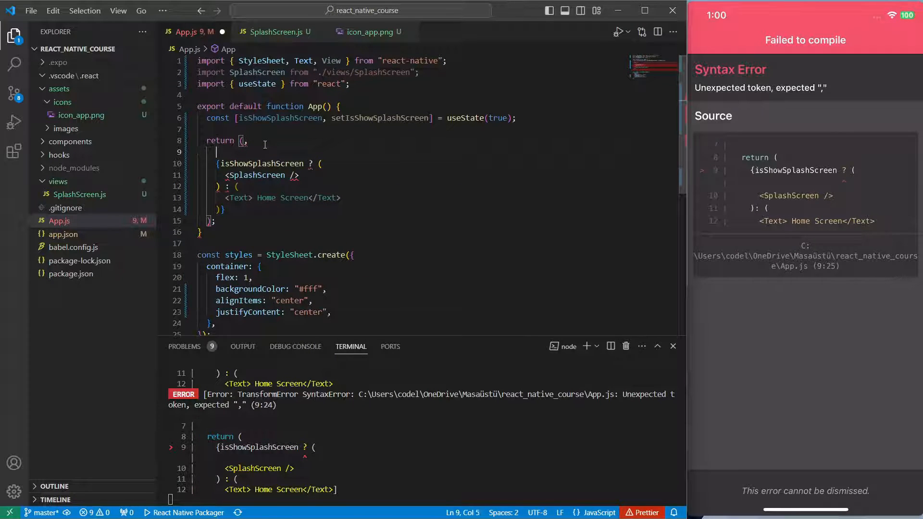
Step: Wrap the ternary in a View using styles.container, trimming that style to flex: 1
text(View>)
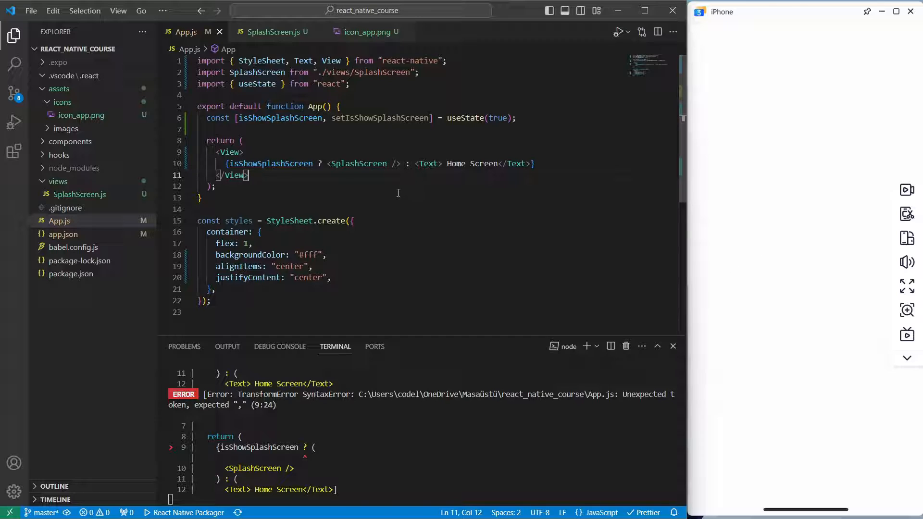
click(230, 151)
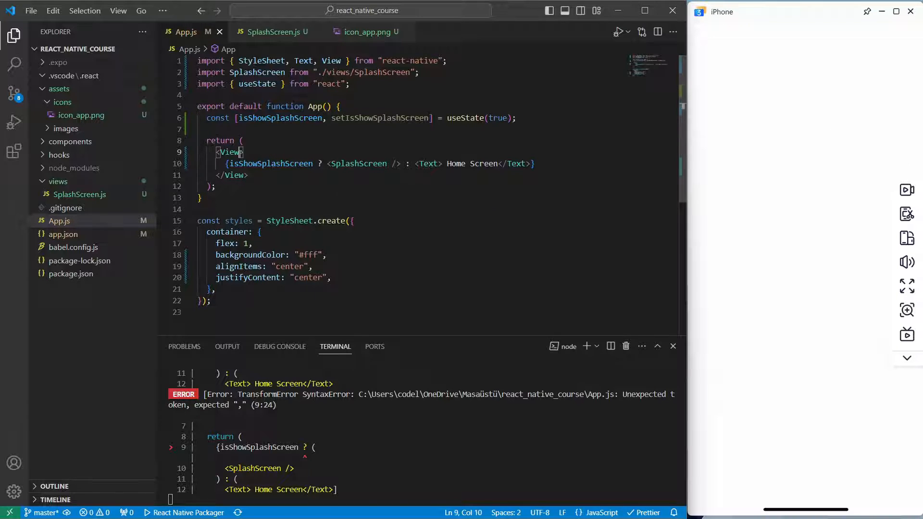
text(style={styles.container)
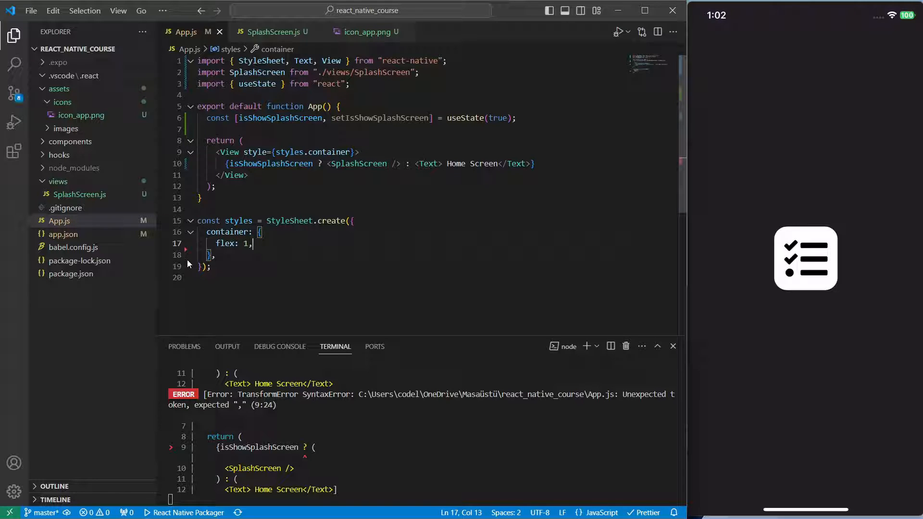
click(213, 243)
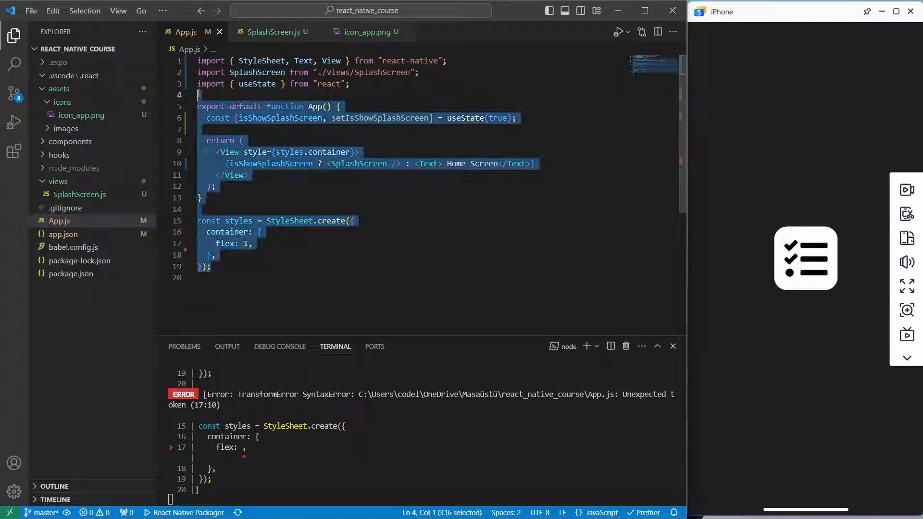
click(519, 255)
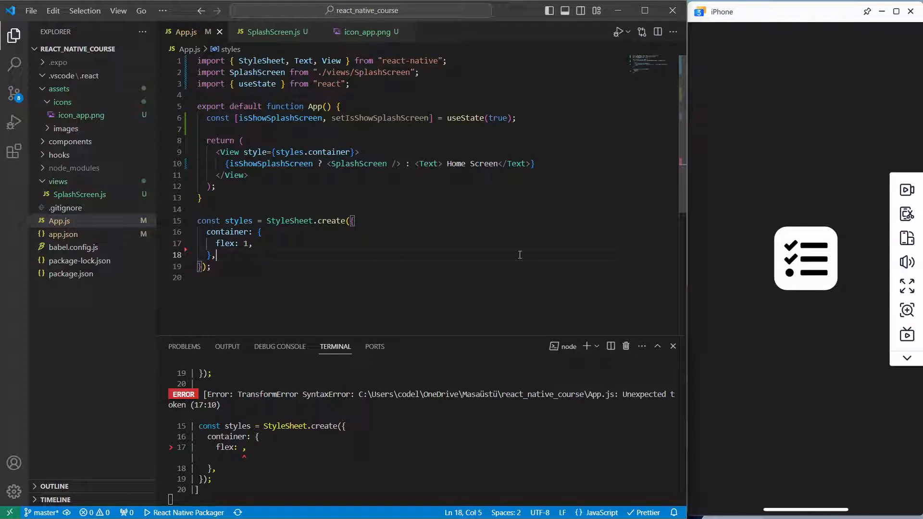
click(330, 186)
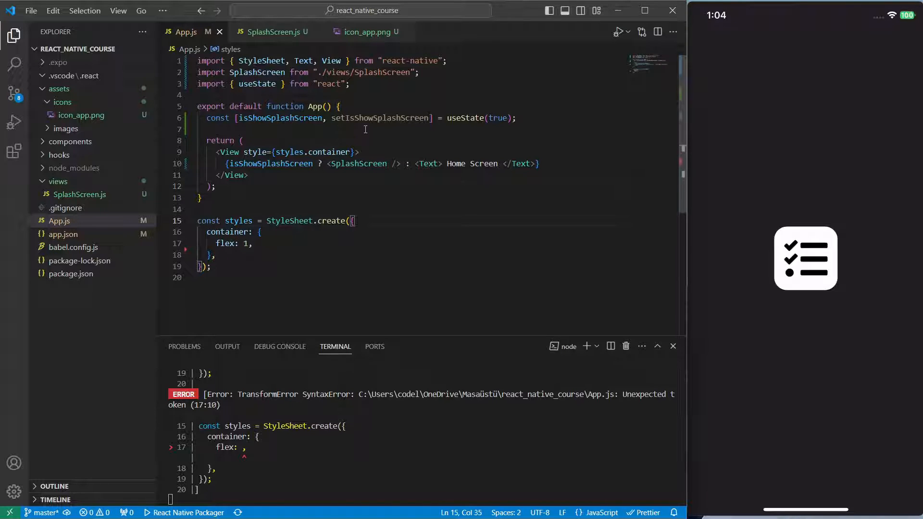
Step: Add a useEffect whose setTimeout sets isShowSplashScreen to false after 4000 ms
text(useEffect)
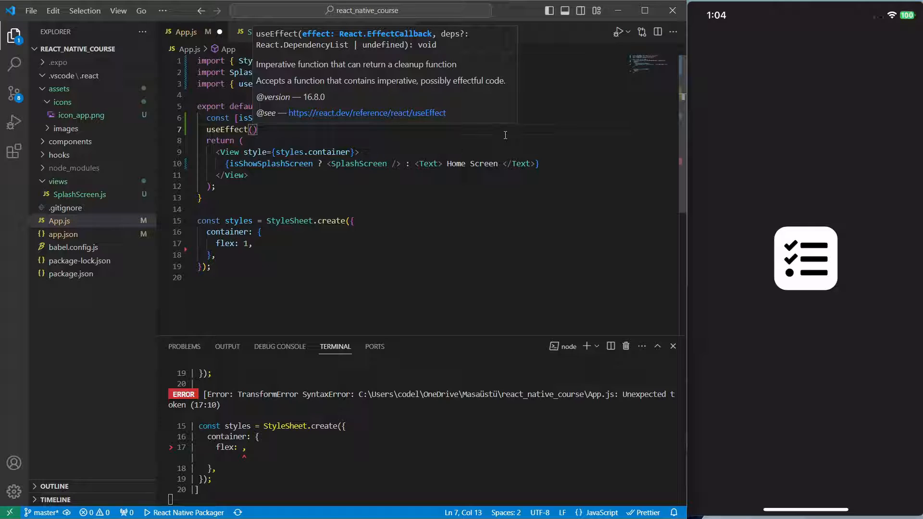
text(())
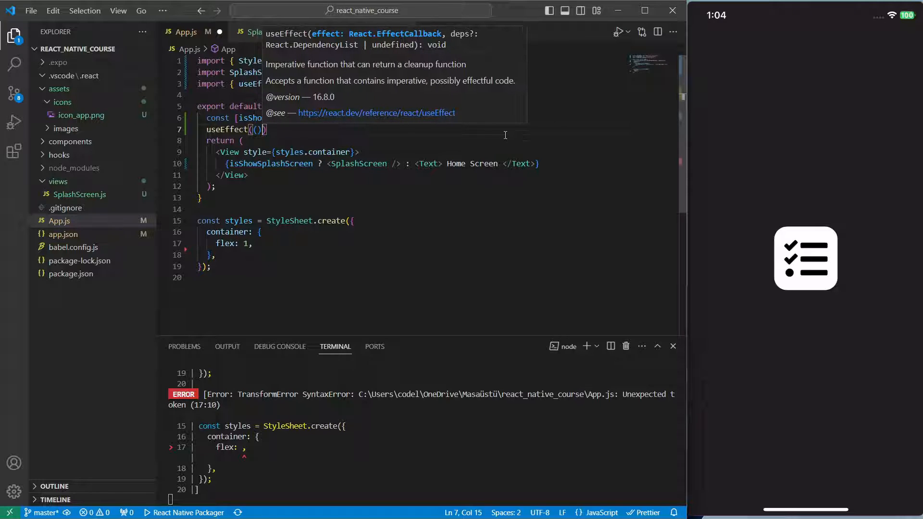
text(=> {)
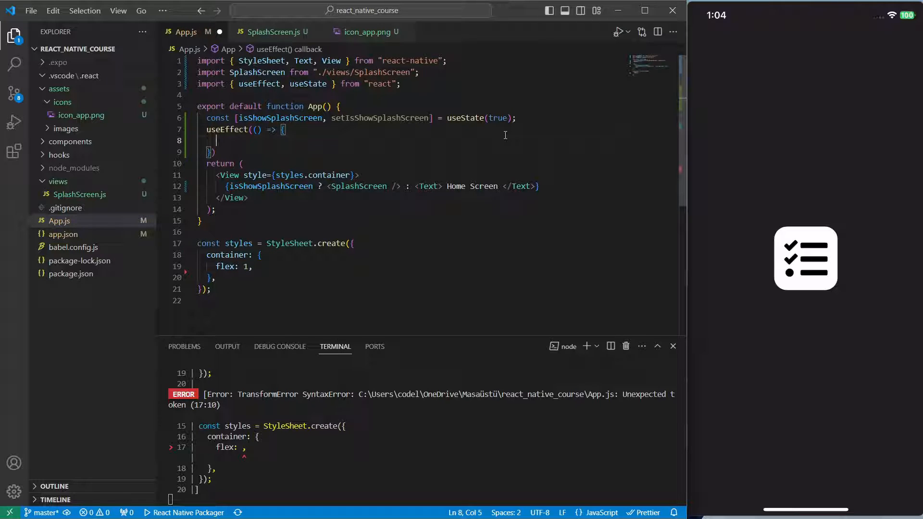
text(s)
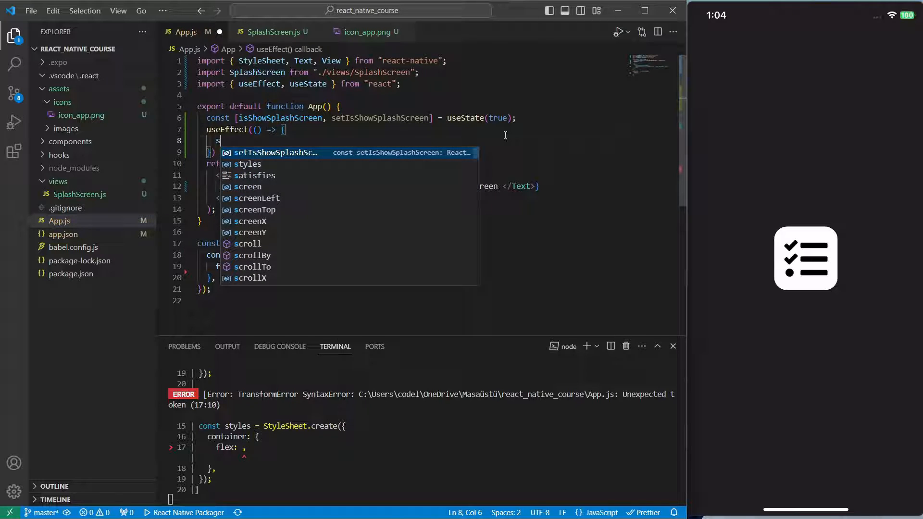
text(etTimeout(() => {)
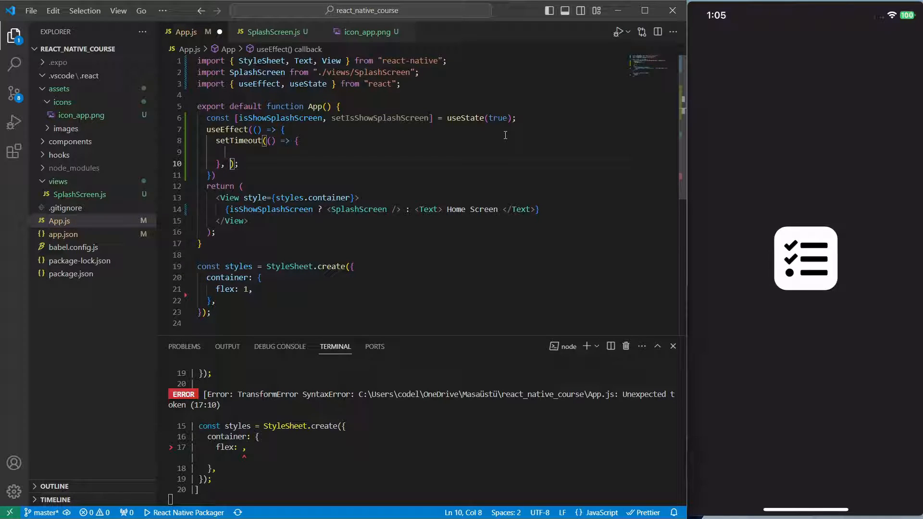
text(4000)
click(423, 152)
text(setIsShowSplashScreen;)
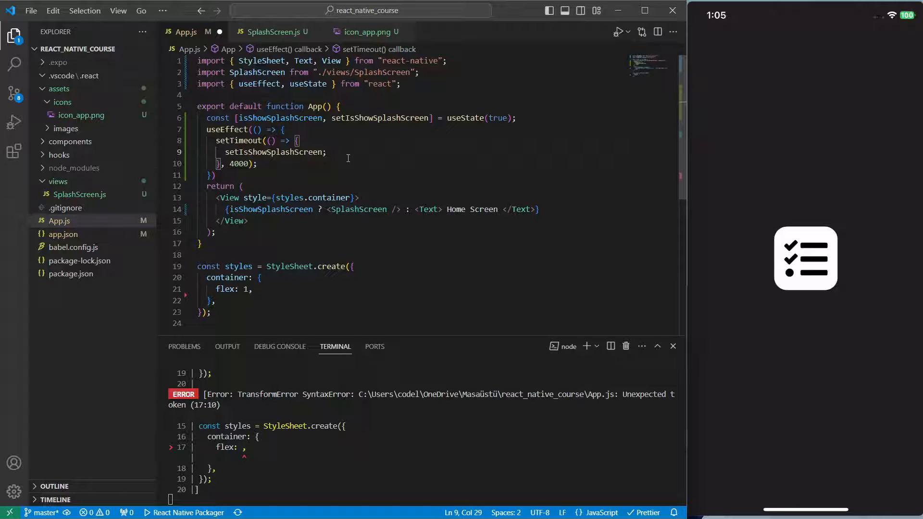
text(false))
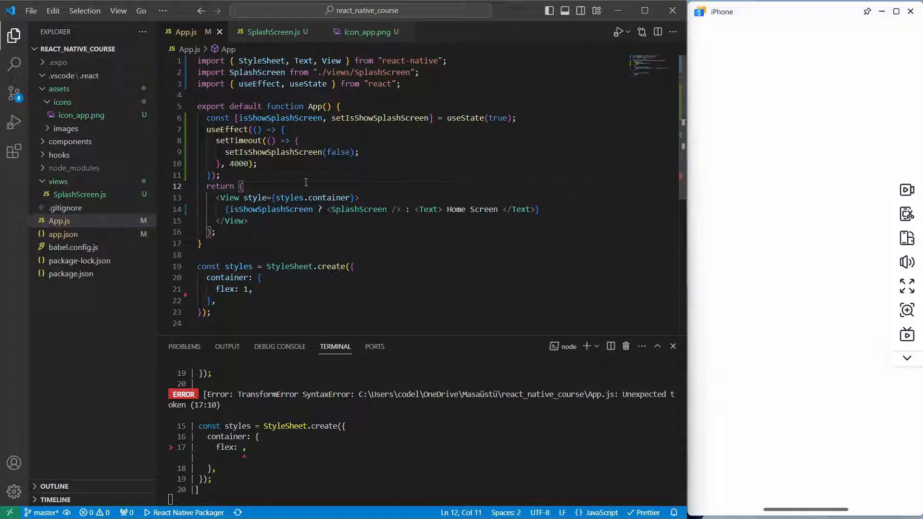
Step: Change the timeout delay to 3000 ms and open SplashScreen.js
double_click(239, 164)
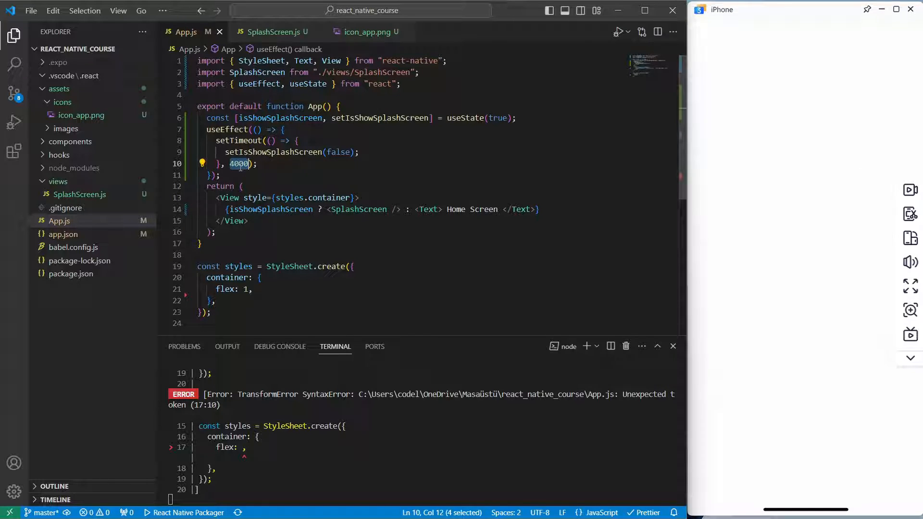
text(300*)
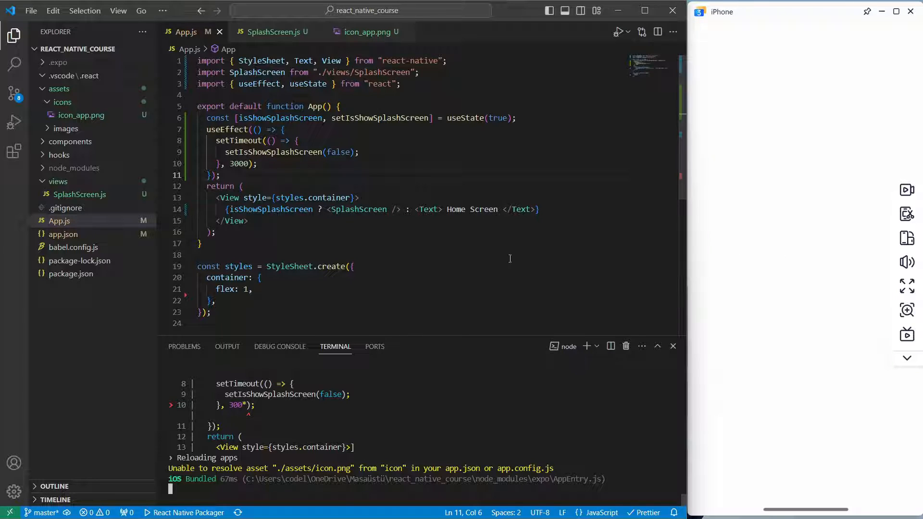
click(217, 232)
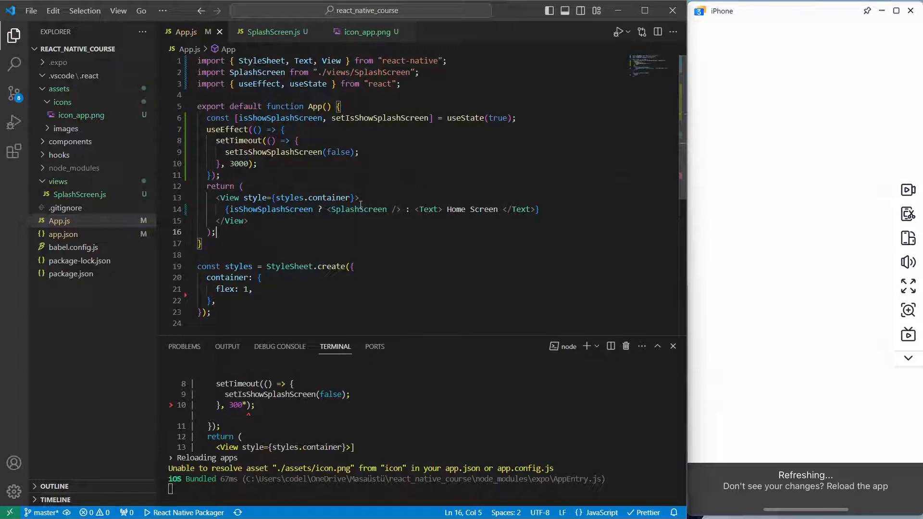
click(273, 31)
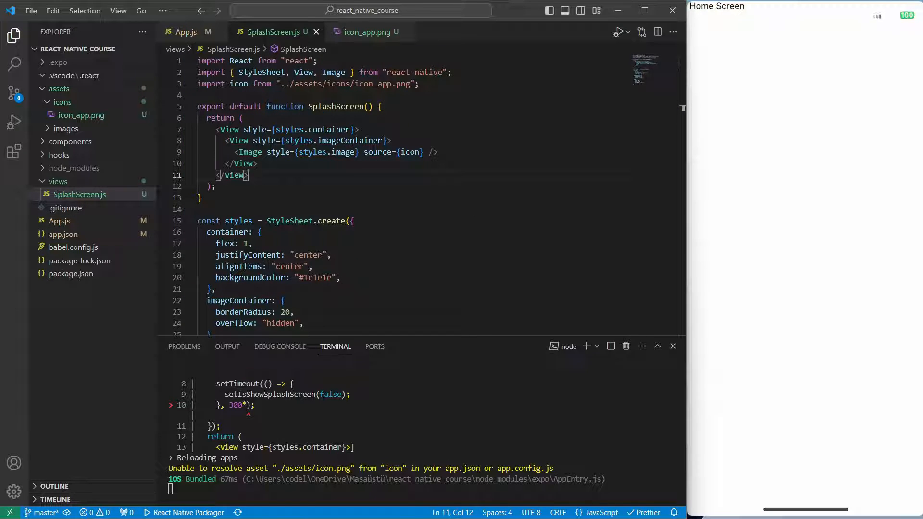
Step: Import Animated and useRef, and define fadeAnimation as useRef(new Animated.Value(0)).current
click(352, 72)
text(, Animated)
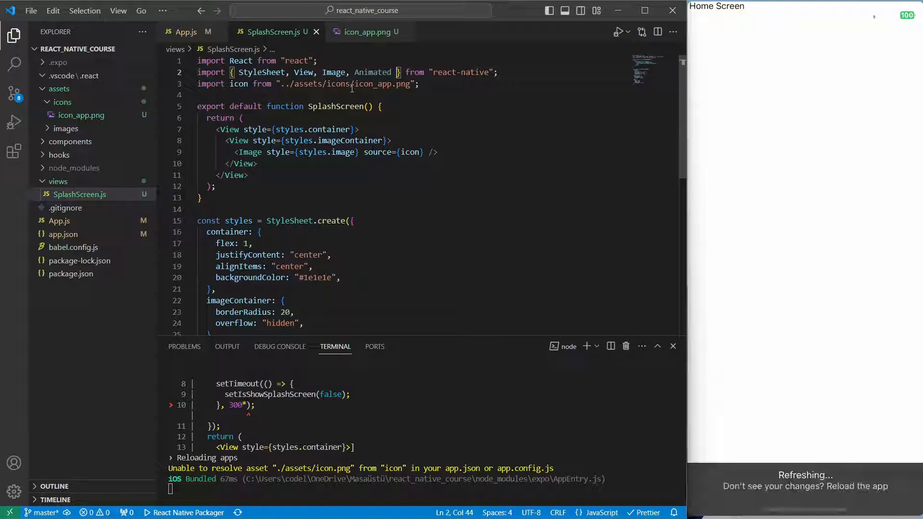
click(382, 107)
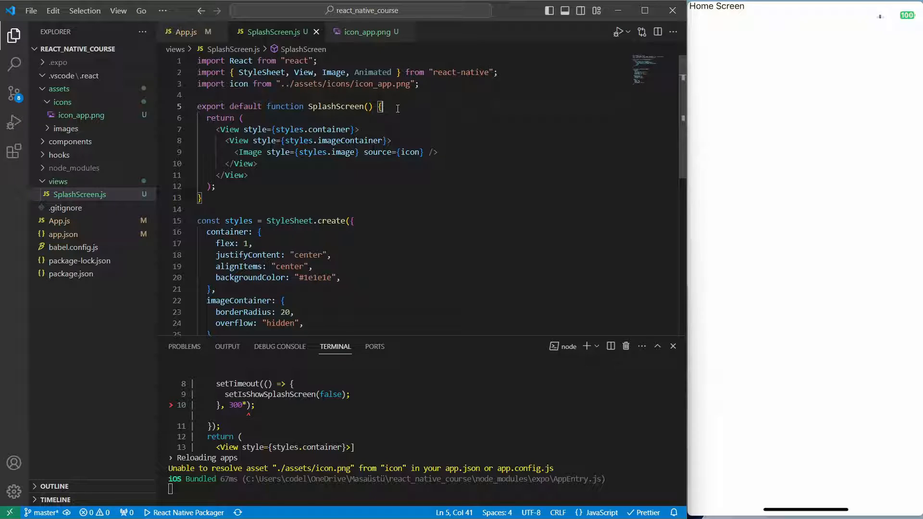
text(const fade)
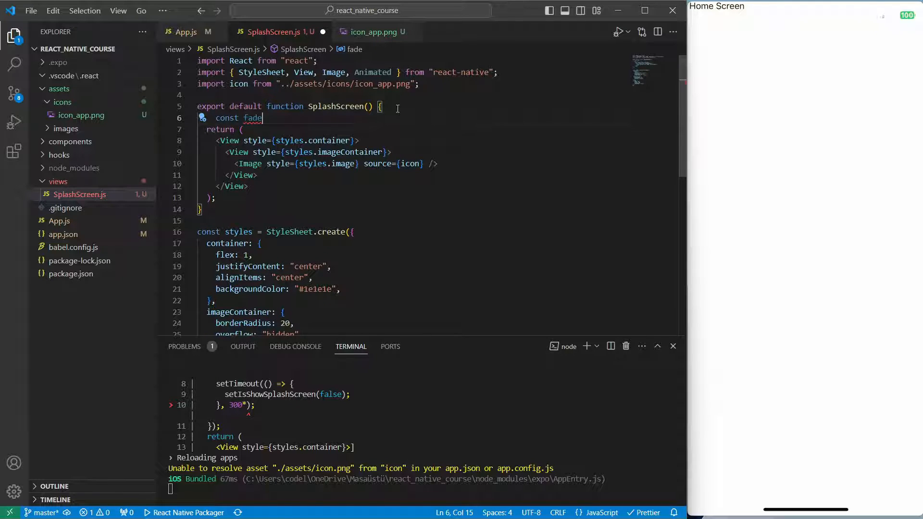
text(Animation =)
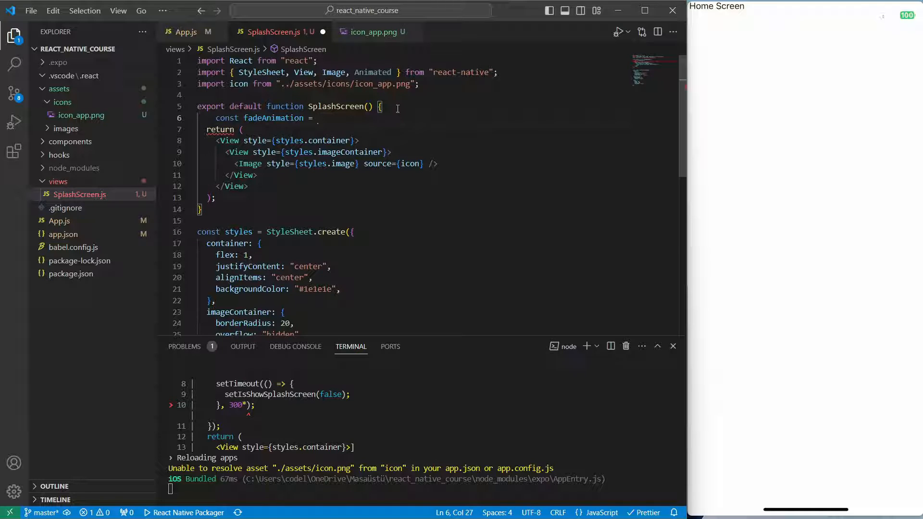
text(useRef()
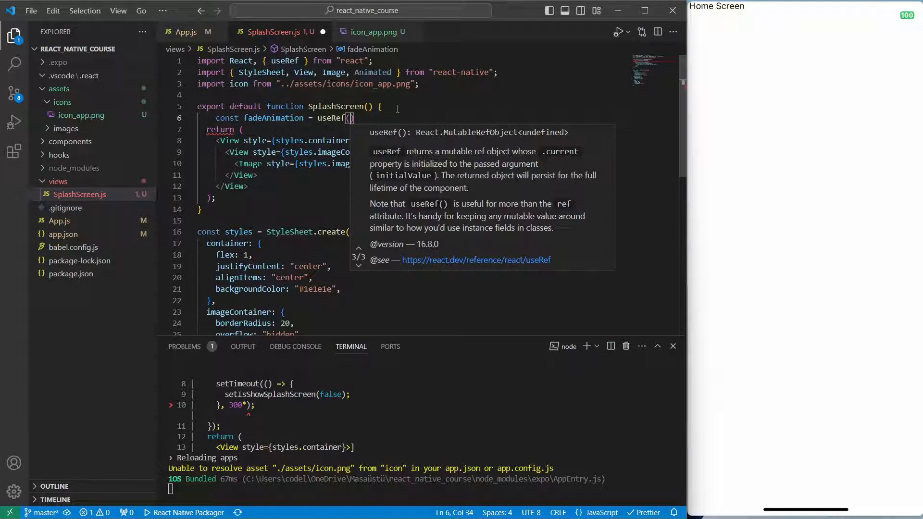
text(new Animated.Value(0)
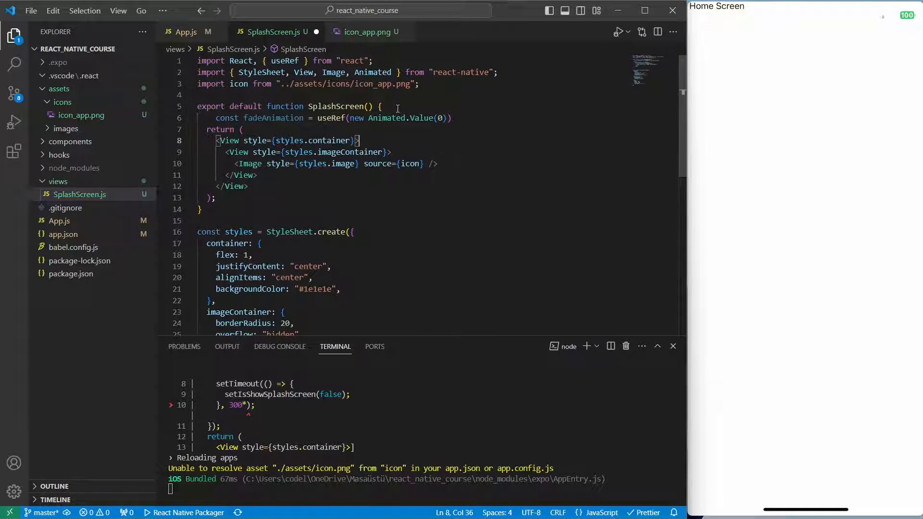
text(.current;)
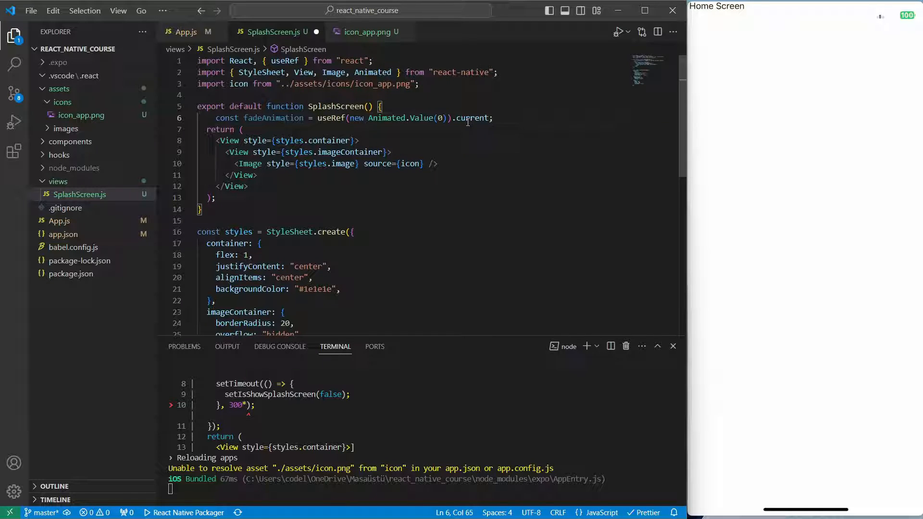
Step: Add a useEffect that starts a 1000 ms native-driver Animated.timing of fadeAnimation to 1
text(usef)
text(Animated.)
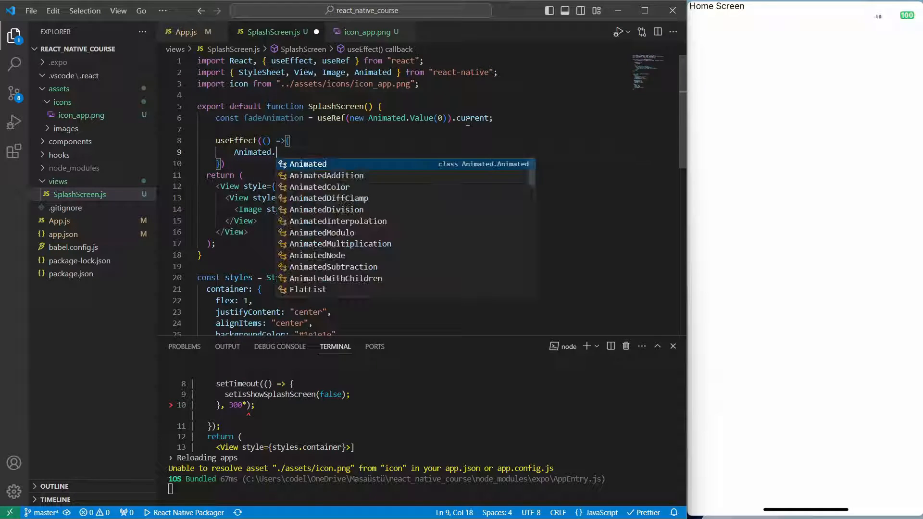
text(timing(f)
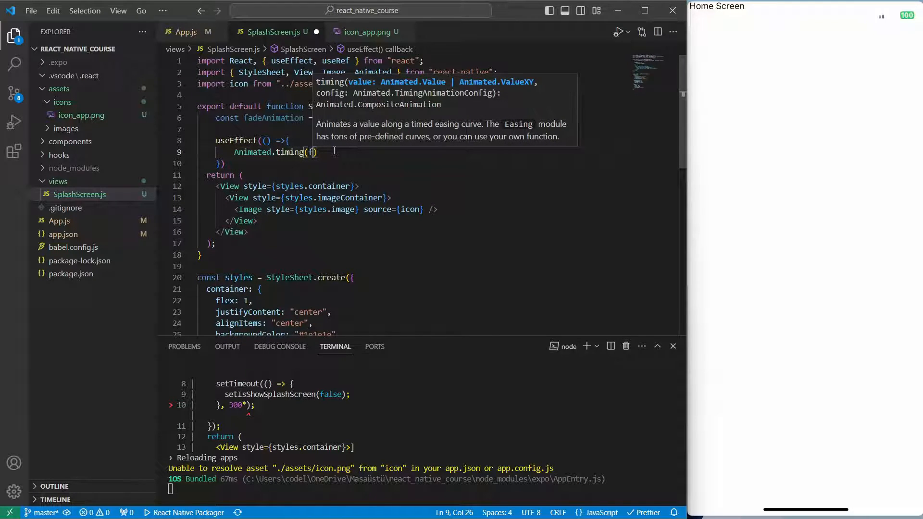
text(adeAnimation)
text(duration: 1)
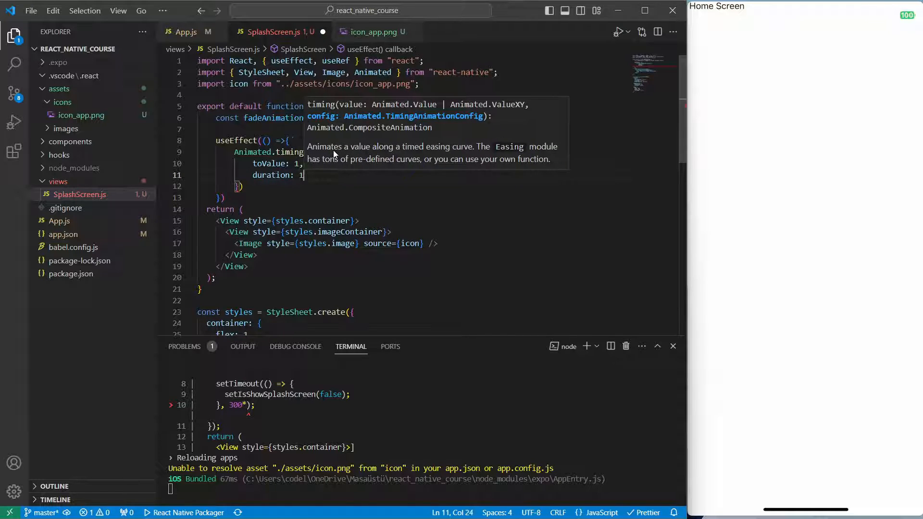
text(useNativeDriver:)
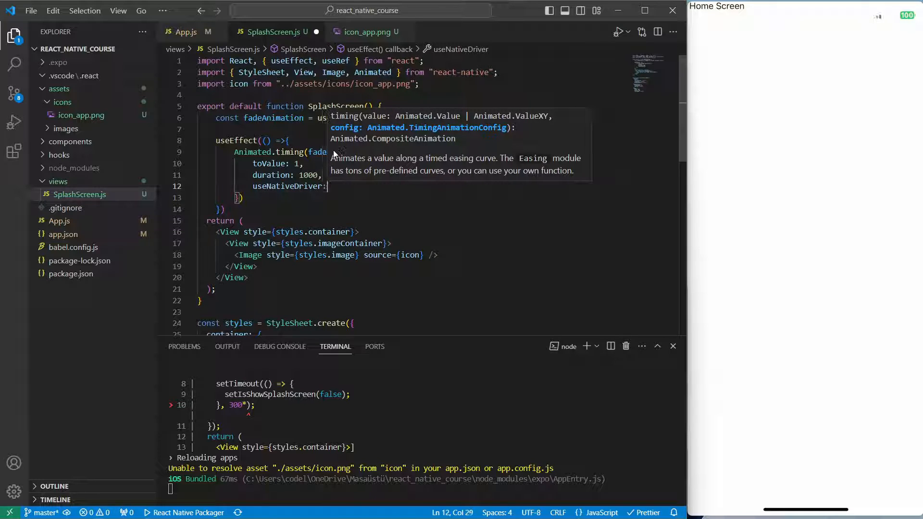
text(true)
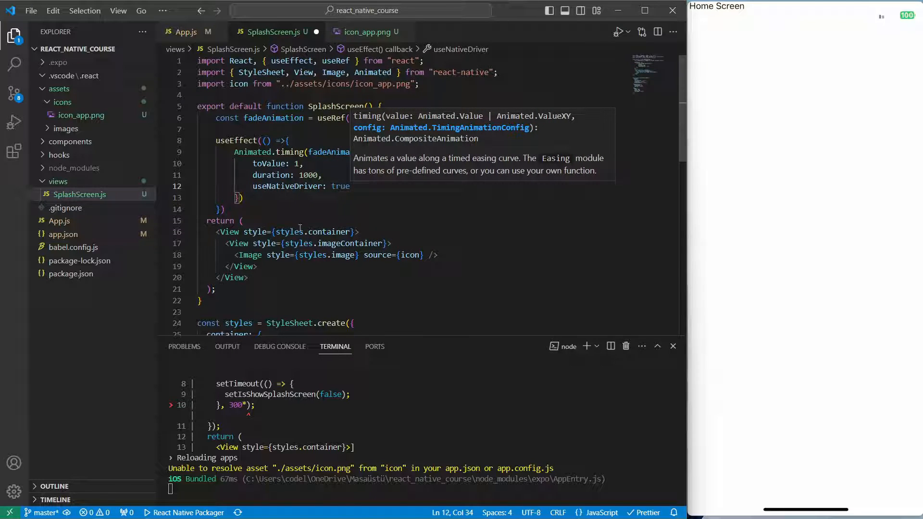
click(241, 197)
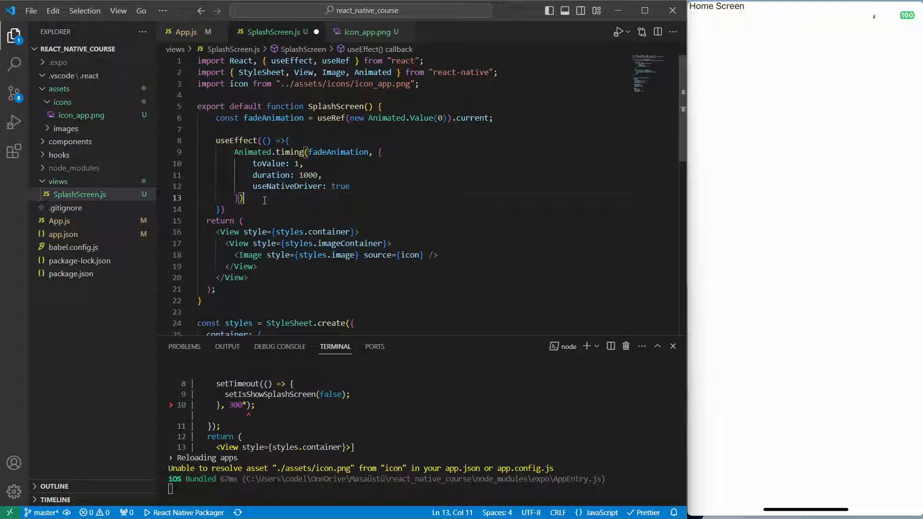
text(.start())
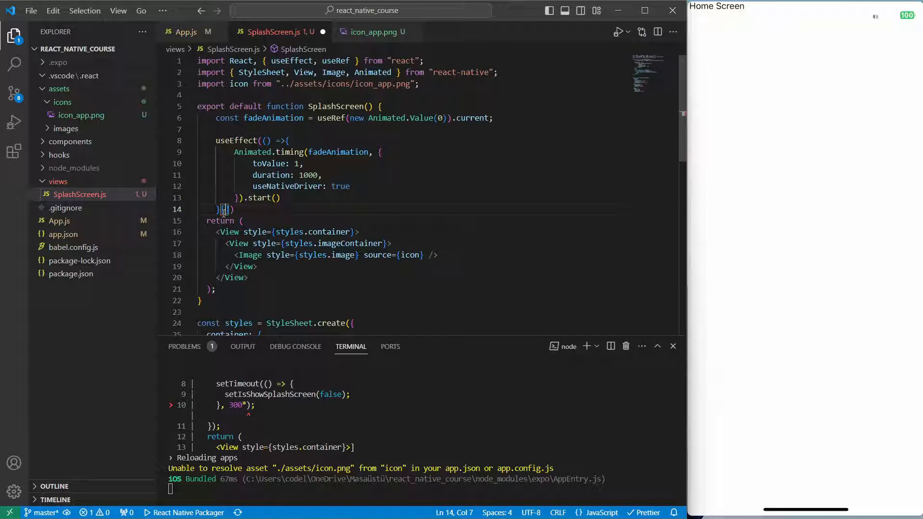
text([fadeAnimation])
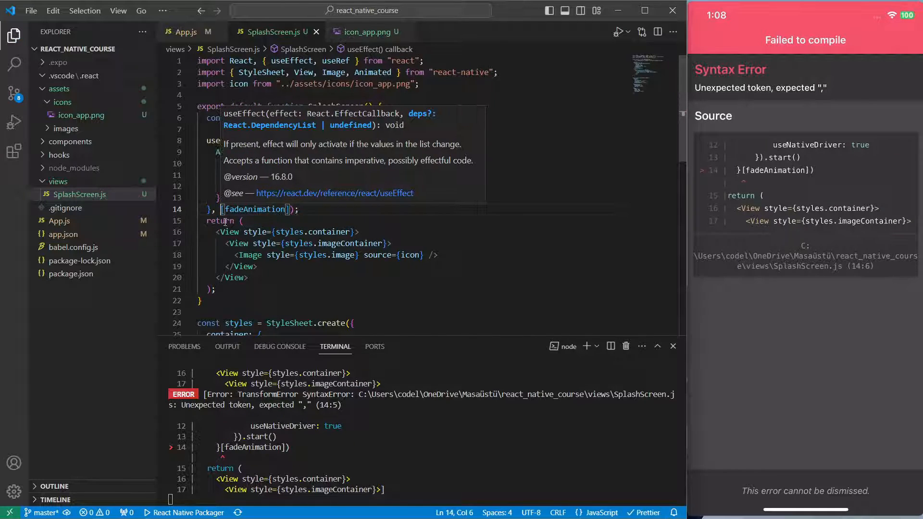
Step: Rename the View tags around the Image to Animated.View, briefly checking App.js
text(Animated.V)
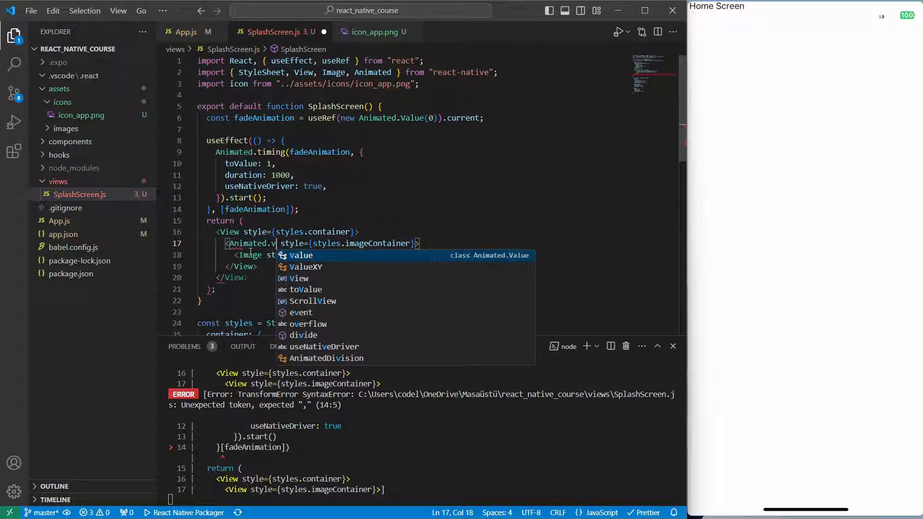
text(iew)
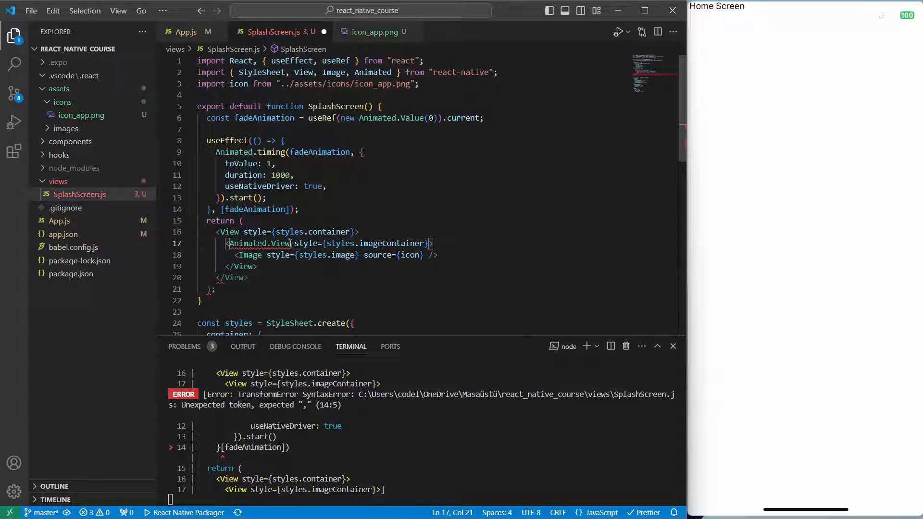
double_click(243, 266)
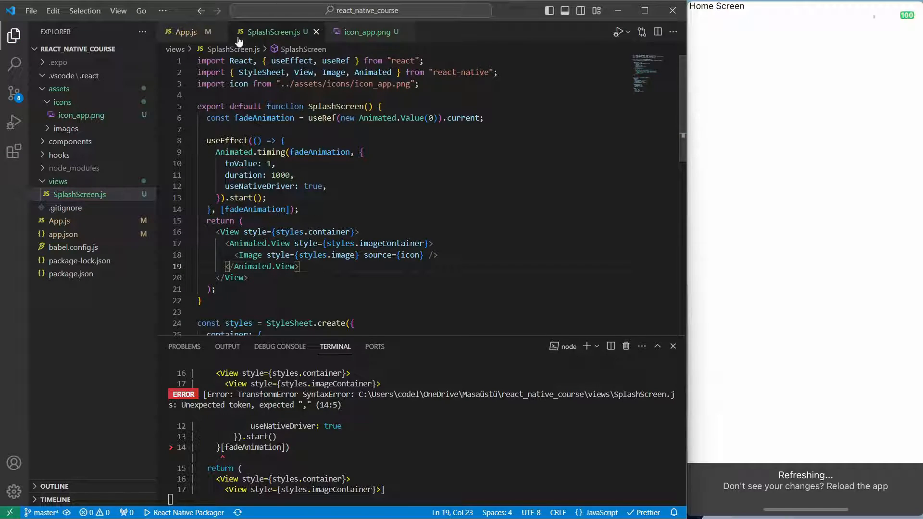
click(188, 31)
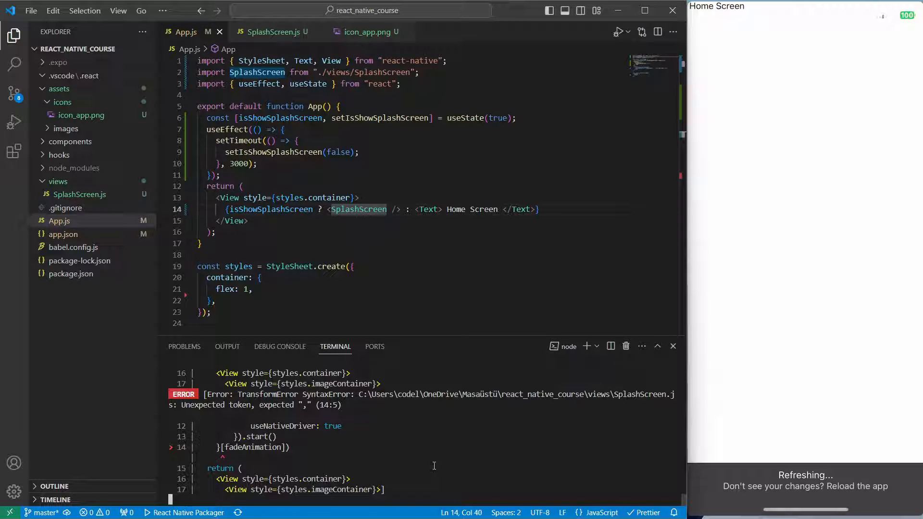
click(270, 32)
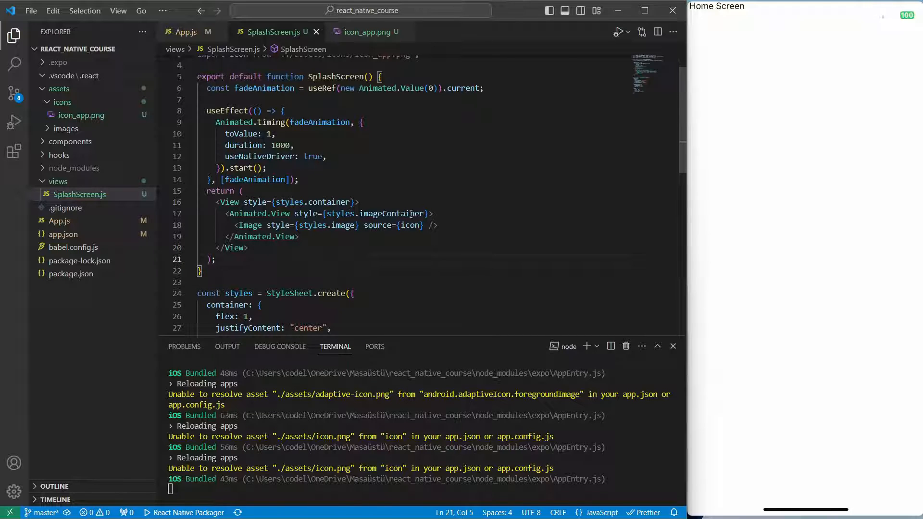
Step: Make the Animated.View style an array of styles.imageContainer plus an opacity object
double_click(391, 213)
text([)
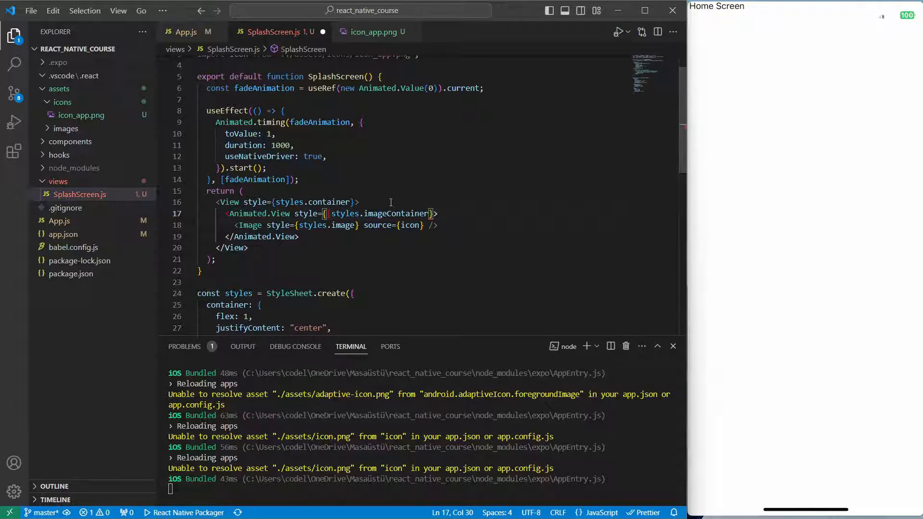
double_click(397, 213)
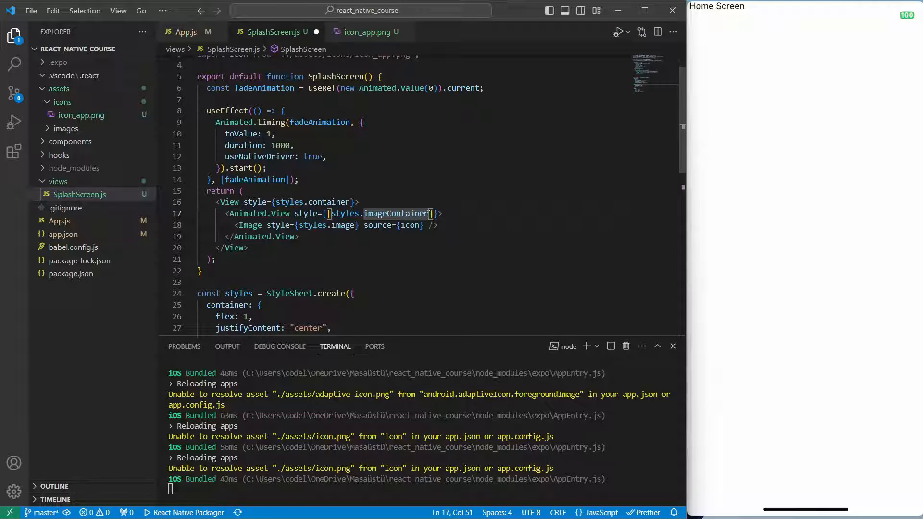
text(,)
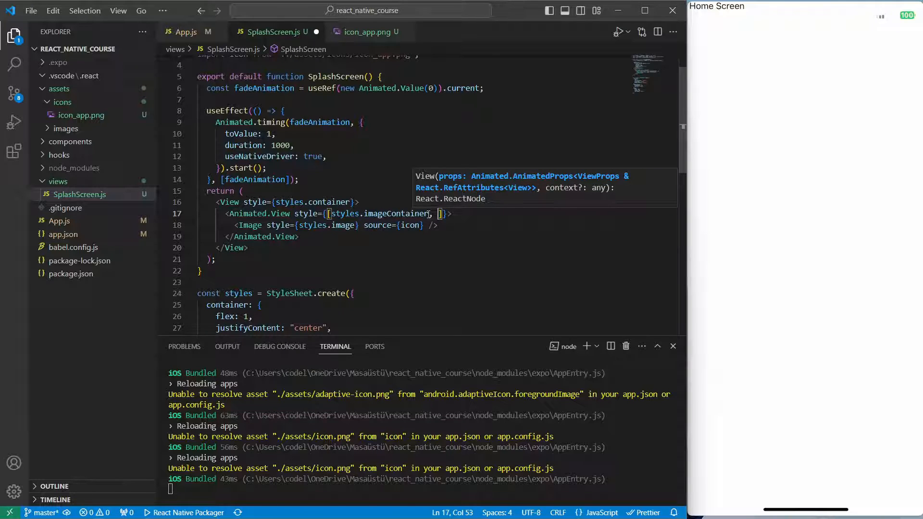
text({opa)
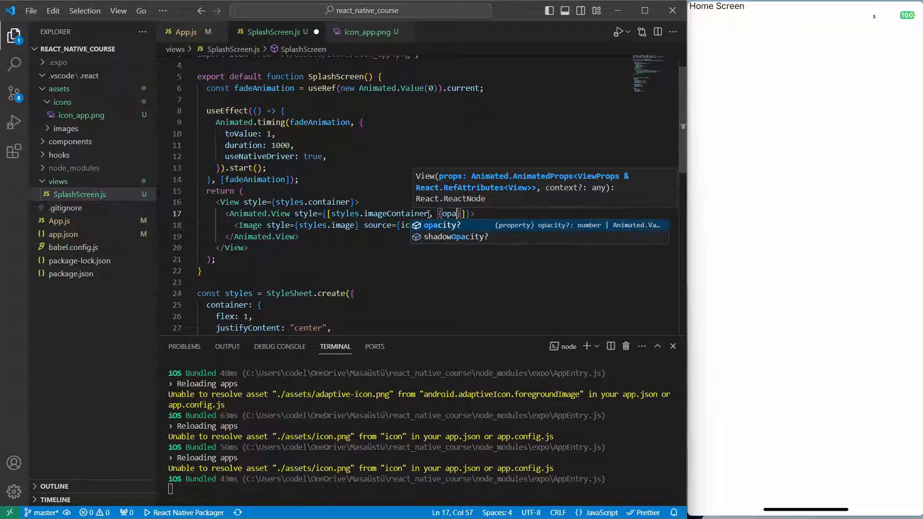